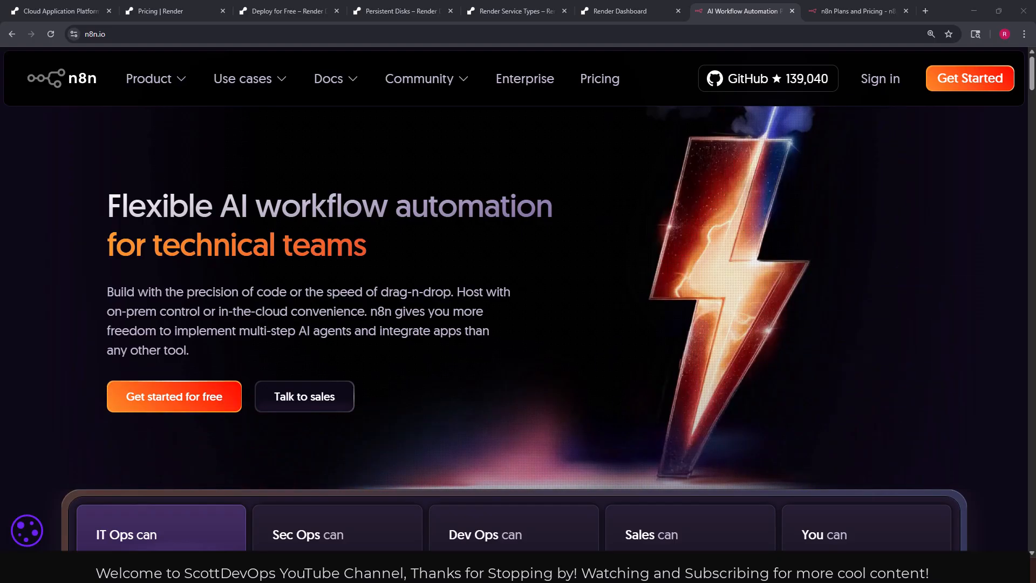
pyautogui.moveTo(932, 249)
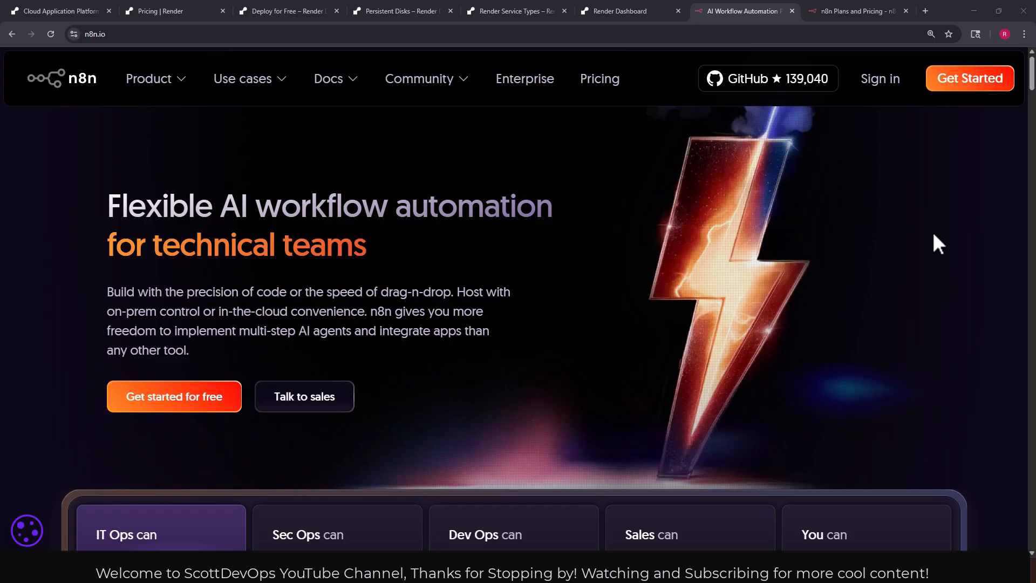
# Scroll through the n8n homepage all the way to the bottom.
pyautogui.scroll(-3)
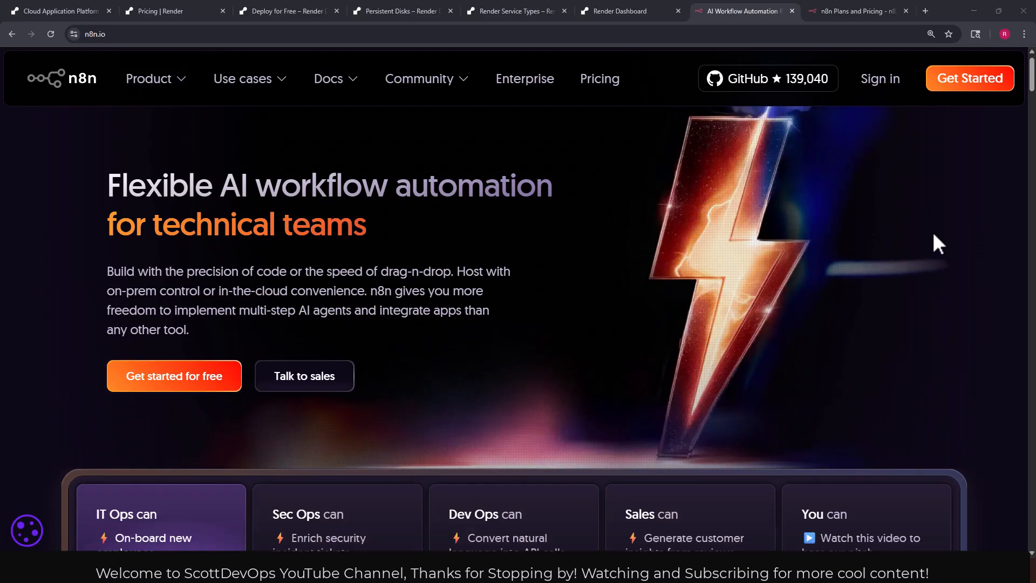
pyautogui.scroll(-3)
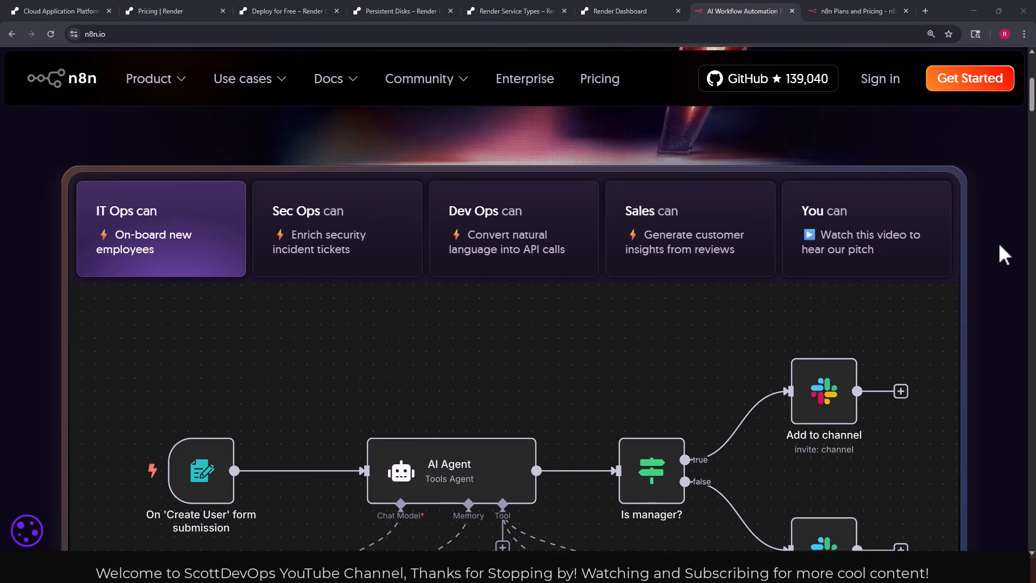
pyautogui.scroll(-3)
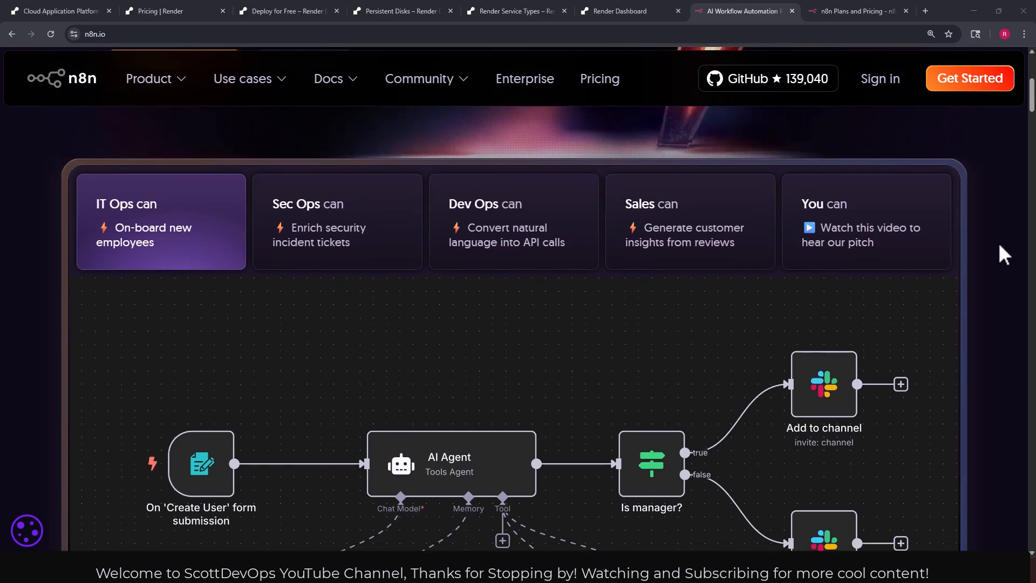
pyautogui.scroll(-3)
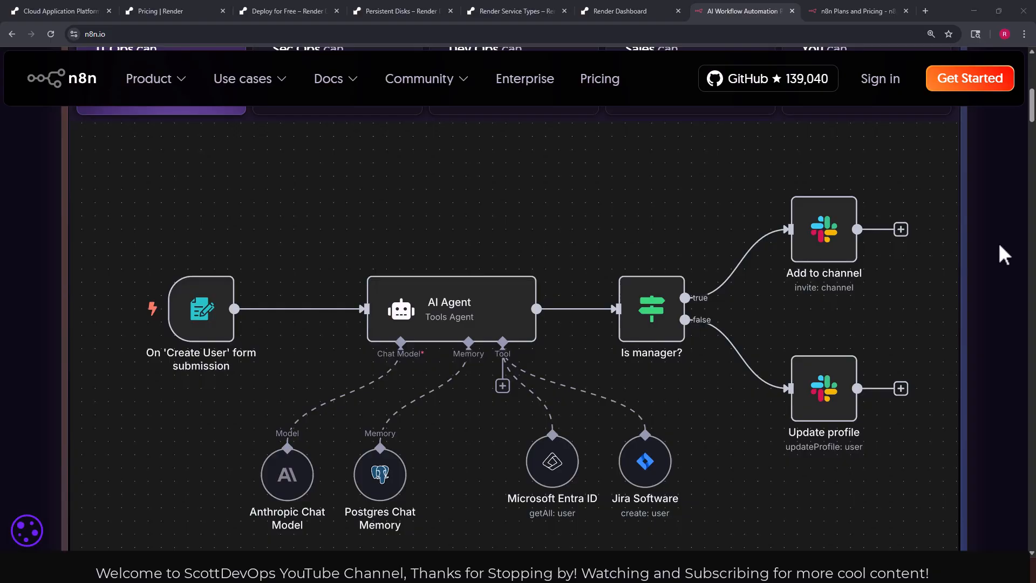
pyautogui.scroll(-3)
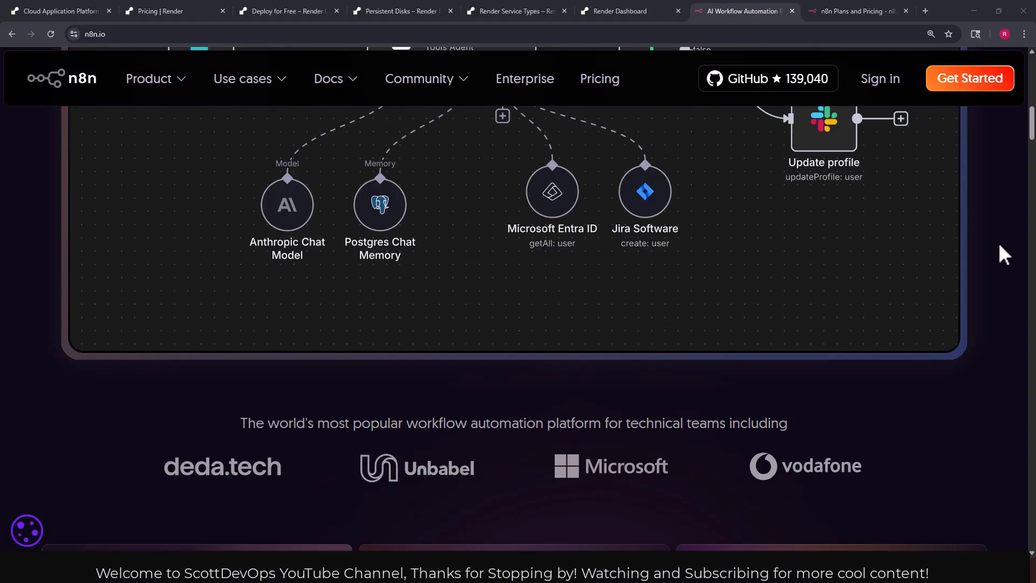
pyautogui.scroll(-3)
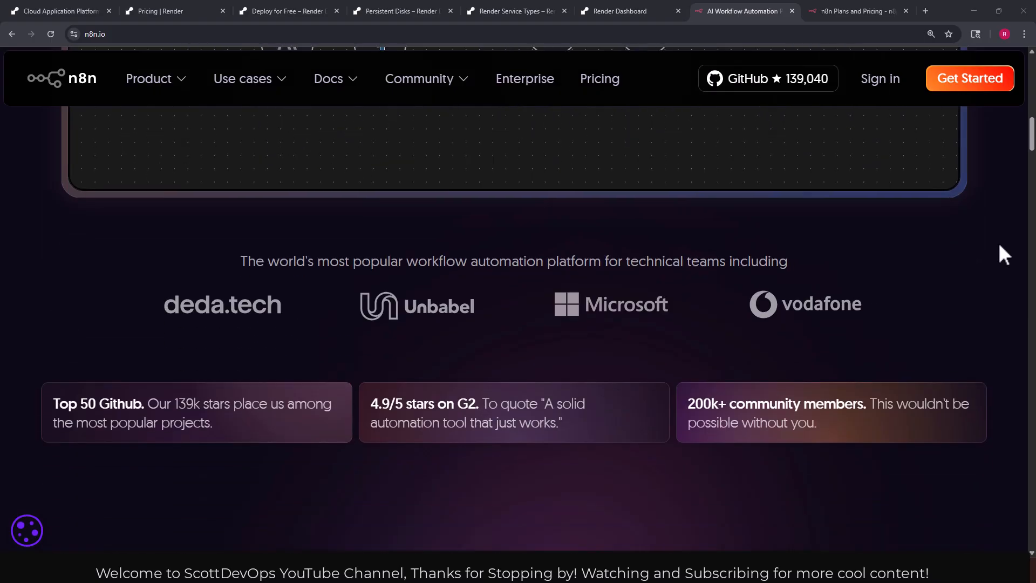
pyautogui.scroll(-3)
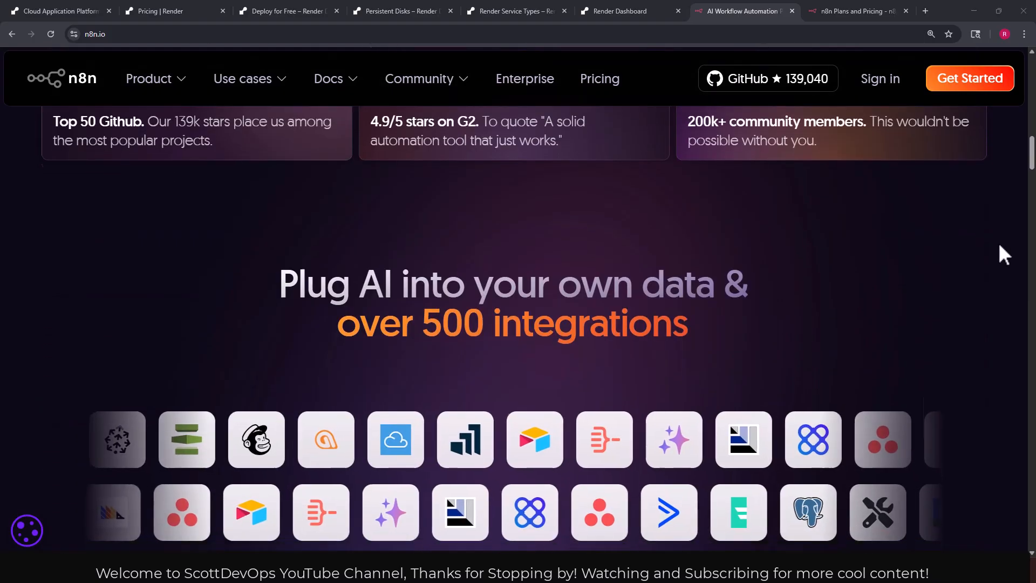
pyautogui.scroll(-3)
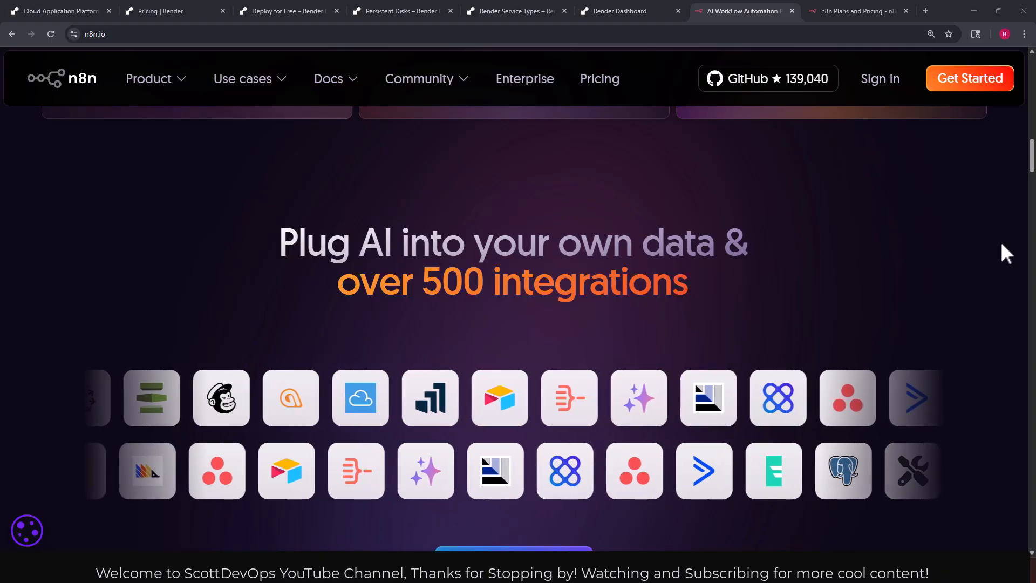
pyautogui.hscroll(-3)
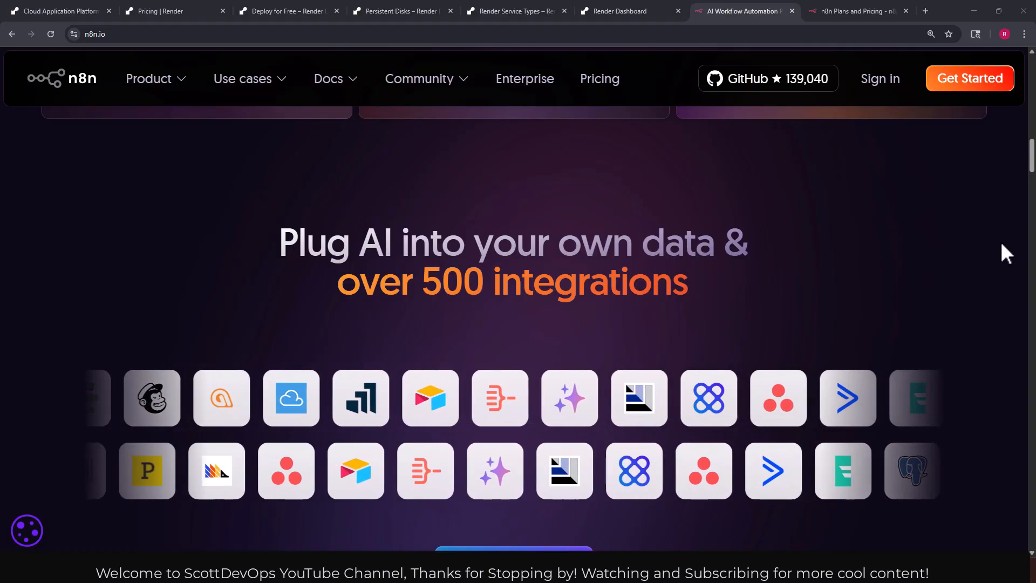
pyautogui.scroll(-3)
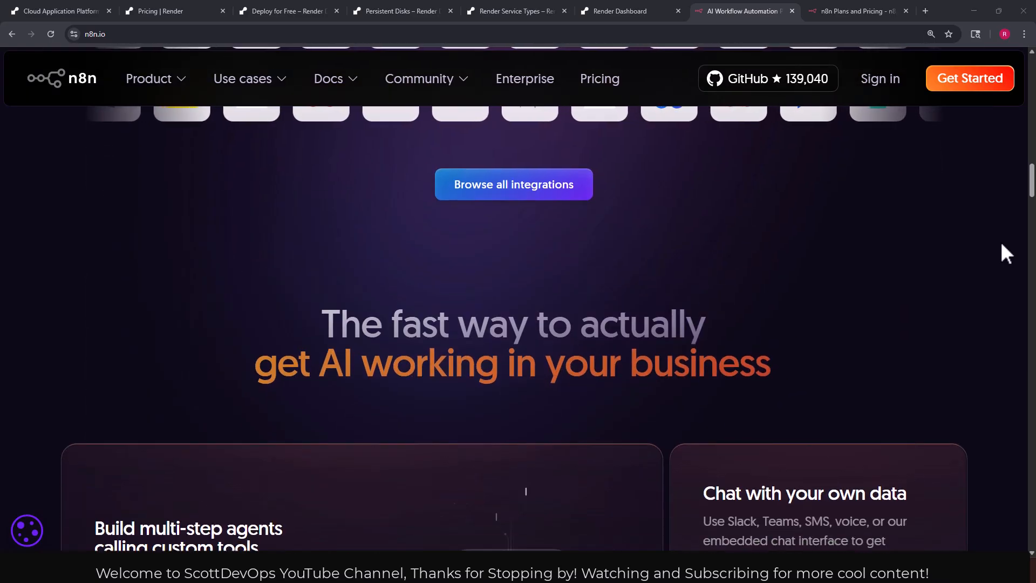
pyautogui.scroll(-3)
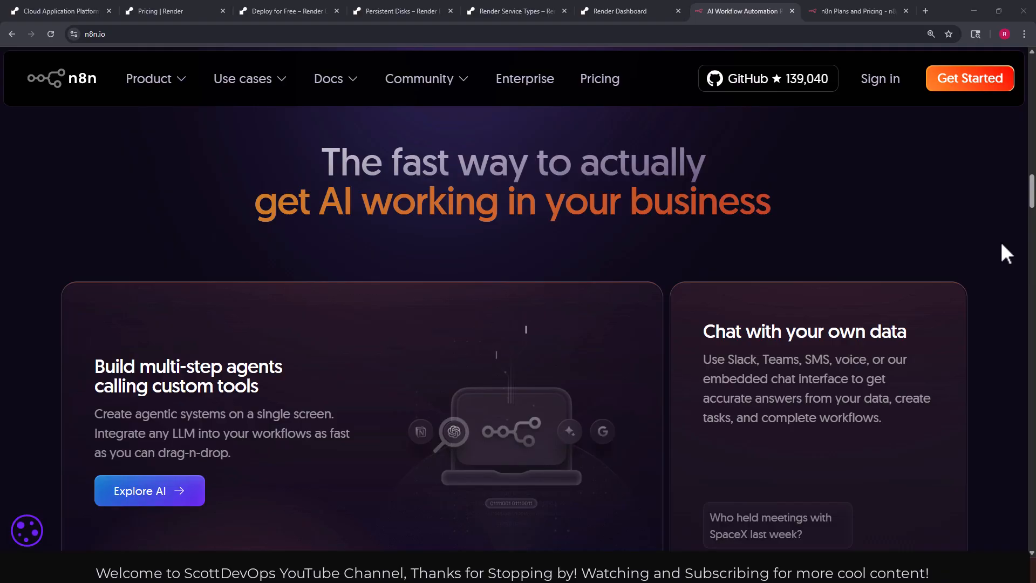
pyautogui.scroll(-3)
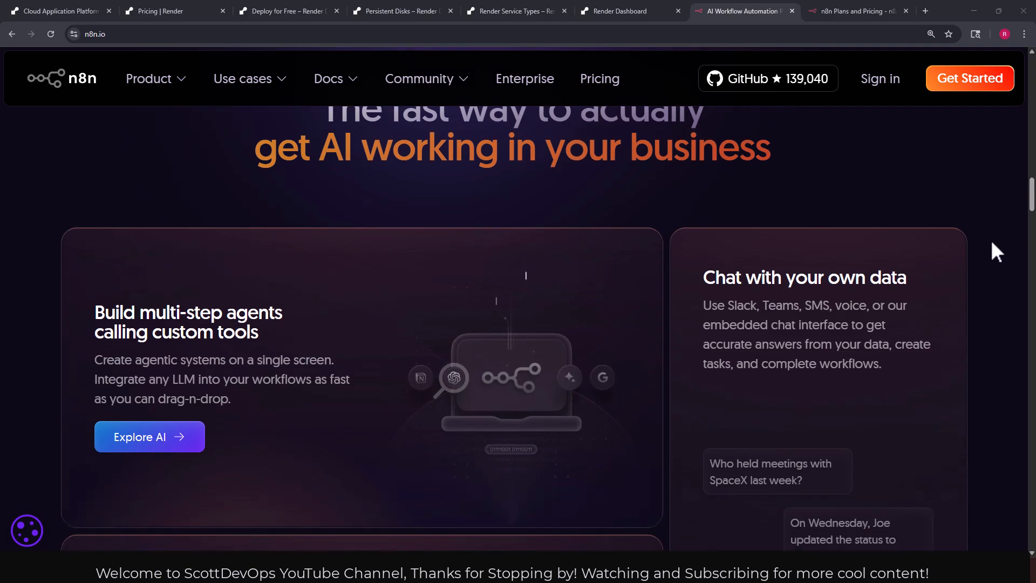
pyautogui.moveTo(971, 239)
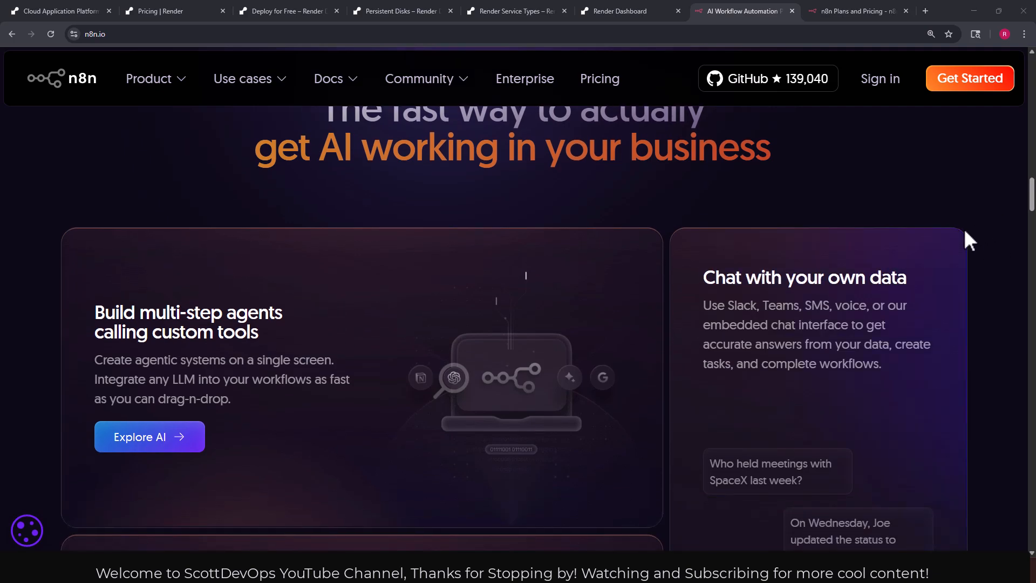
pyautogui.scroll(-3)
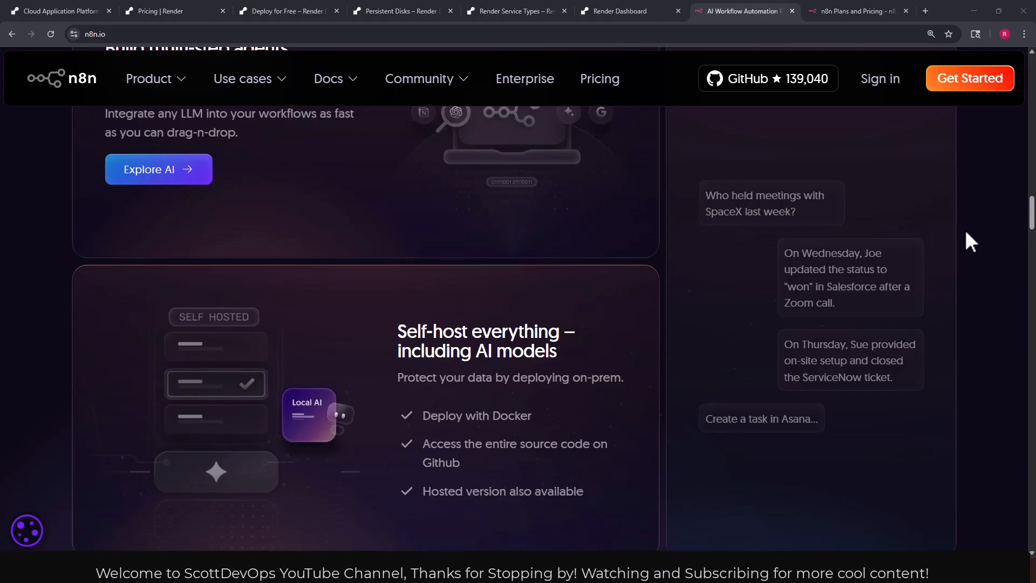
pyautogui.moveTo(562, 324)
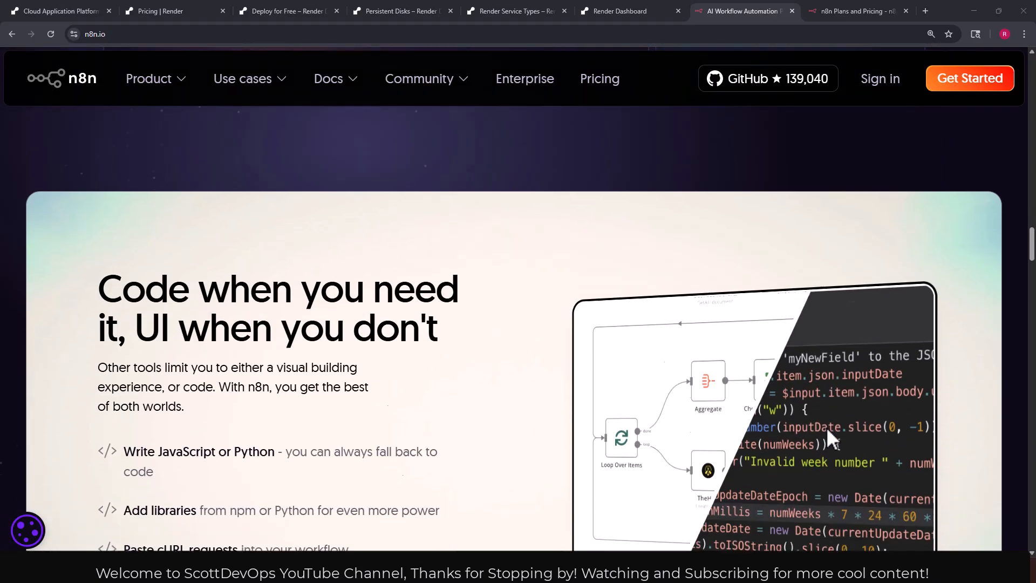
pyautogui.scroll(-3)
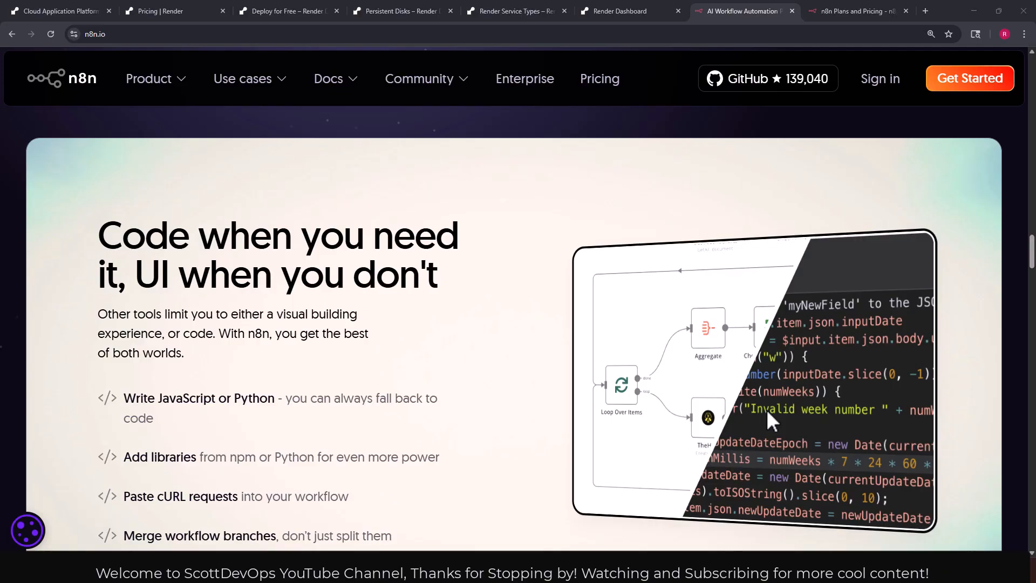
pyautogui.moveTo(768, 415)
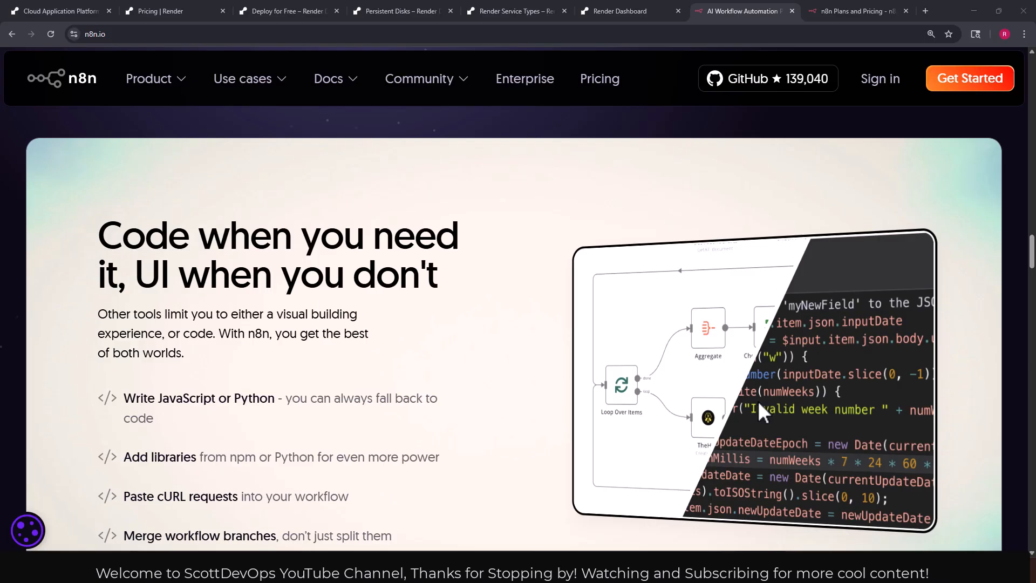
pyautogui.scroll(-3)
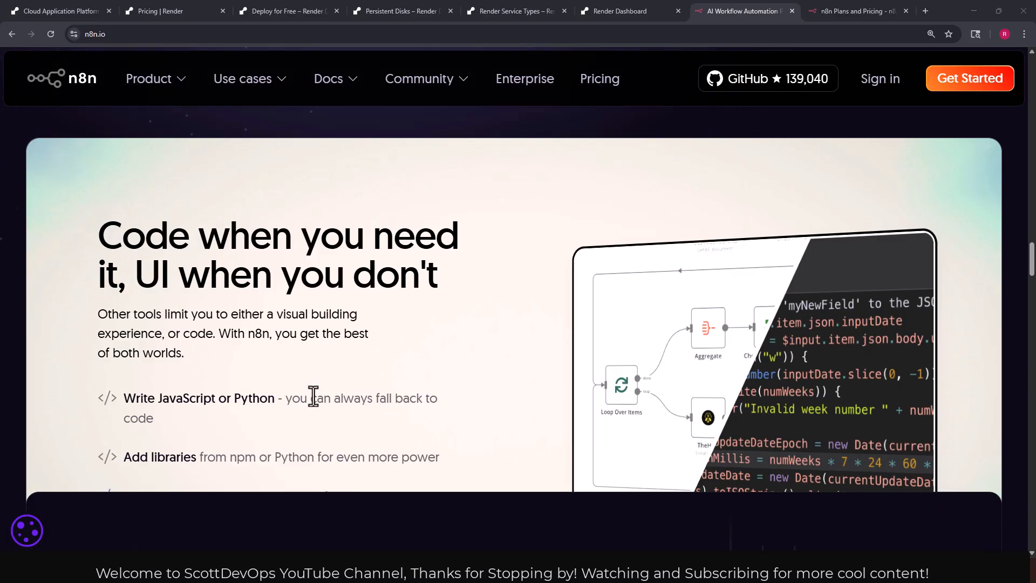
pyautogui.scroll(-3)
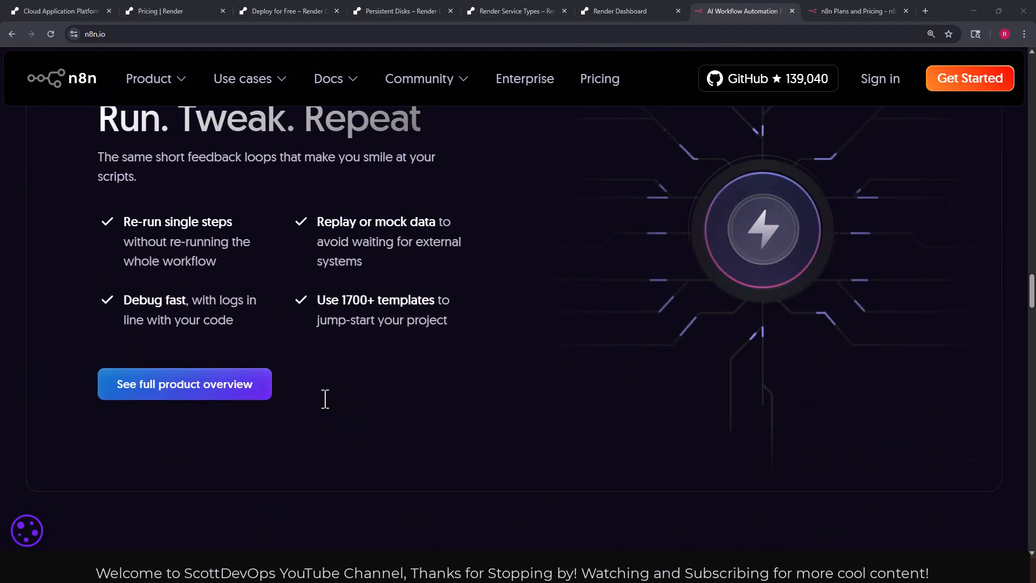
pyautogui.scroll(-3)
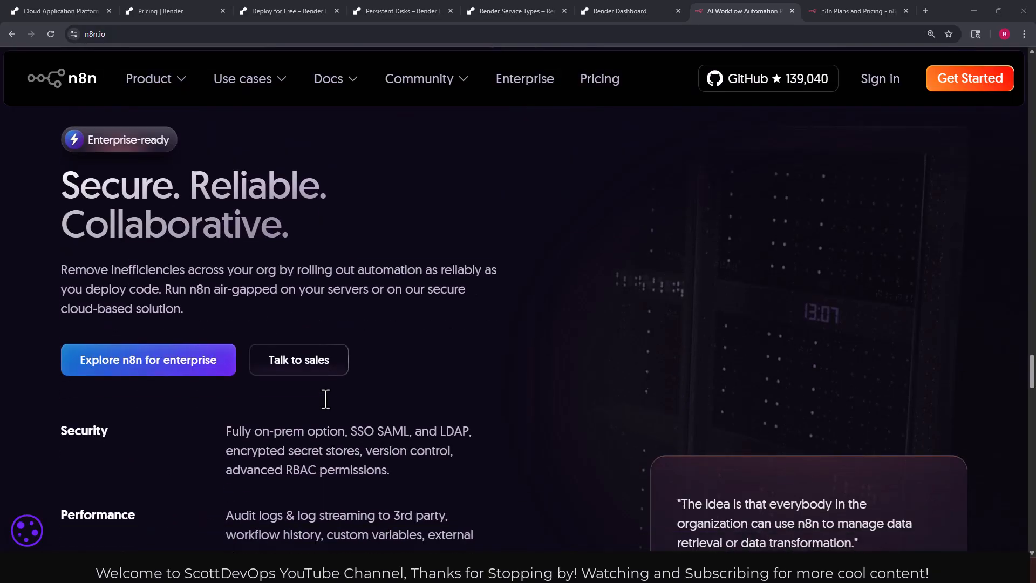
pyautogui.scroll(-3)
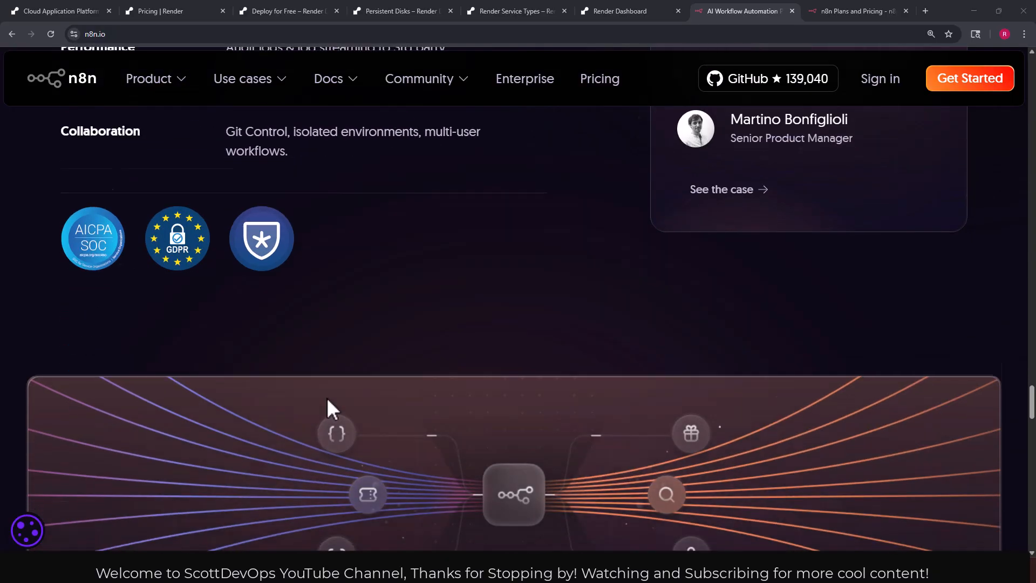
pyautogui.scroll(-3)
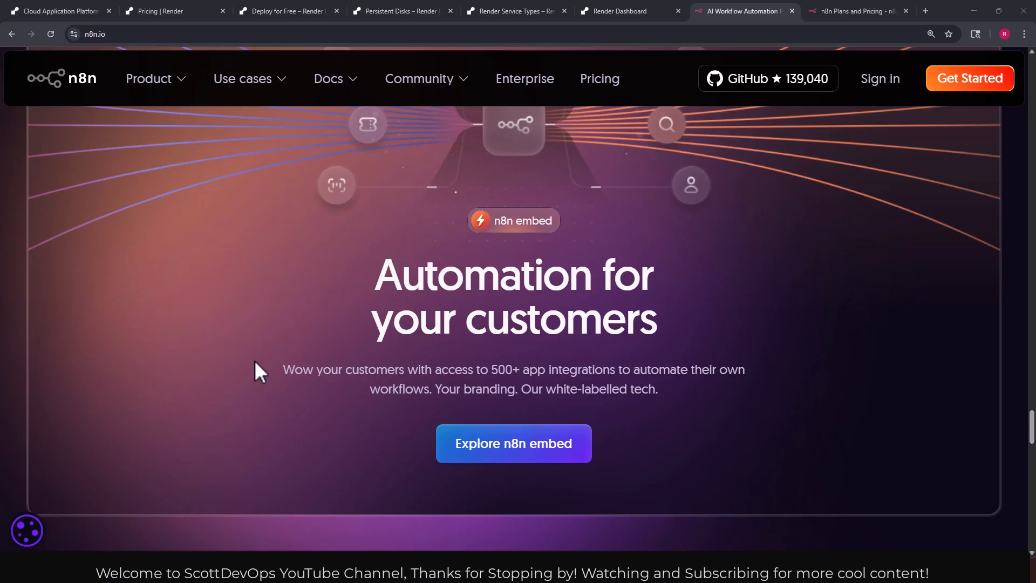
pyautogui.scroll(-3)
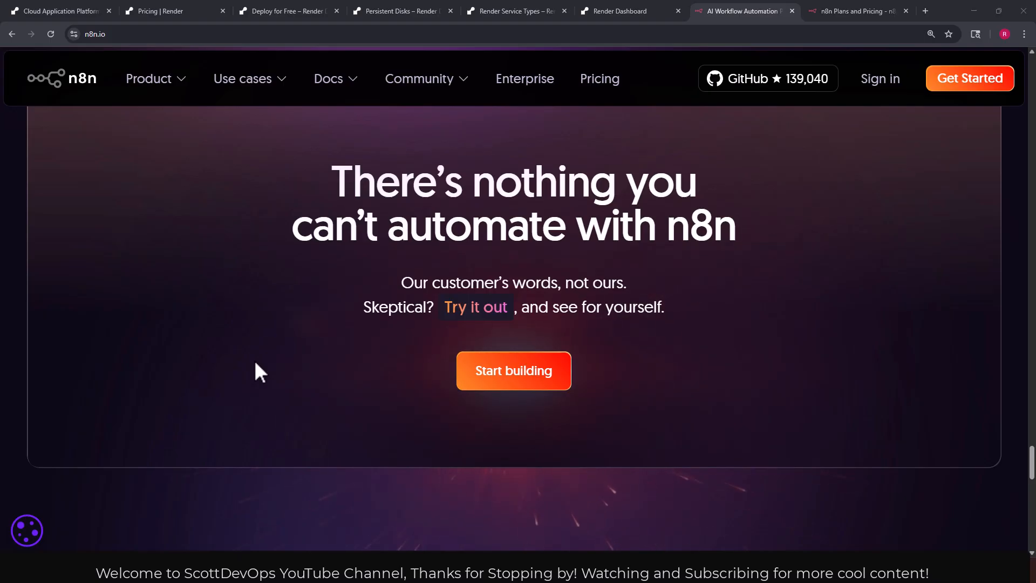
pyautogui.scroll(-3)
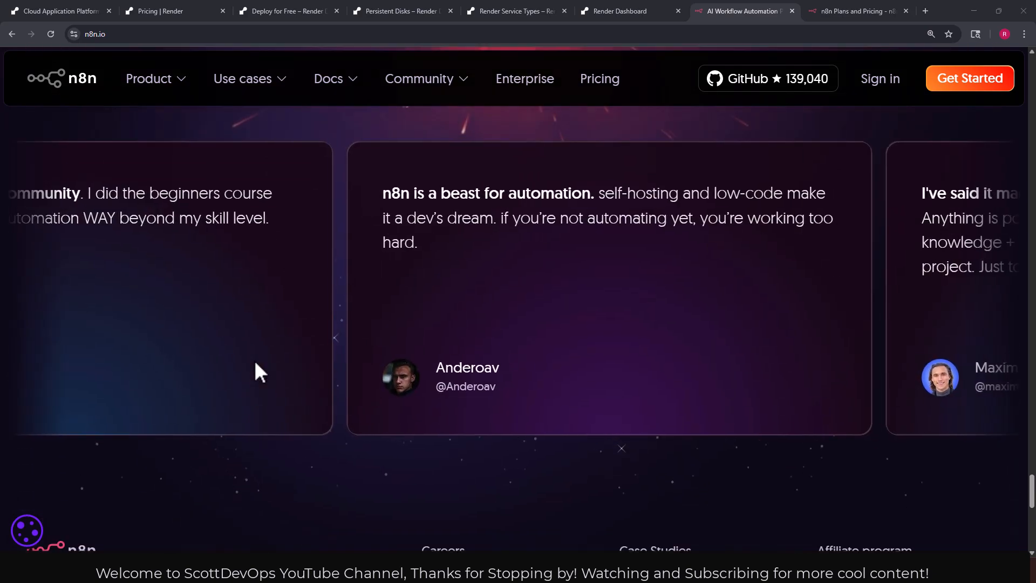
pyautogui.scroll(-3)
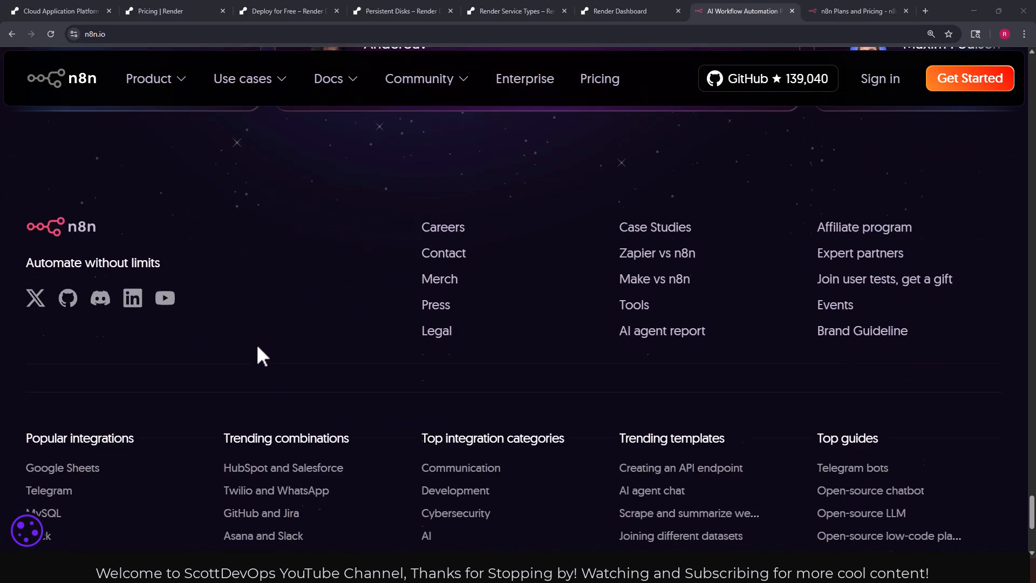
pyautogui.scroll(-3)
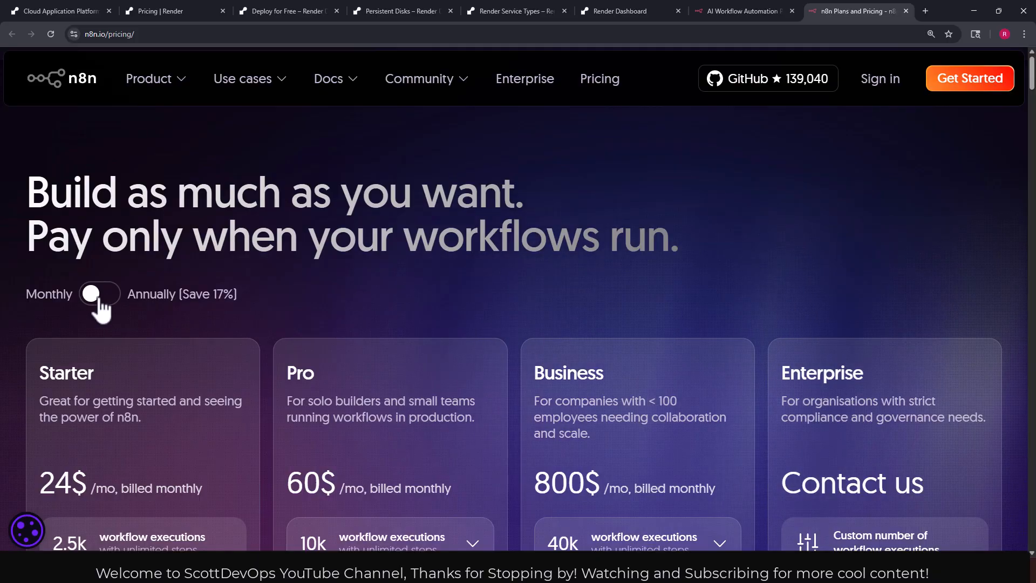
pyautogui.click(99, 294)
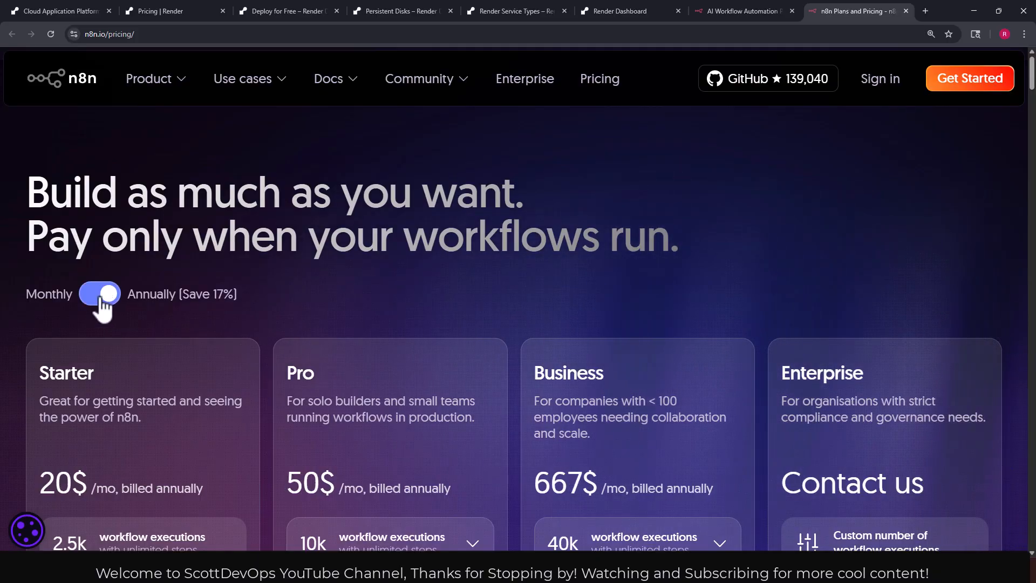
pyautogui.click(99, 294)
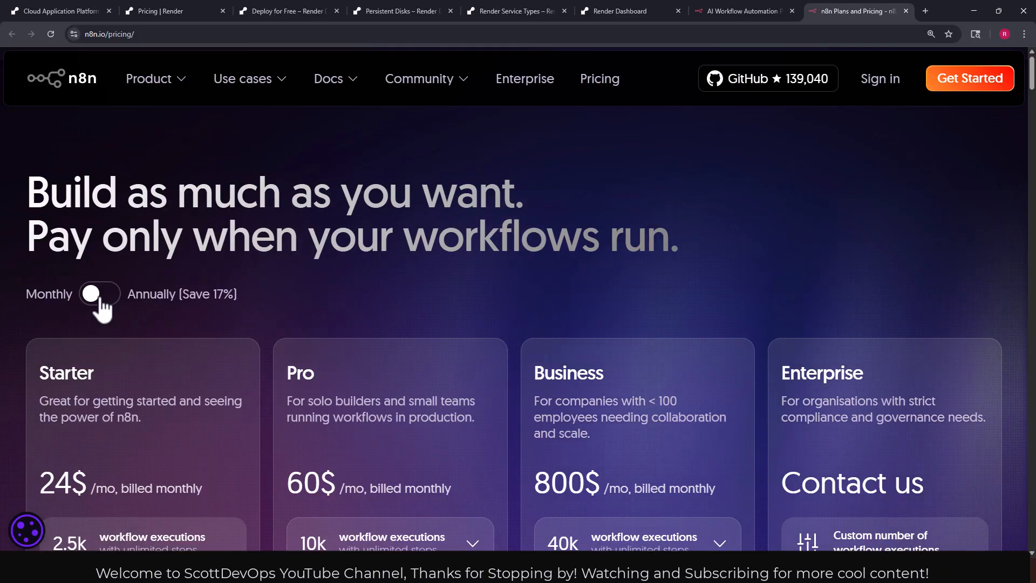
pyautogui.scroll(-3)
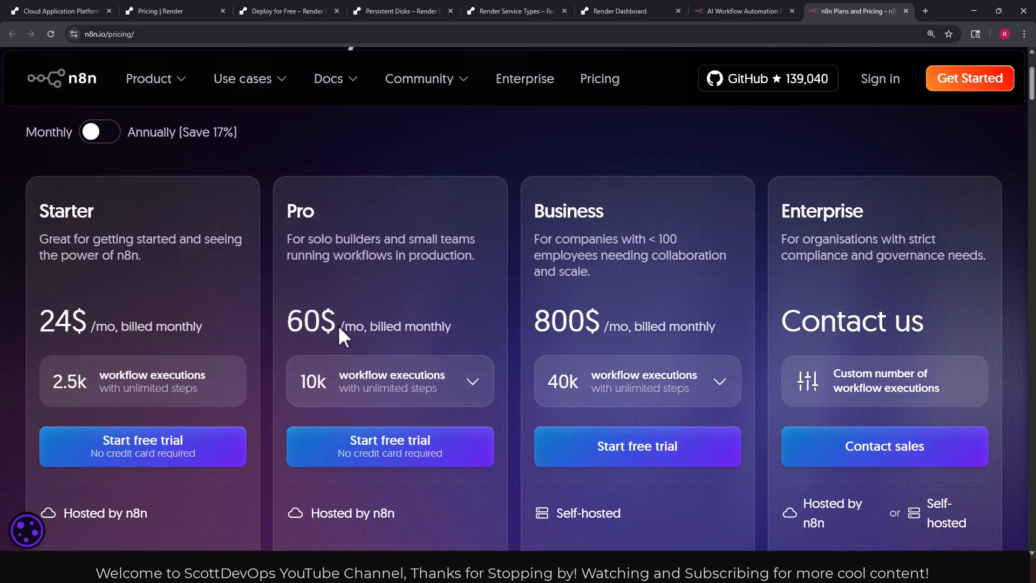
pyautogui.moveTo(626, 316)
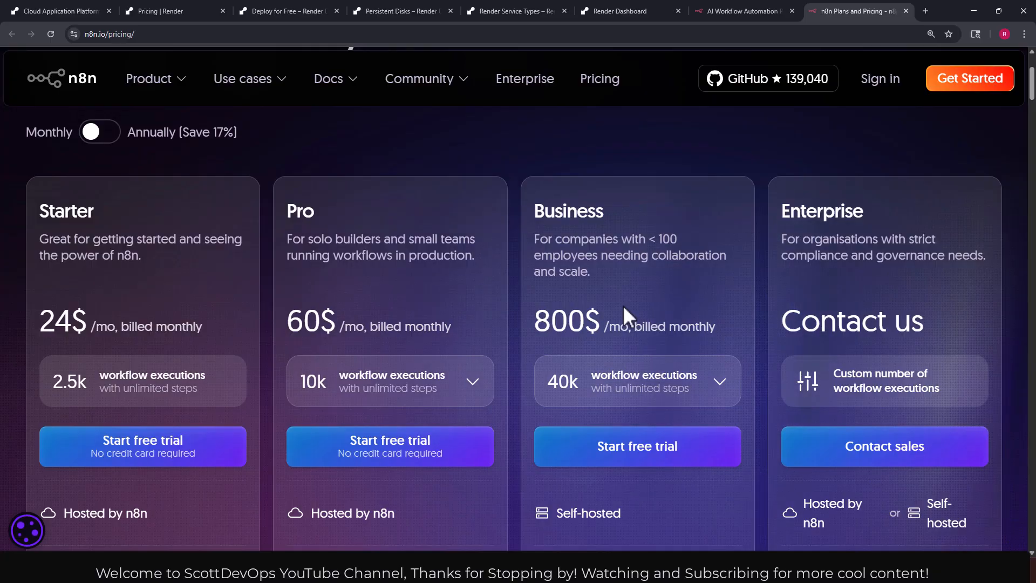
pyautogui.moveTo(783, 368)
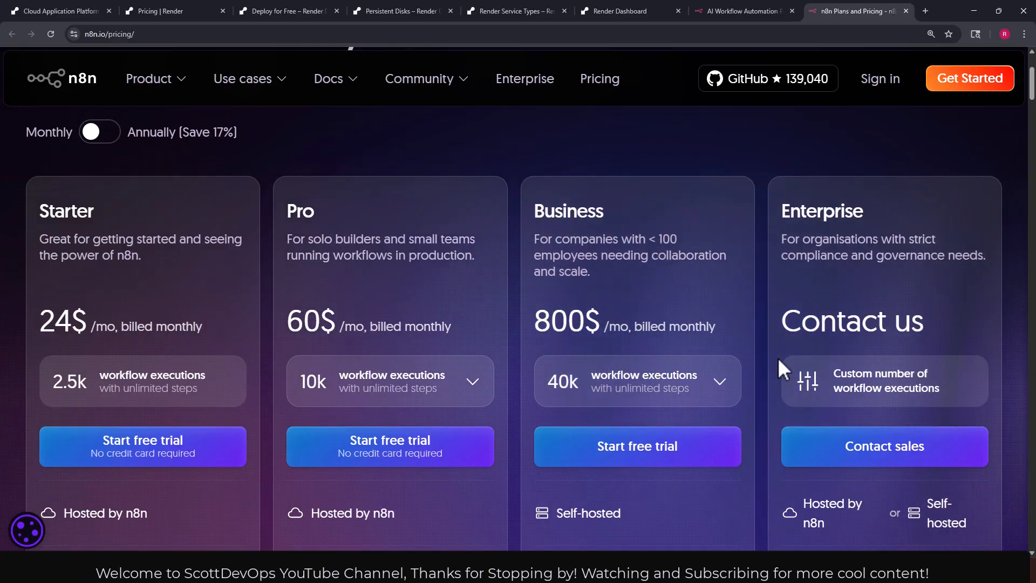
pyautogui.moveTo(668, 370)
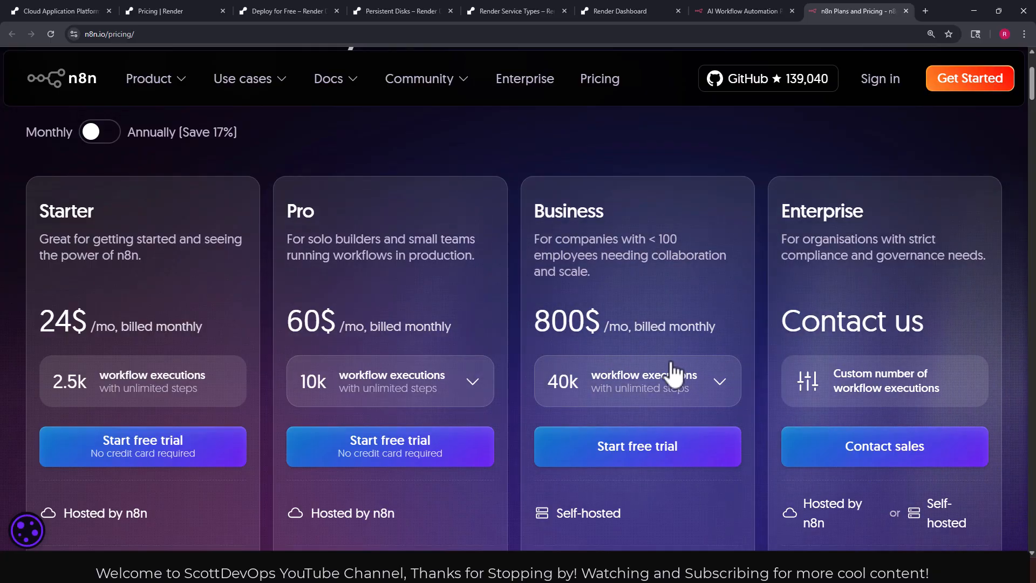
pyautogui.scroll(-3)
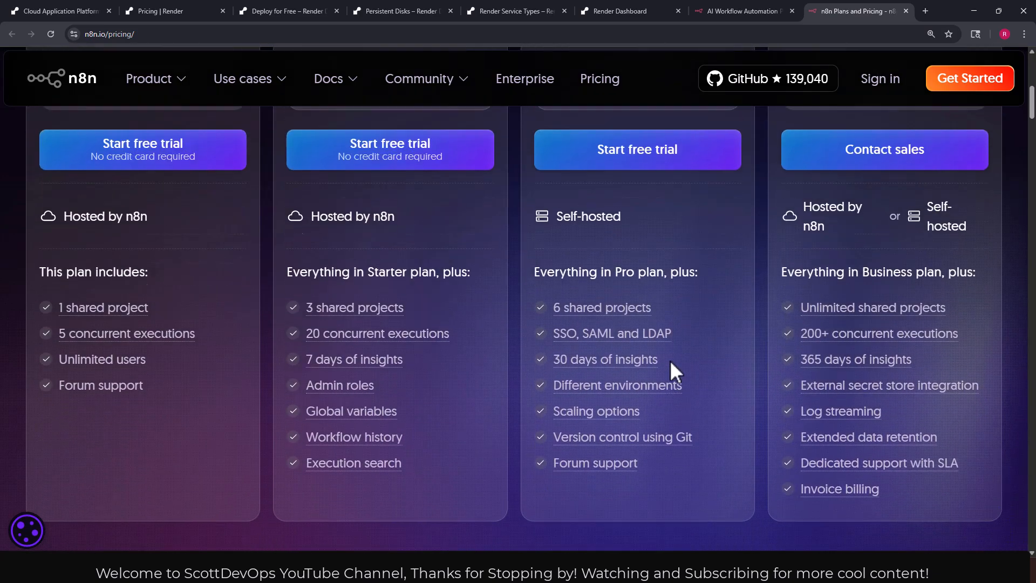
pyautogui.scroll(3)
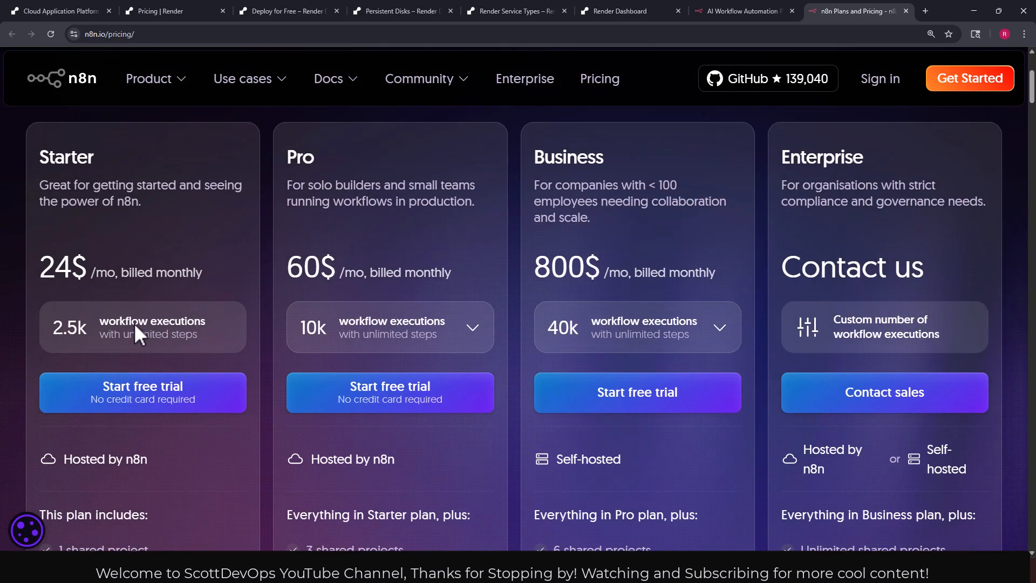
pyautogui.scroll(-3)
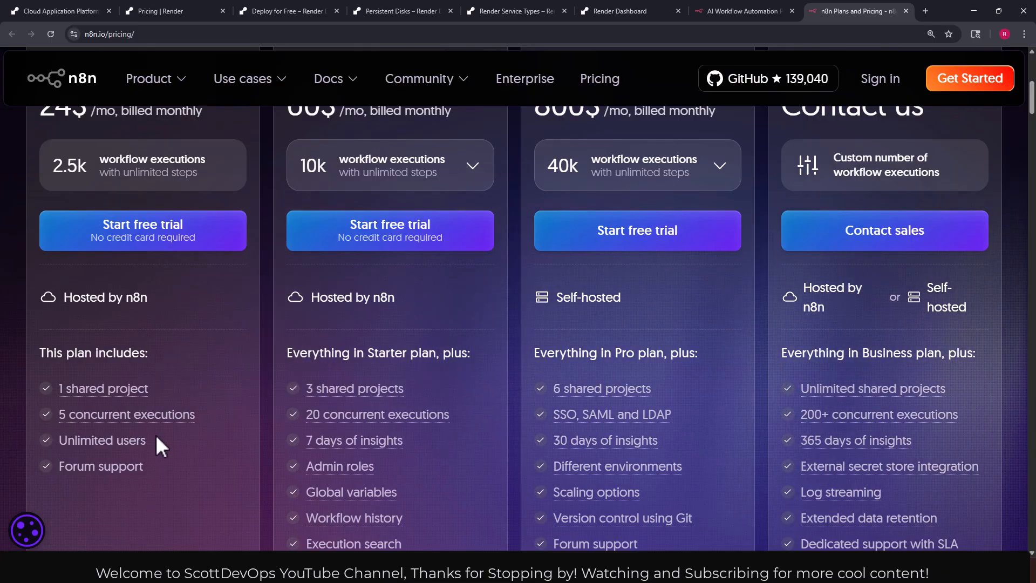
pyautogui.moveTo(138, 489)
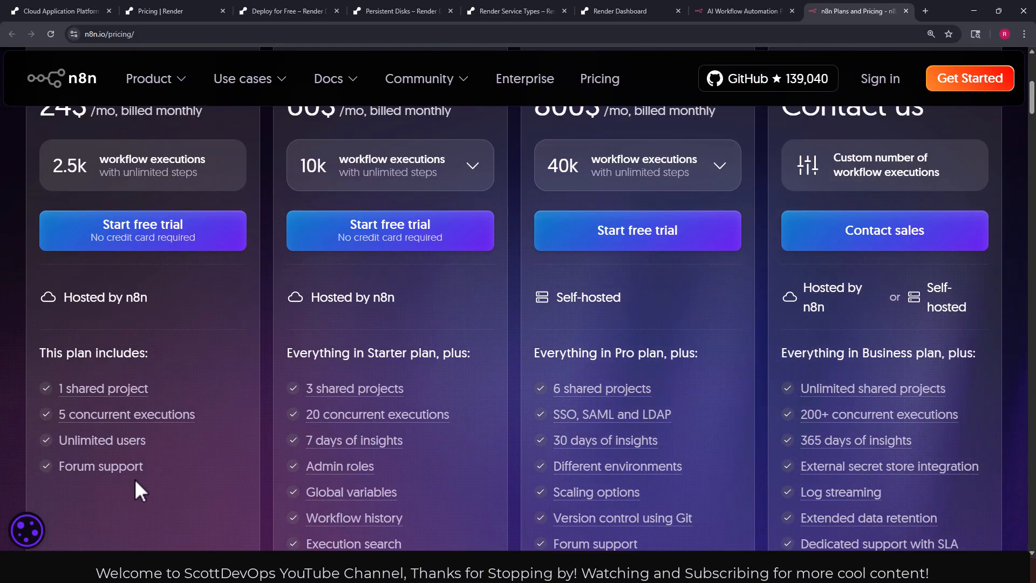
pyautogui.moveTo(106, 486)
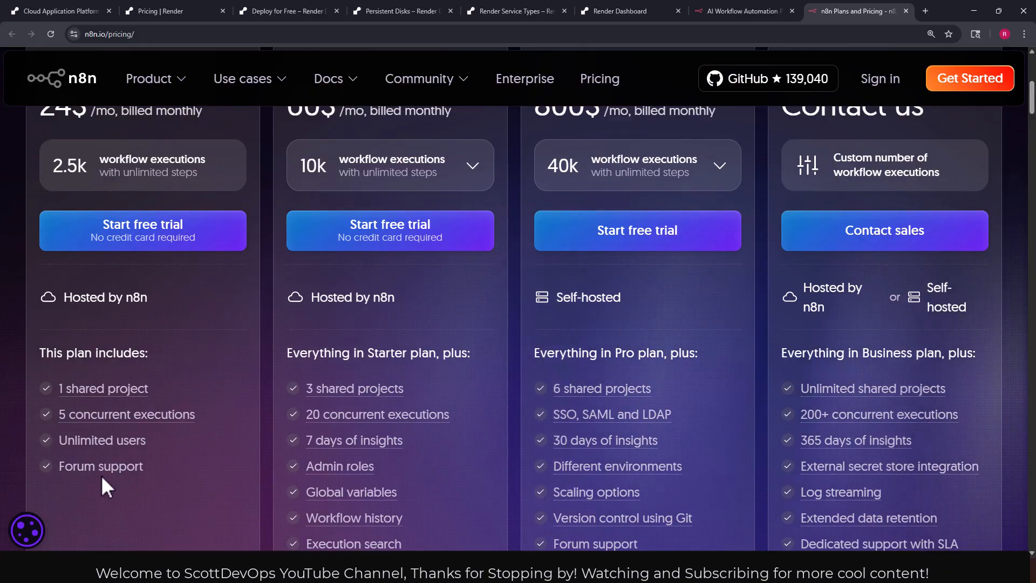
pyautogui.scroll(3)
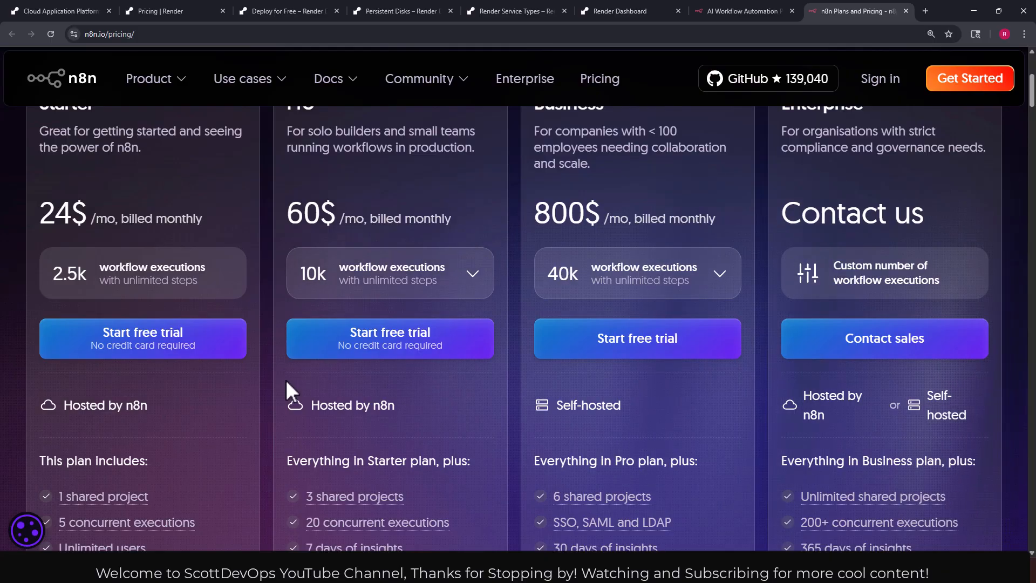
pyautogui.scroll(-3)
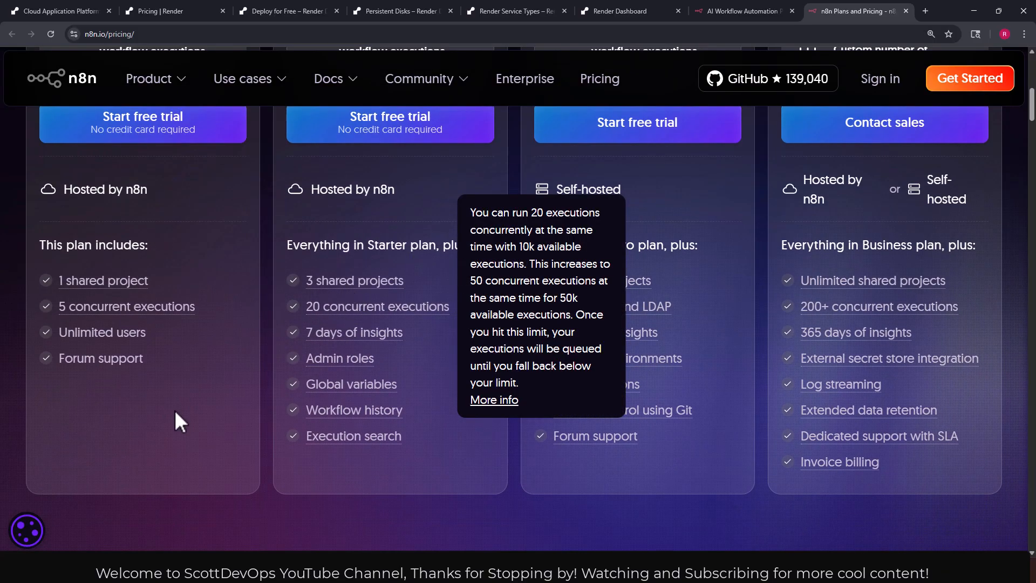
pyautogui.moveTo(209, 389)
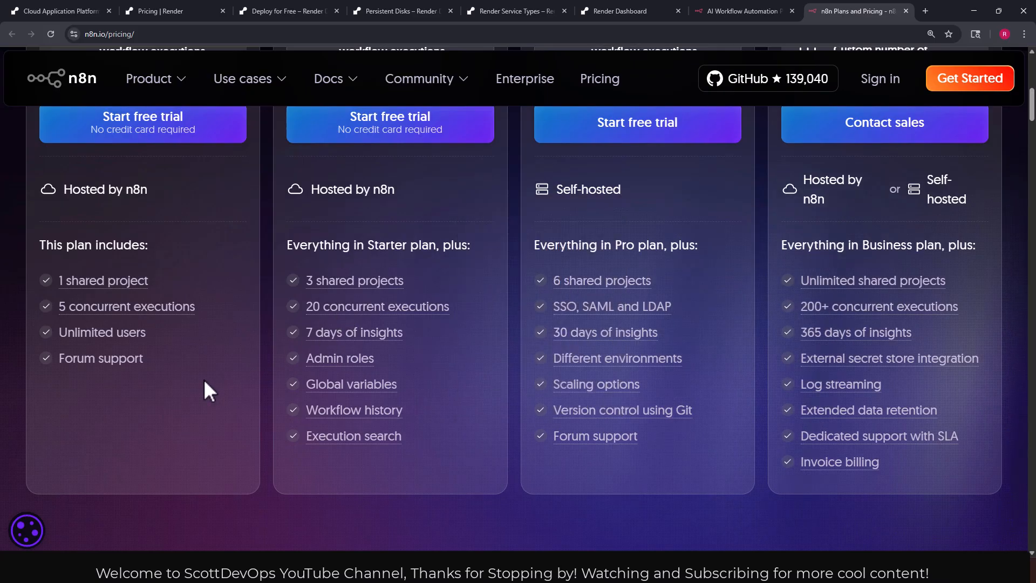
pyautogui.moveTo(354, 332)
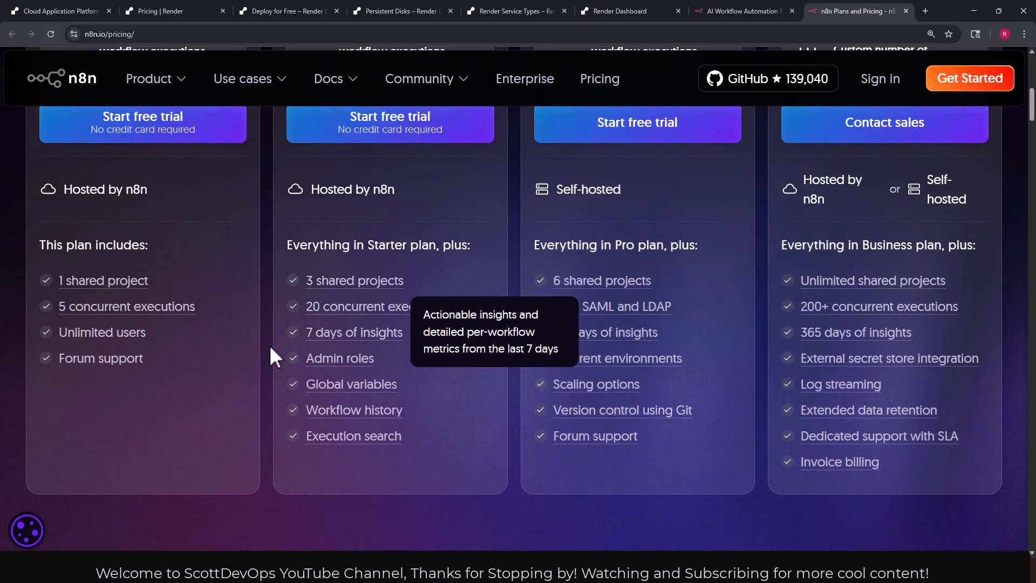
pyautogui.moveTo(215, 370)
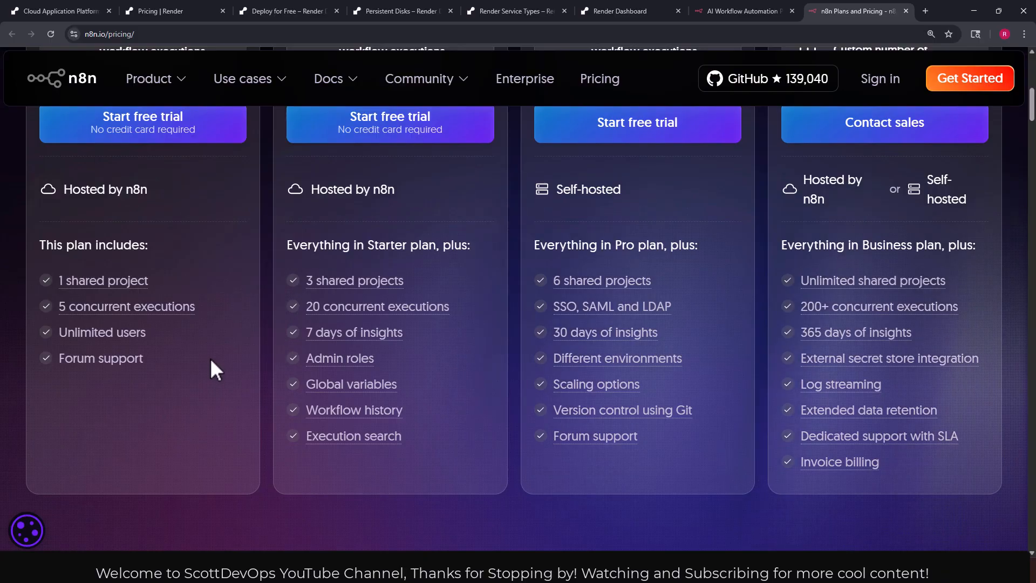
pyautogui.moveTo(351, 384)
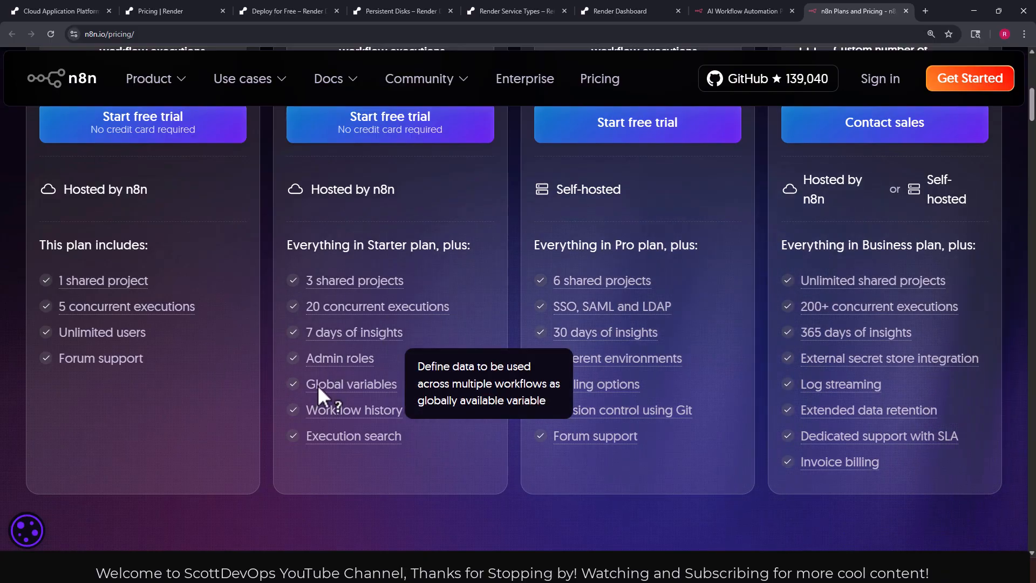
pyautogui.moveTo(330, 422)
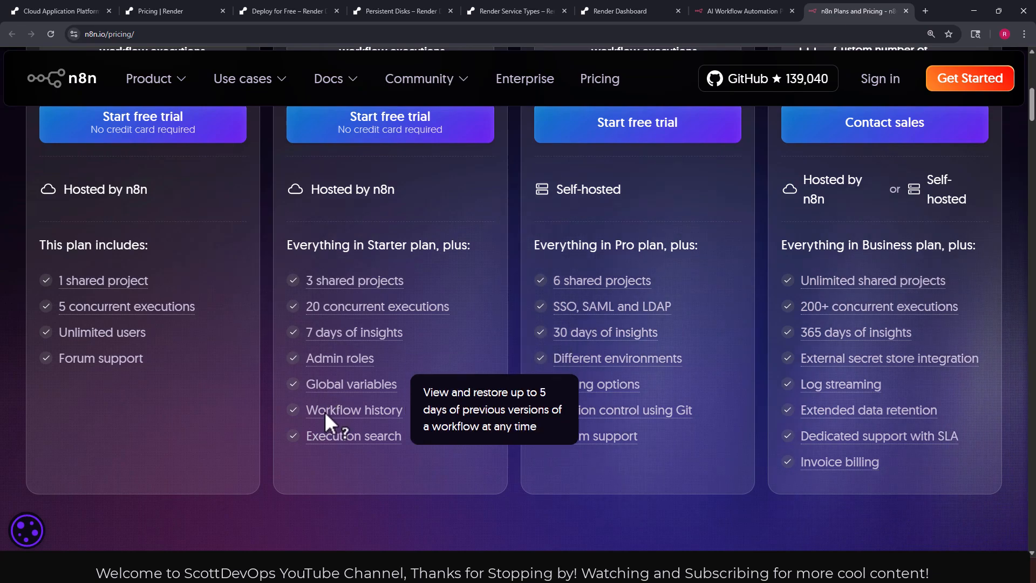
pyautogui.scroll(3)
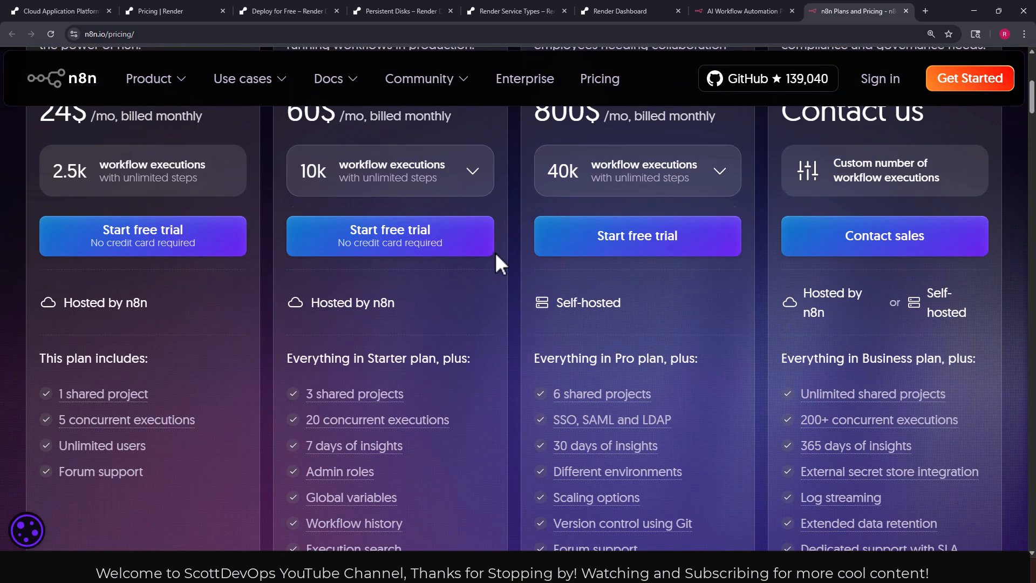
pyautogui.scroll(3)
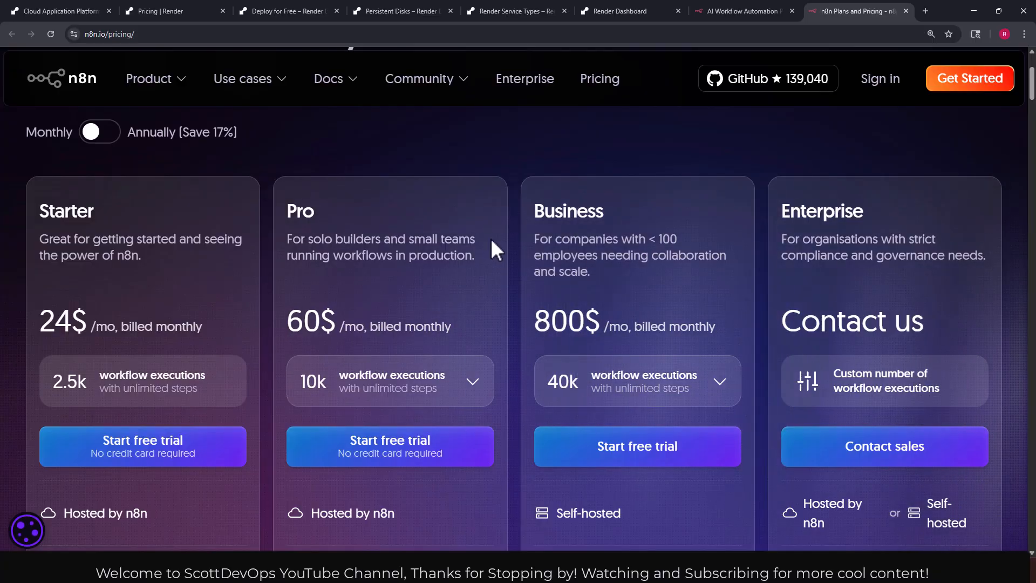
pyautogui.moveTo(307, 157)
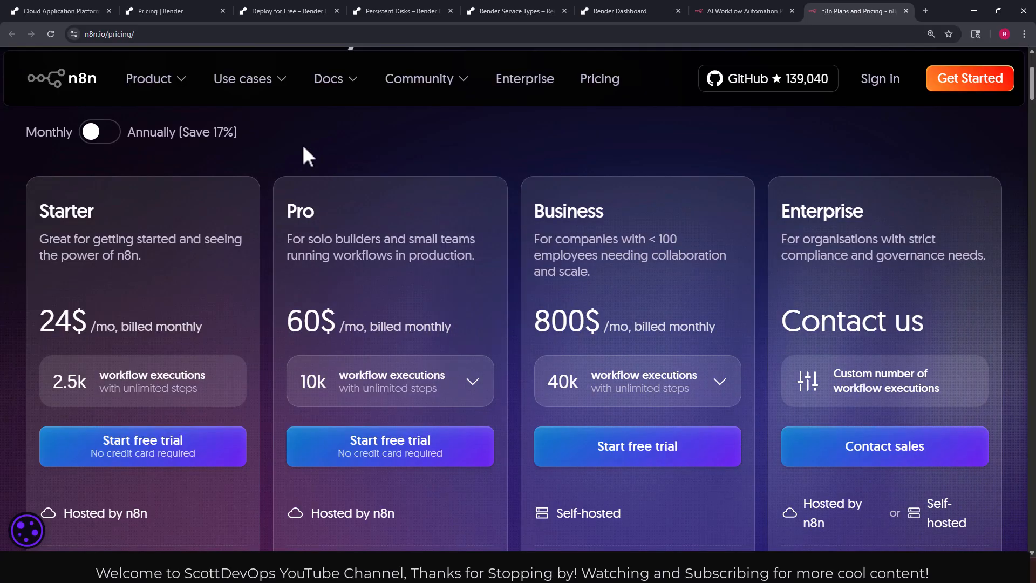
# Browse Render's pricing page past the Hobby, Professional, Organization and Enterprise plan cards.
pyautogui.click(168, 12)
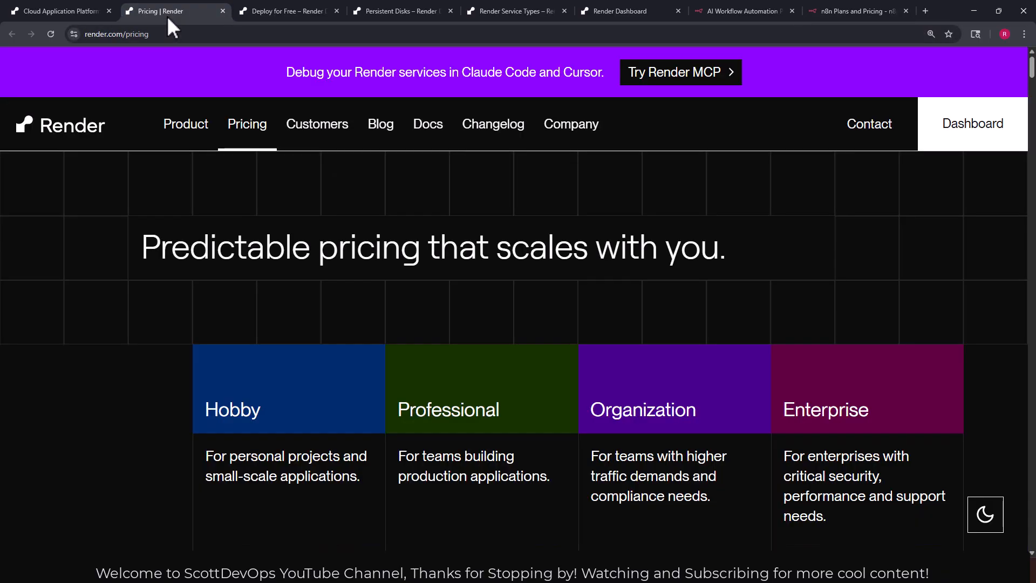
pyautogui.scroll(-3)
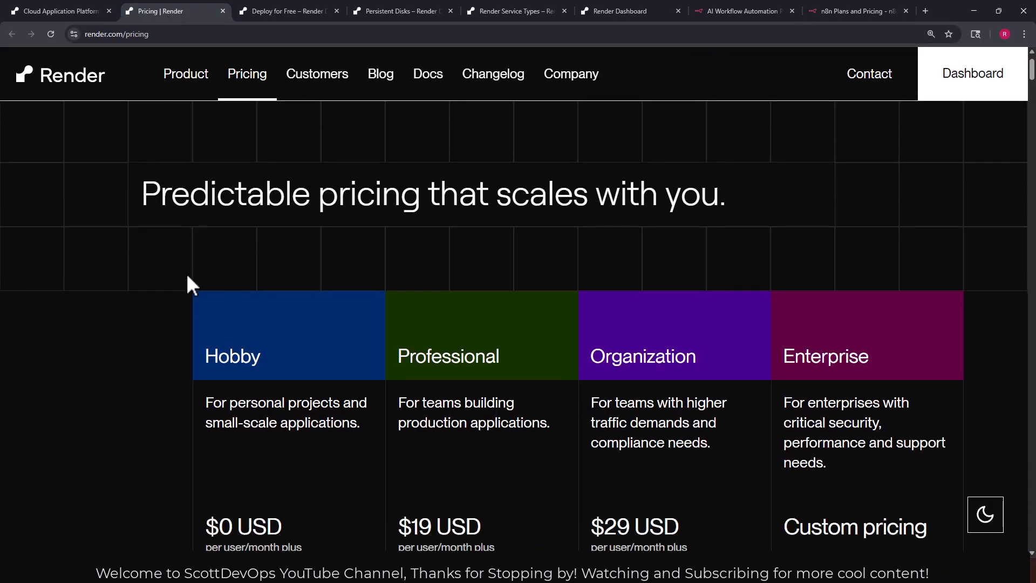
pyautogui.scroll(-3)
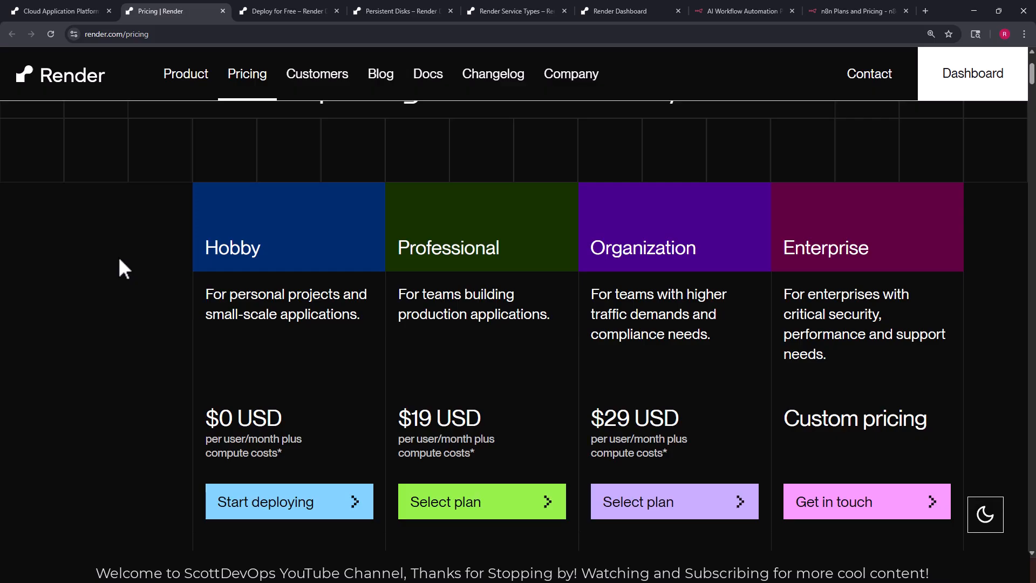
pyautogui.moveTo(118, 274)
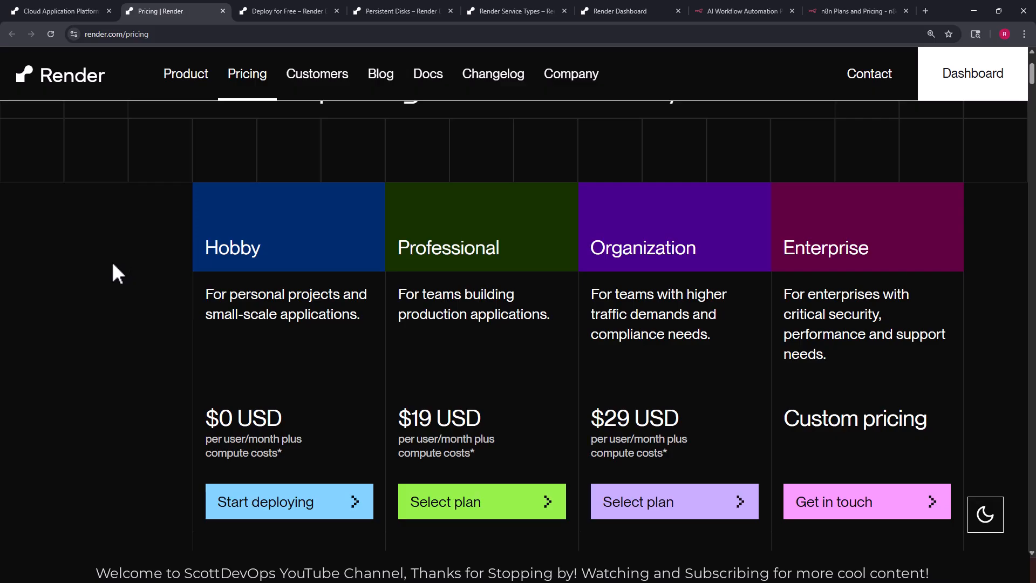
pyautogui.moveTo(135, 276)
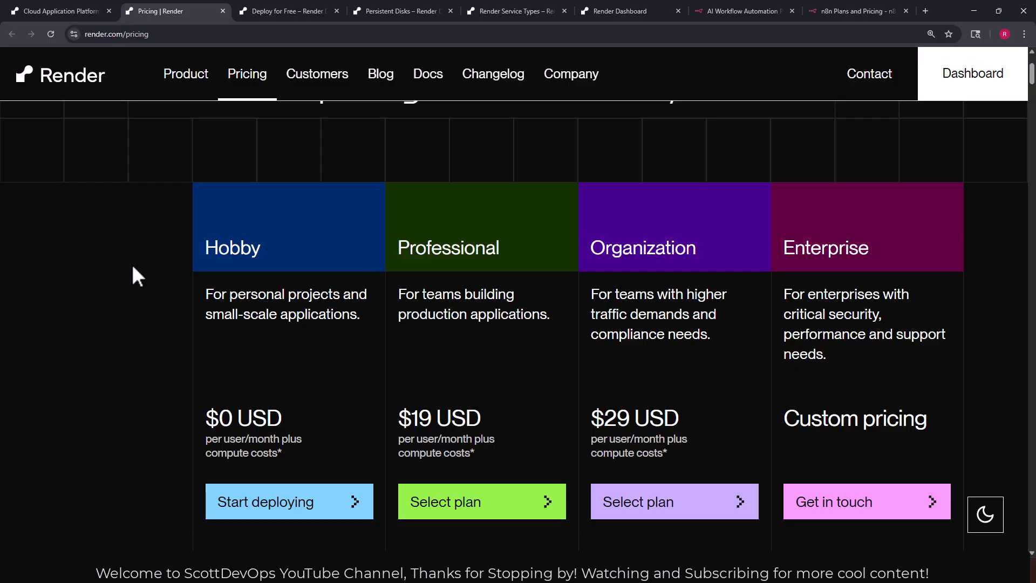
pyautogui.scroll(-3)
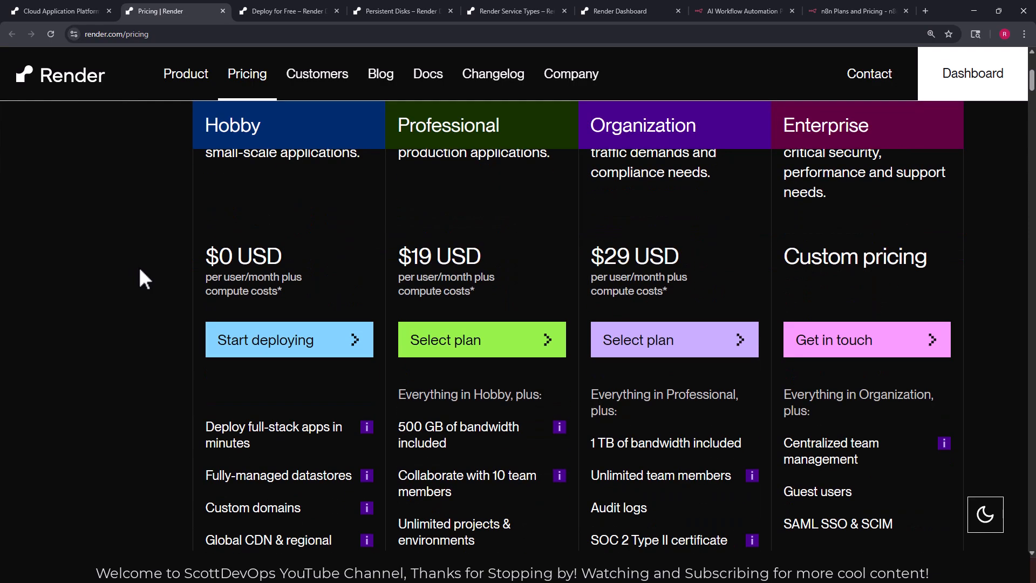
pyautogui.scroll(3)
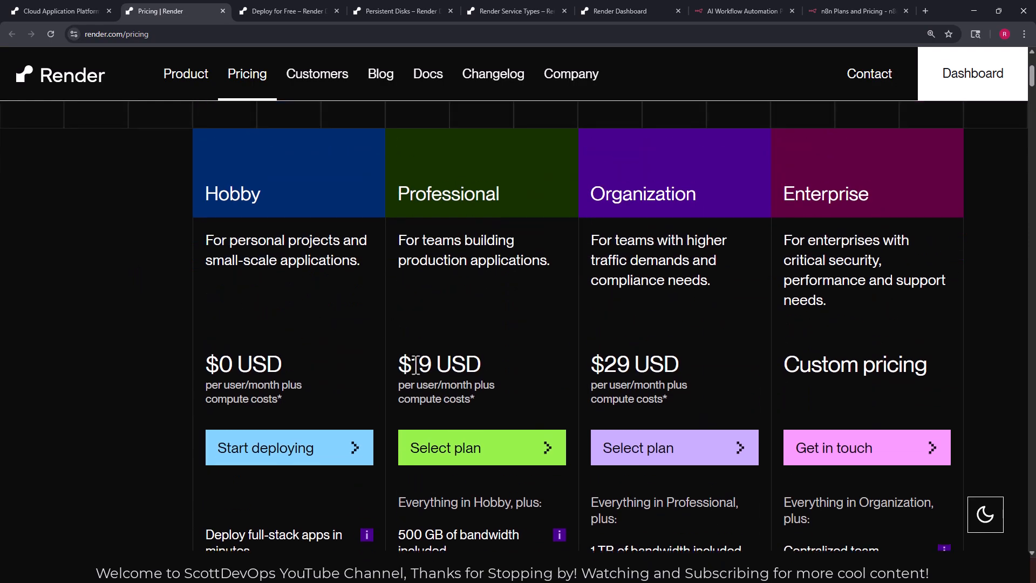
pyautogui.moveTo(667, 362)
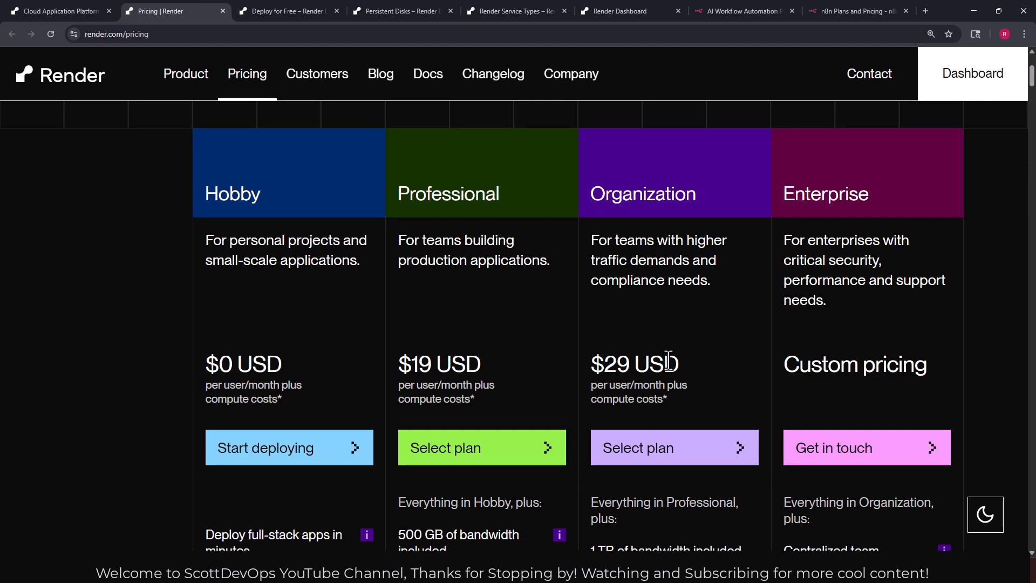
pyautogui.moveTo(449, 350)
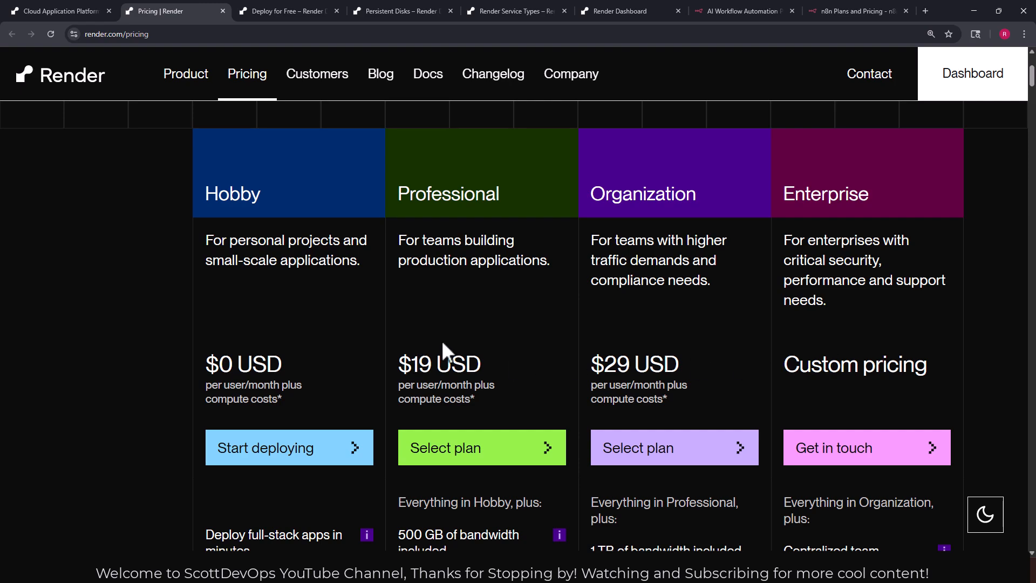
pyautogui.scroll(-3)
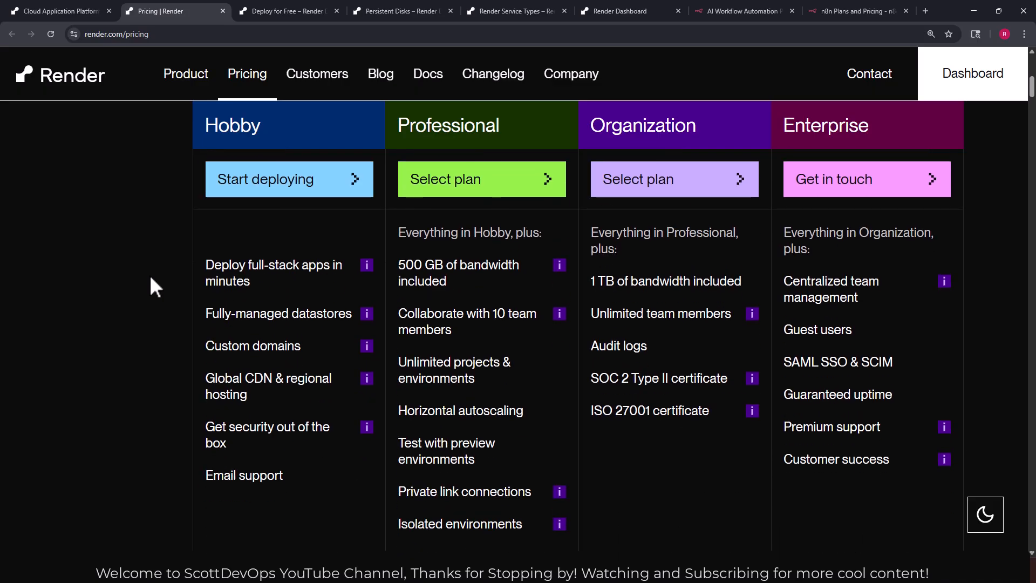
pyautogui.scroll(-3)
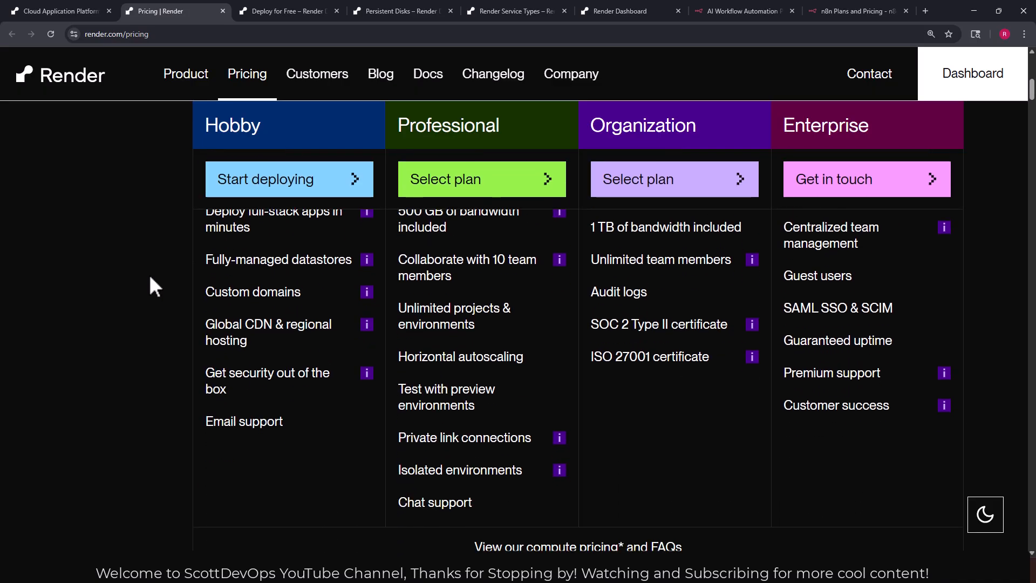
pyautogui.scroll(-3)
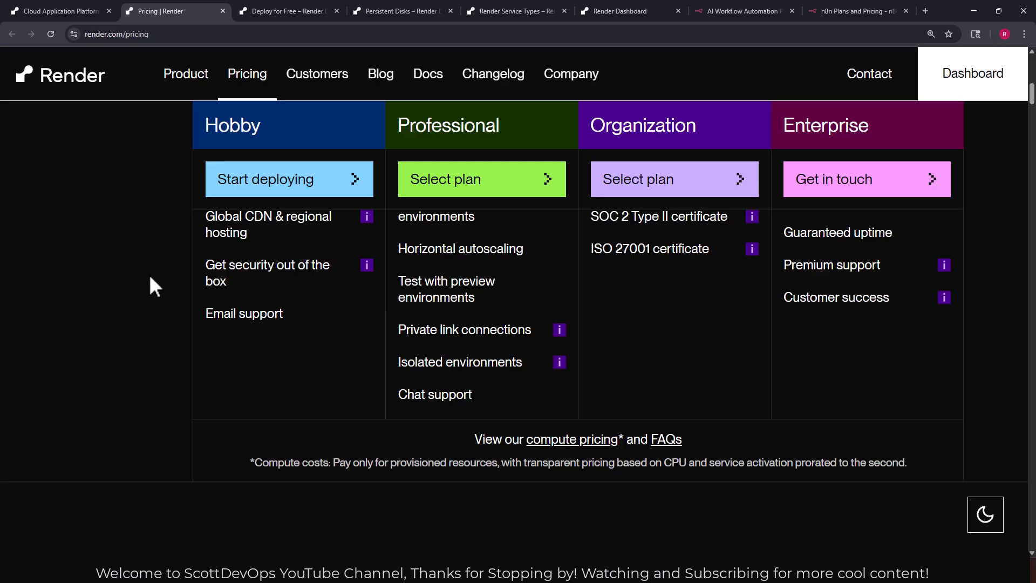
pyautogui.scroll(-3)
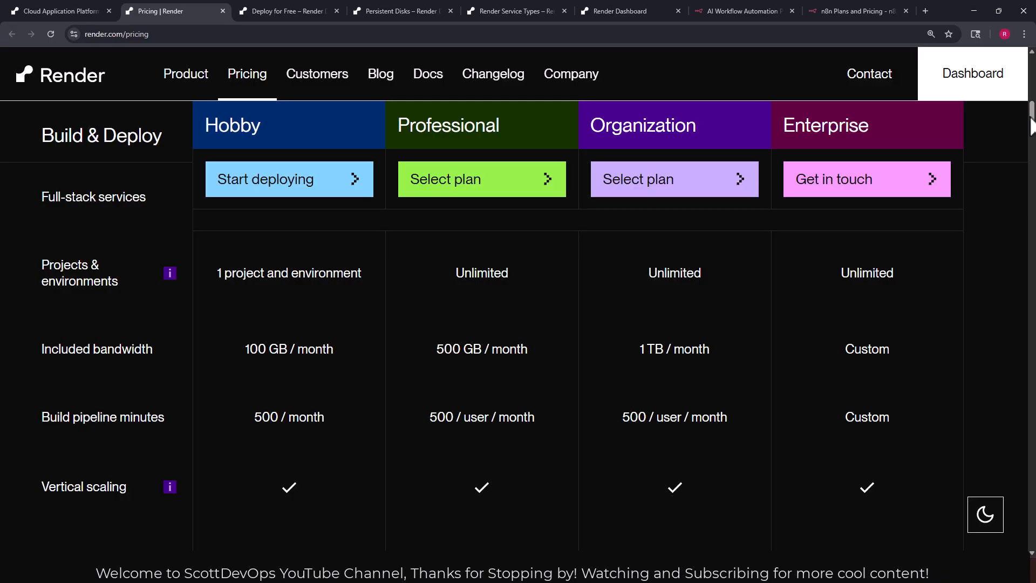
pyautogui.scroll(-3)
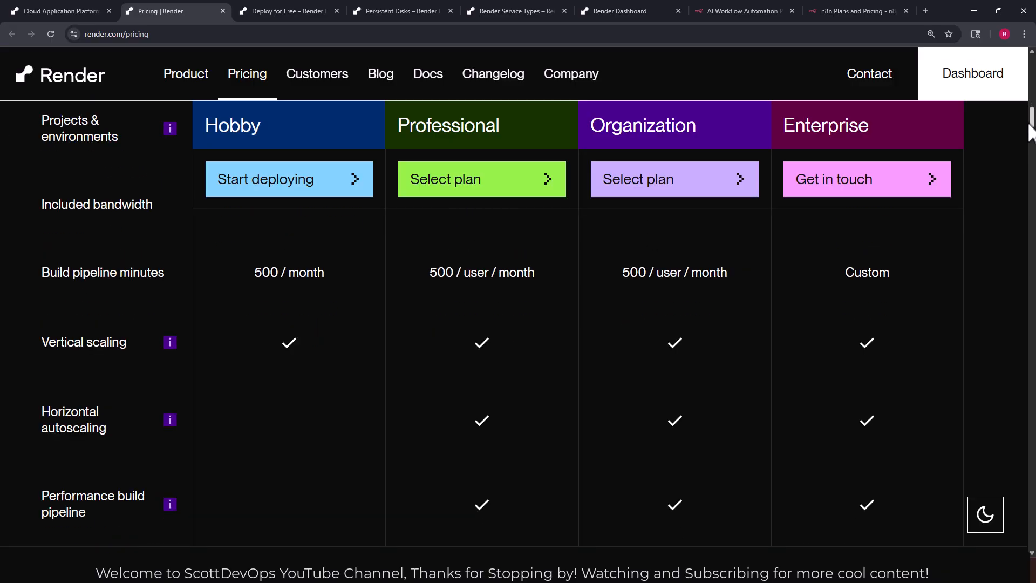
pyautogui.scroll(-3)
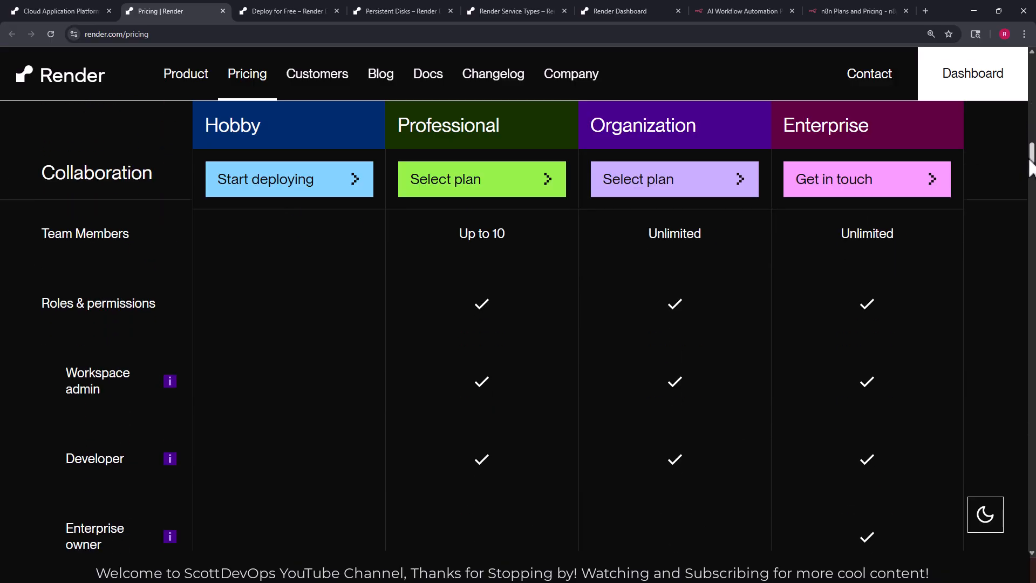
pyautogui.scroll(-3)
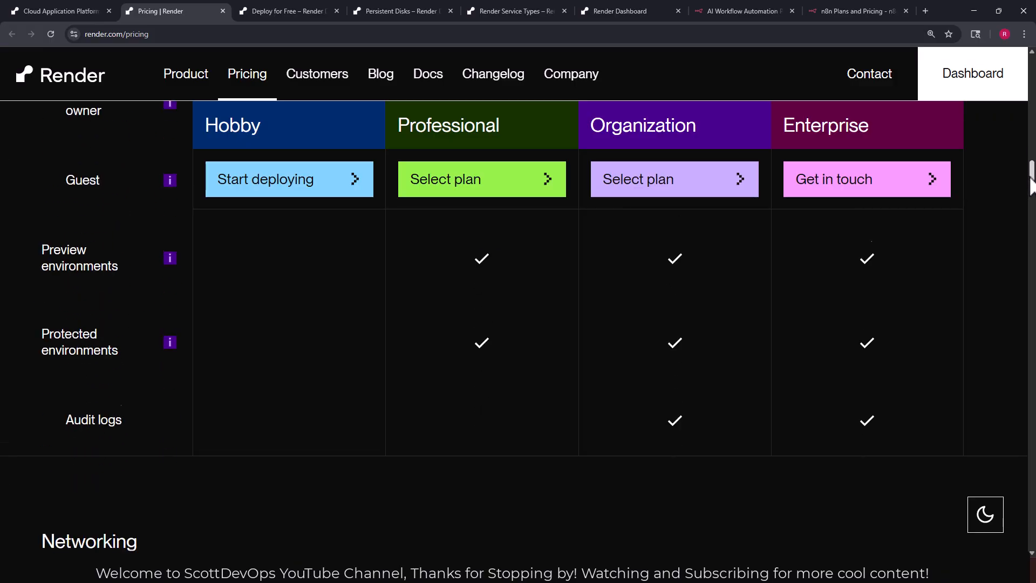
pyautogui.scroll(-3)
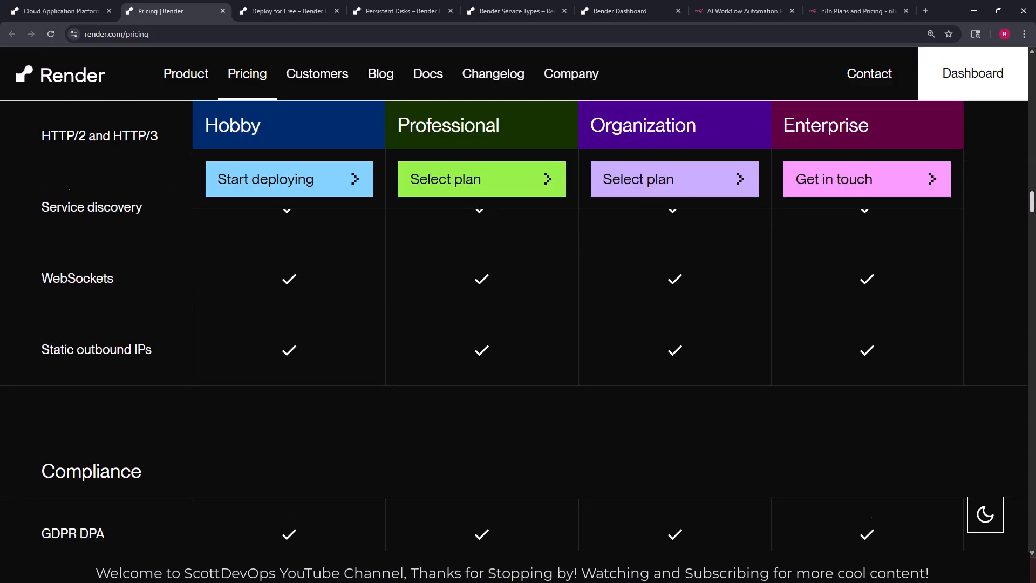
pyautogui.scroll(-3)
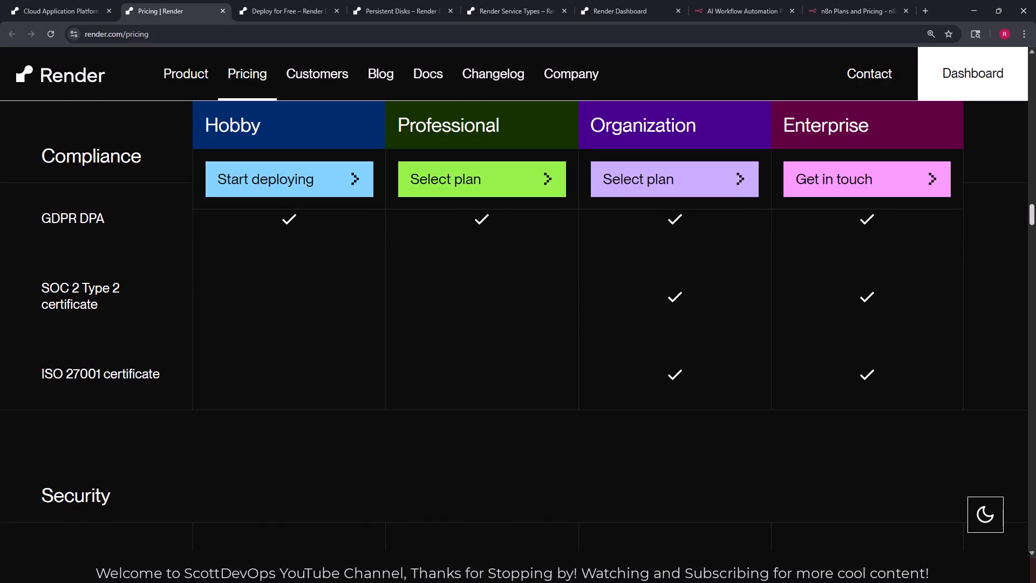
pyautogui.scroll(-3)
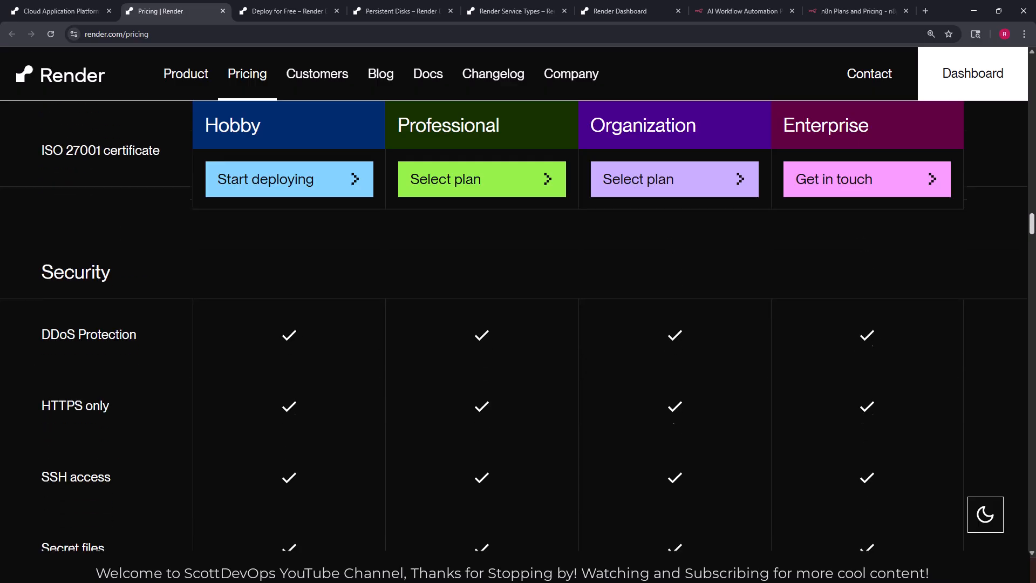
pyautogui.scroll(-3)
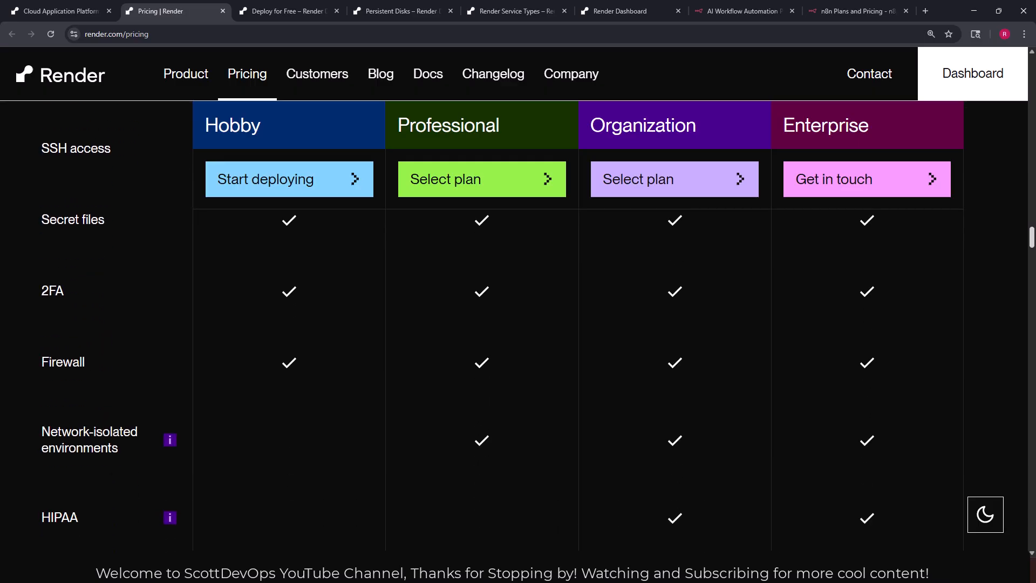
pyautogui.scroll(-3)
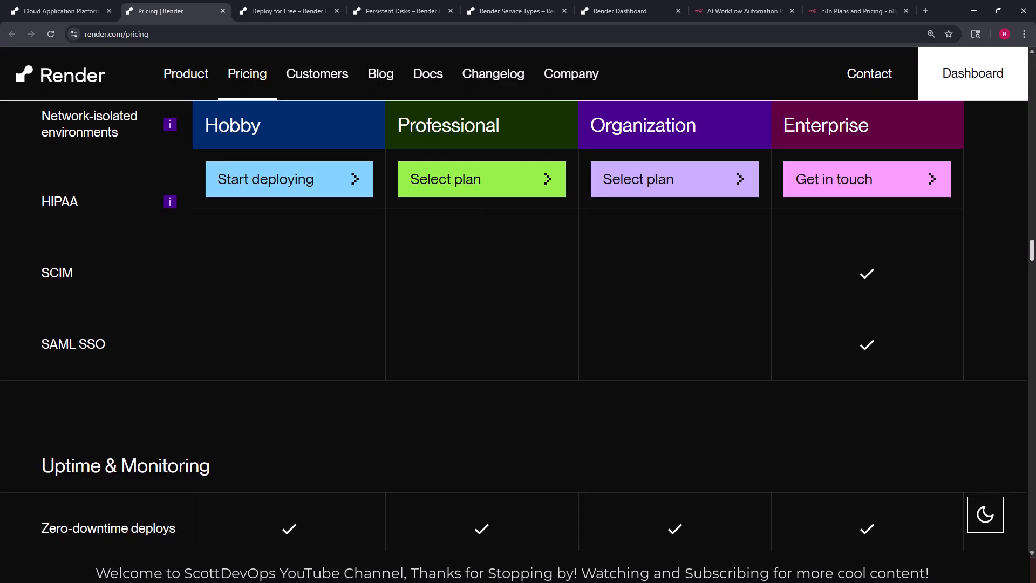
pyautogui.moveTo(1015, 272)
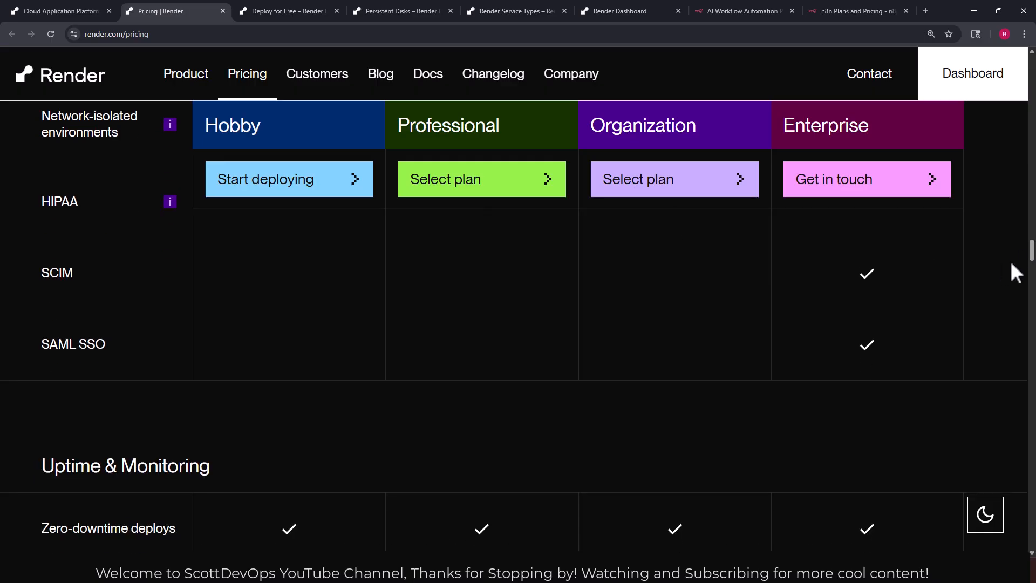
pyautogui.moveTo(1028, 254)
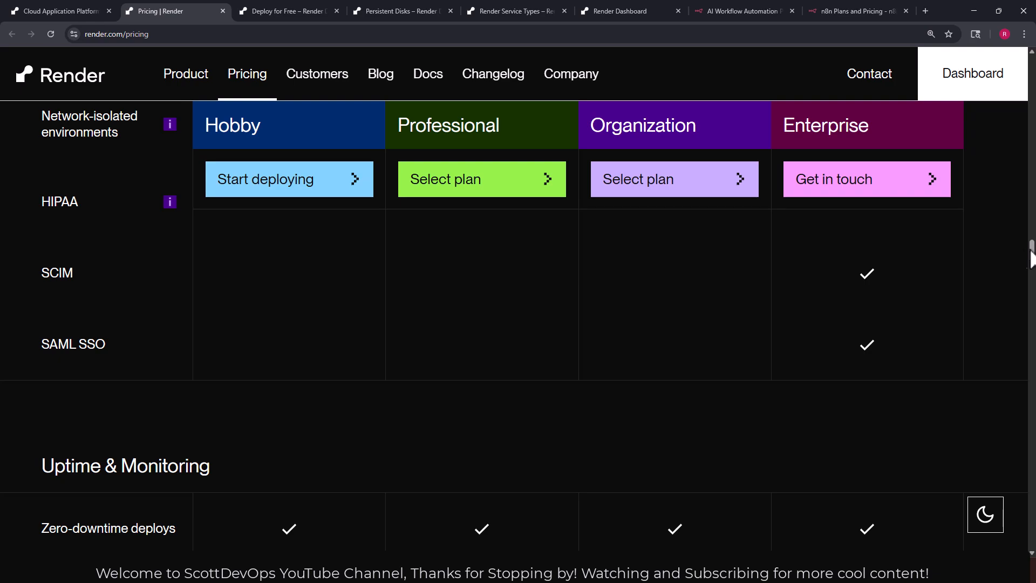
pyautogui.scroll(-3)
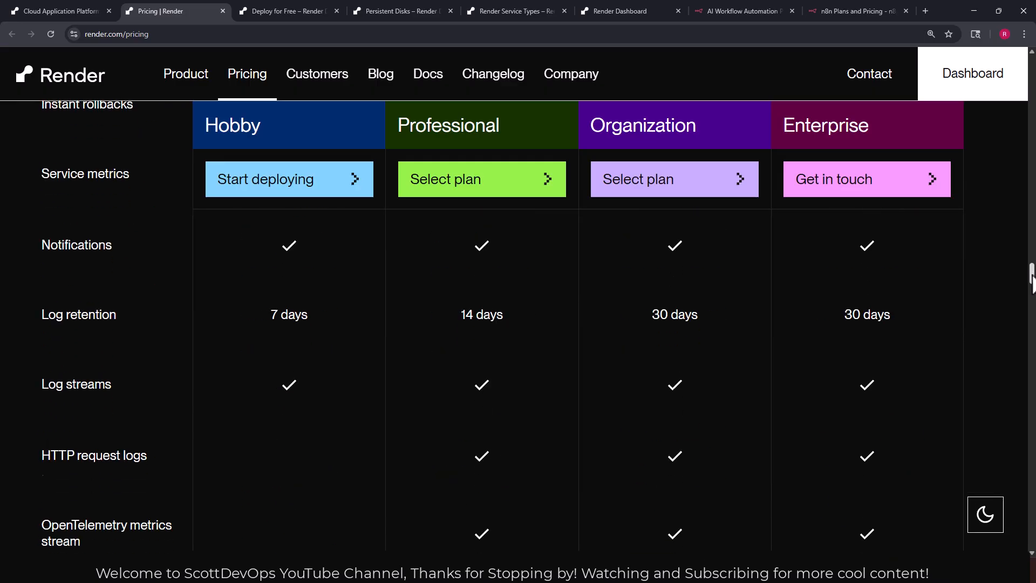
pyautogui.scroll(-3)
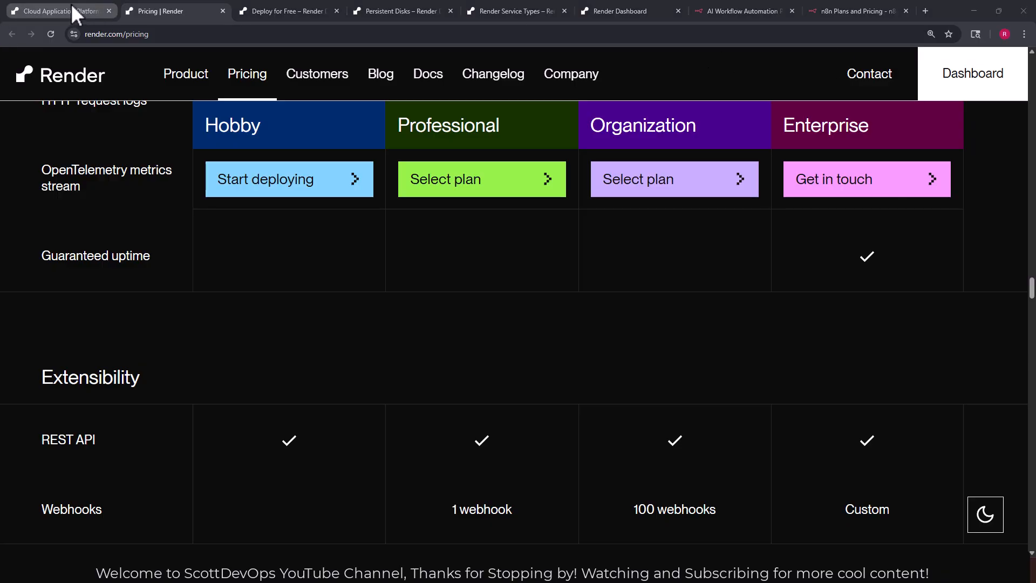
pyautogui.moveTo(175, 12)
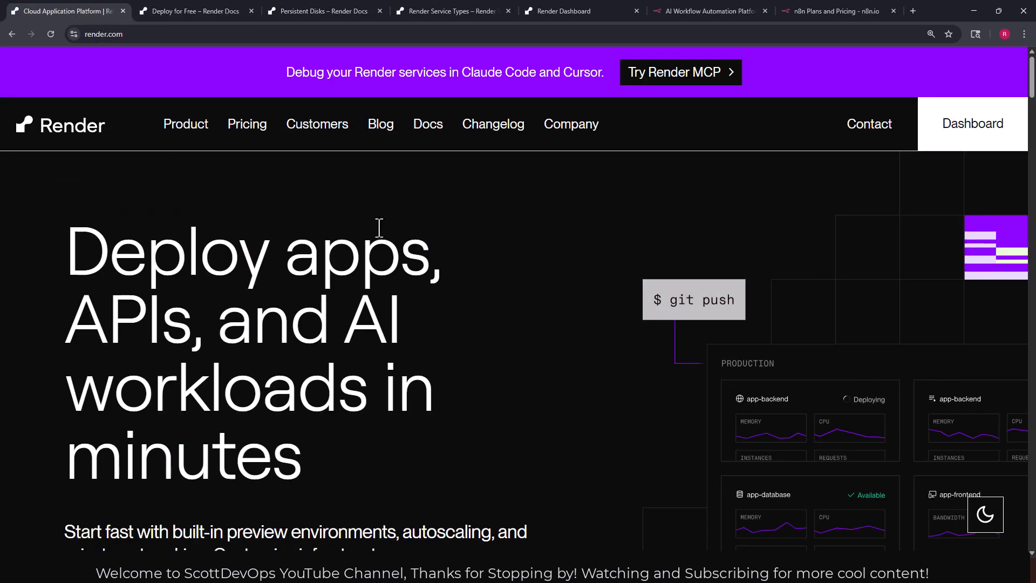
pyautogui.moveTo(389, 223)
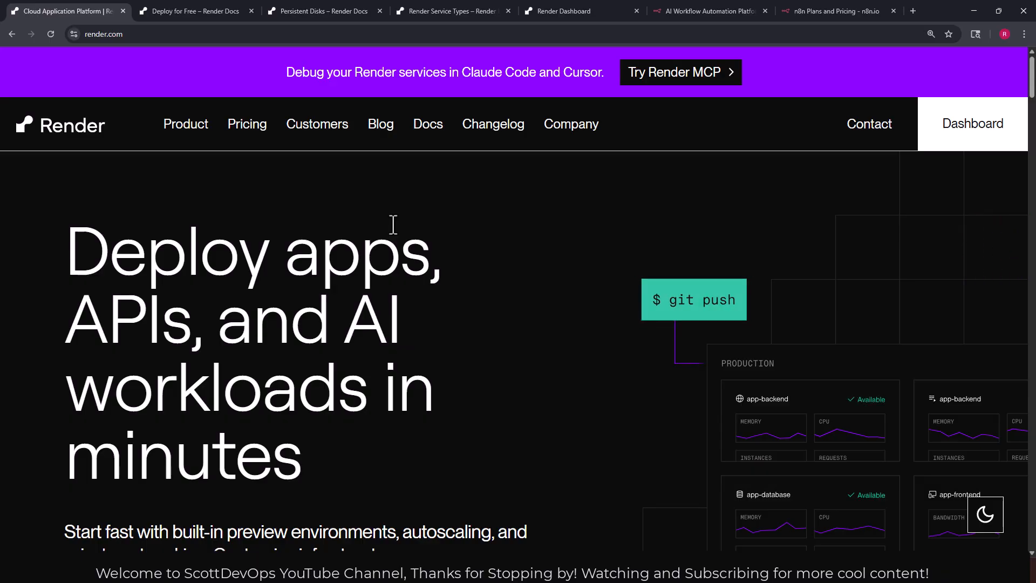
# Scroll through the Render home page, highlighting the word 'autoscaling' along the way.
pyautogui.scroll(-3)
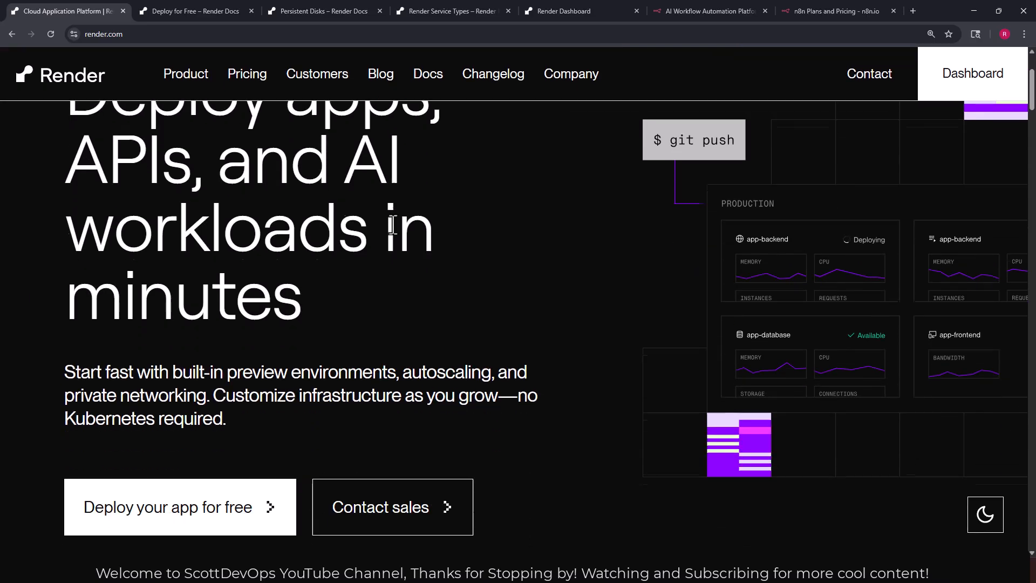
pyautogui.scroll(-3)
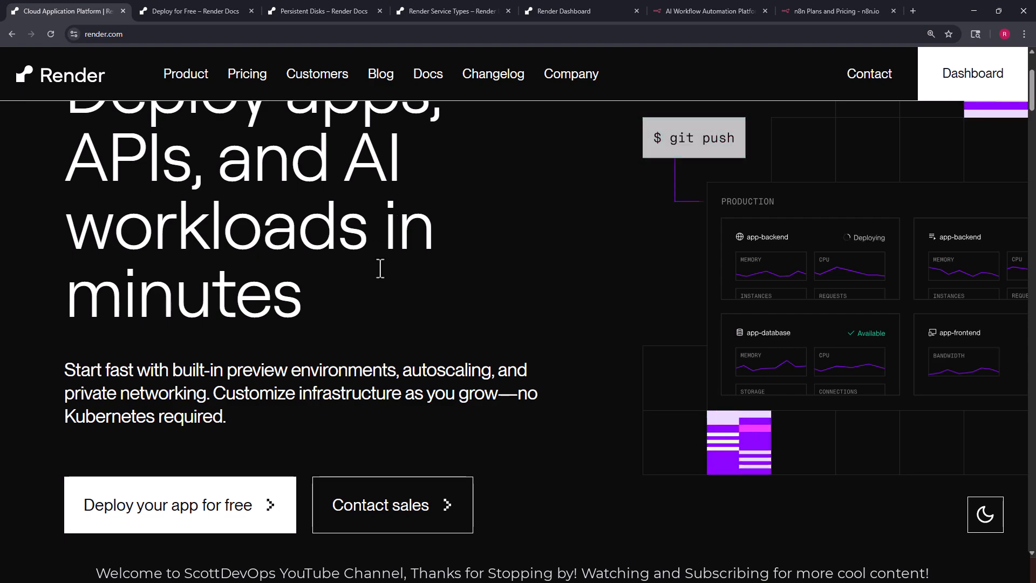
pyautogui.scroll(-3)
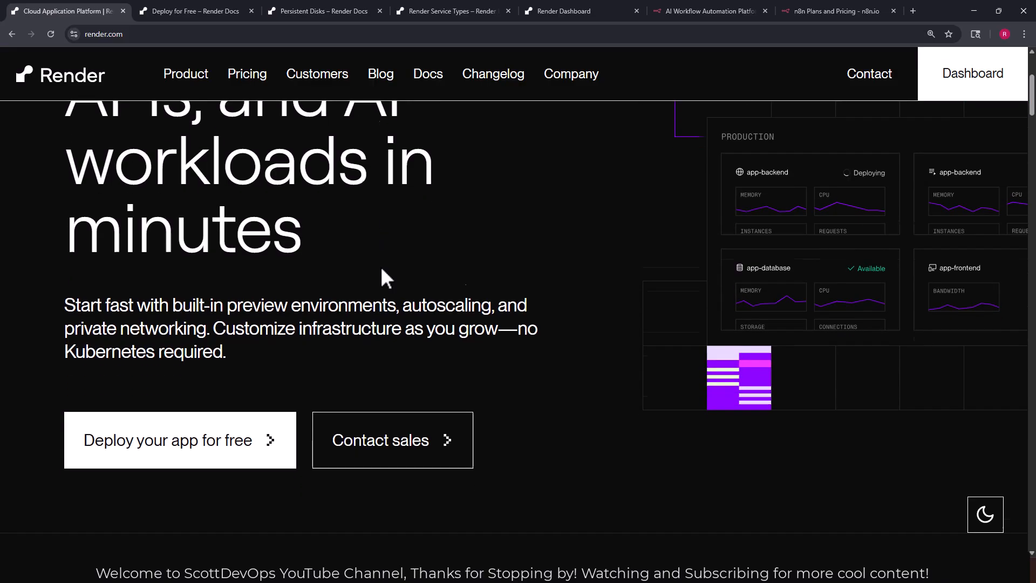
pyautogui.scroll(-3)
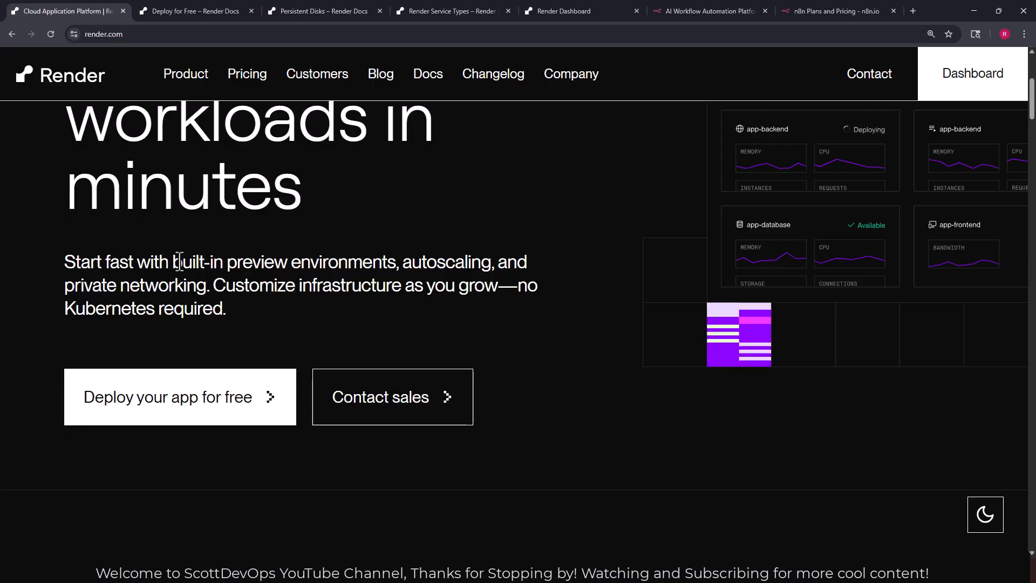
pyautogui.doubleClick(447, 262)
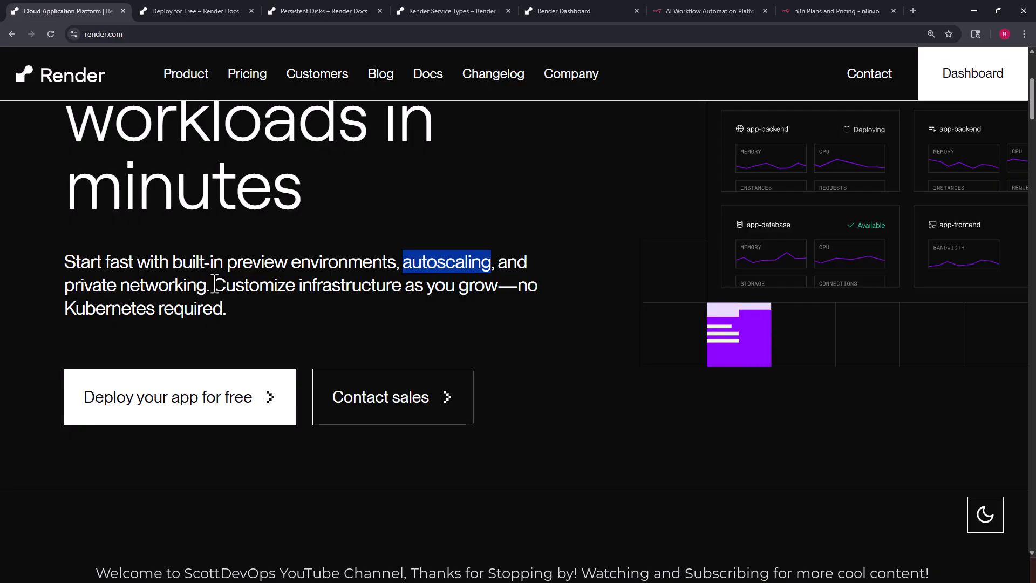
pyautogui.scroll(-3)
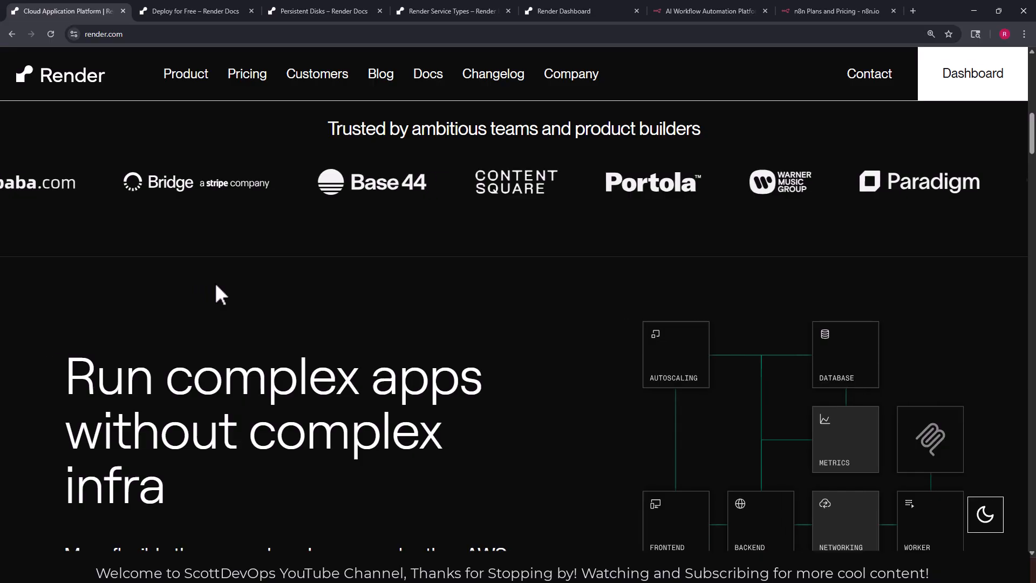
pyautogui.scroll(-3)
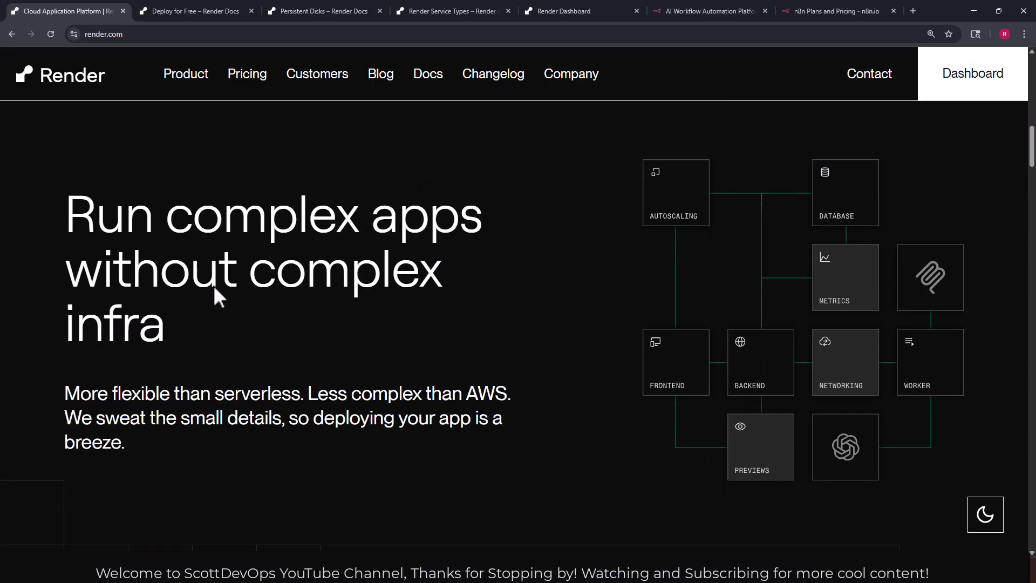
pyautogui.moveTo(212, 291)
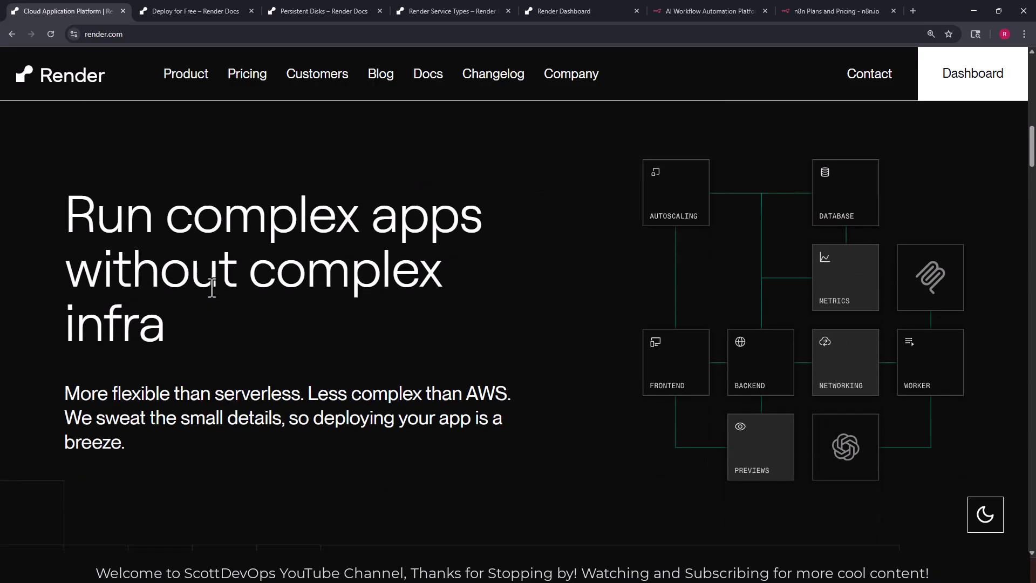
pyautogui.scroll(-3)
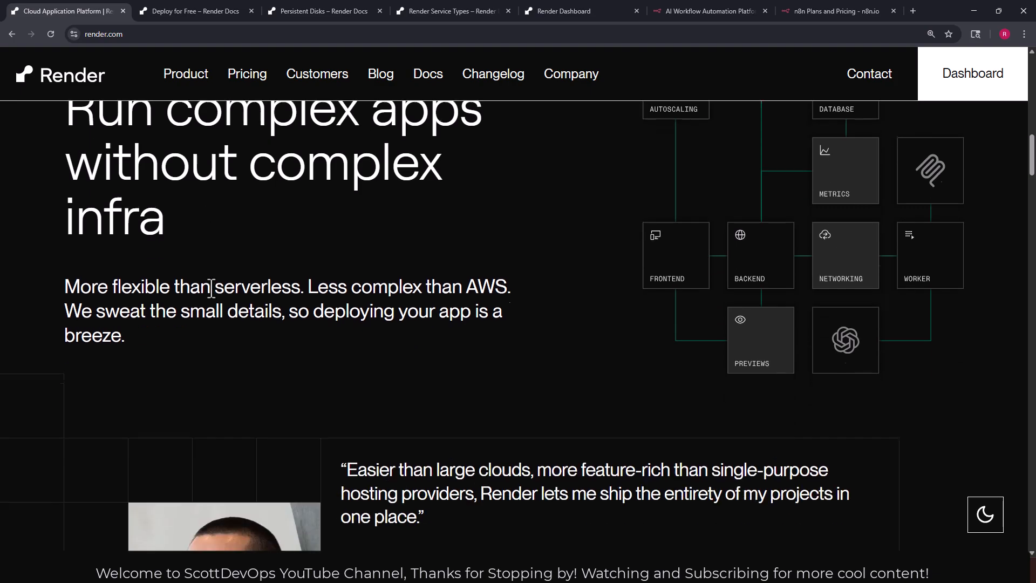
pyautogui.scroll(-3)
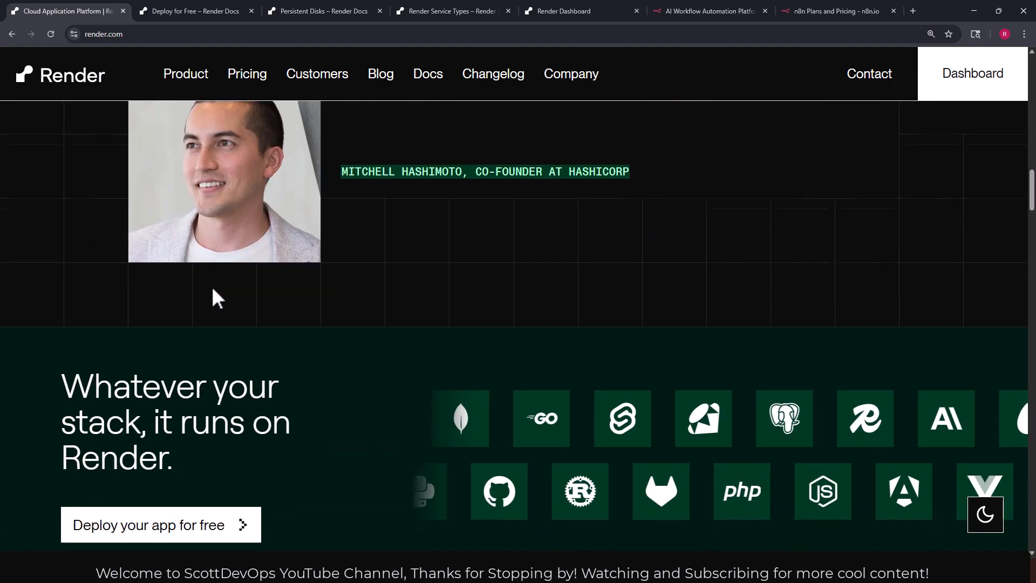
pyautogui.scroll(-3)
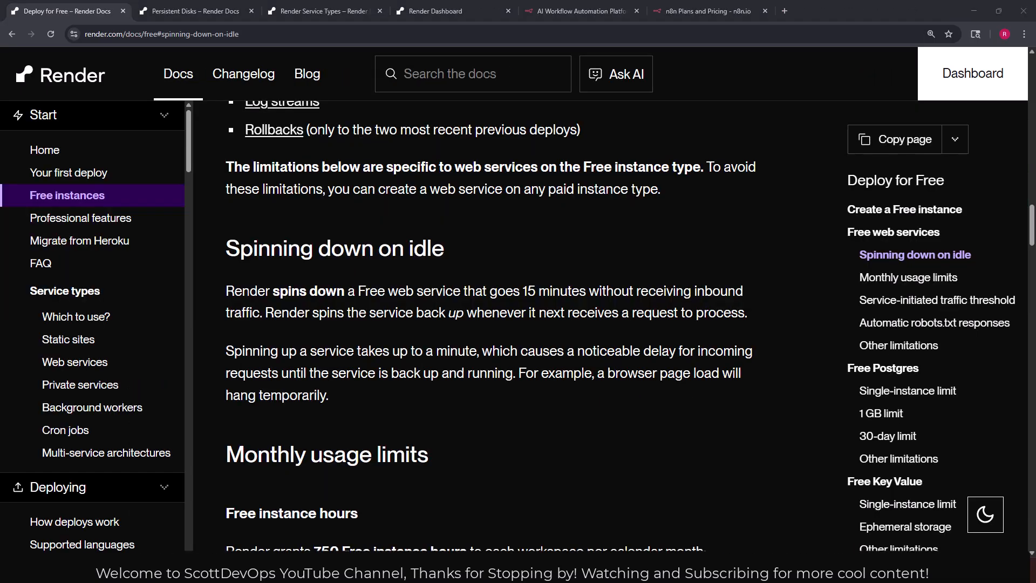
pyautogui.moveTo(600, 149)
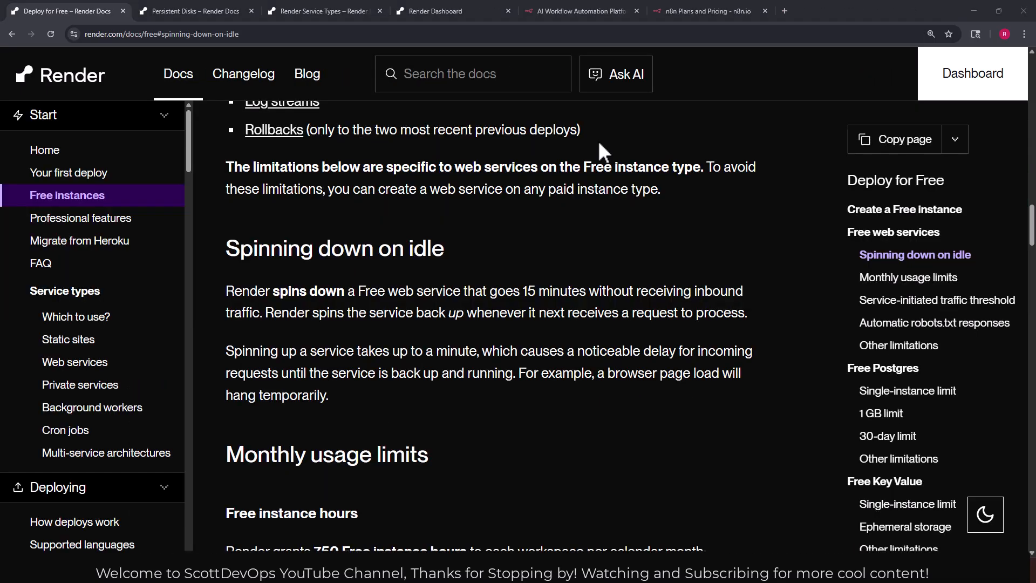
pyautogui.moveTo(232, 289)
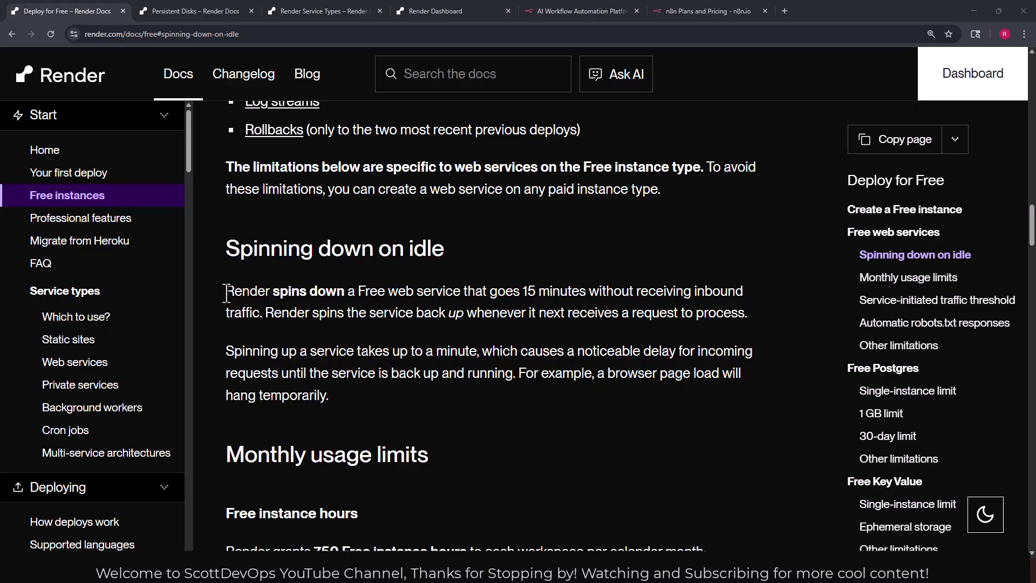
# Highlight the 15-minute spin-down sentence, then clear the highlight and scroll on.
pyautogui.moveTo(226, 291); pyautogui.dragTo(434, 291)
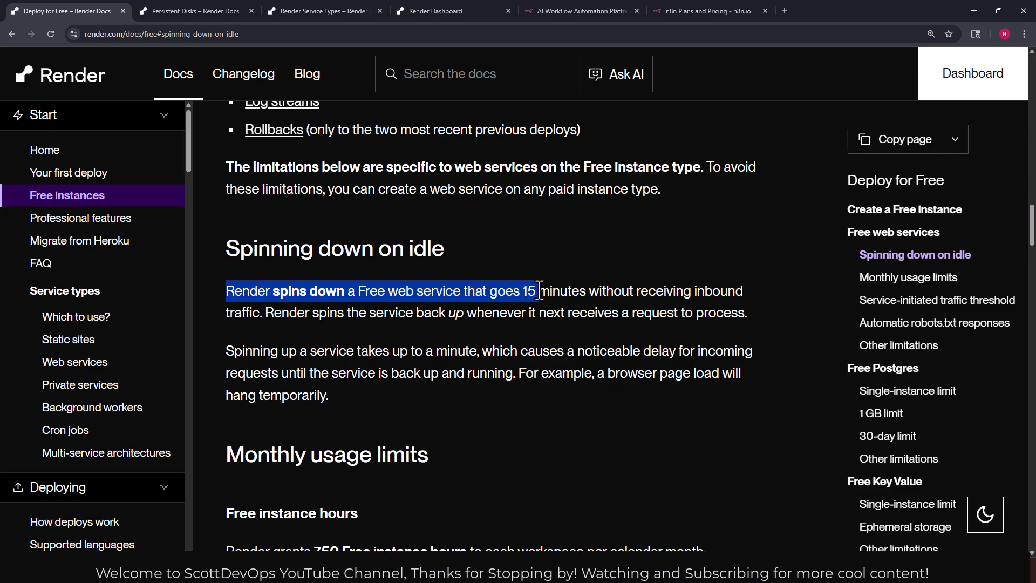
pyautogui.moveTo(445, 312)
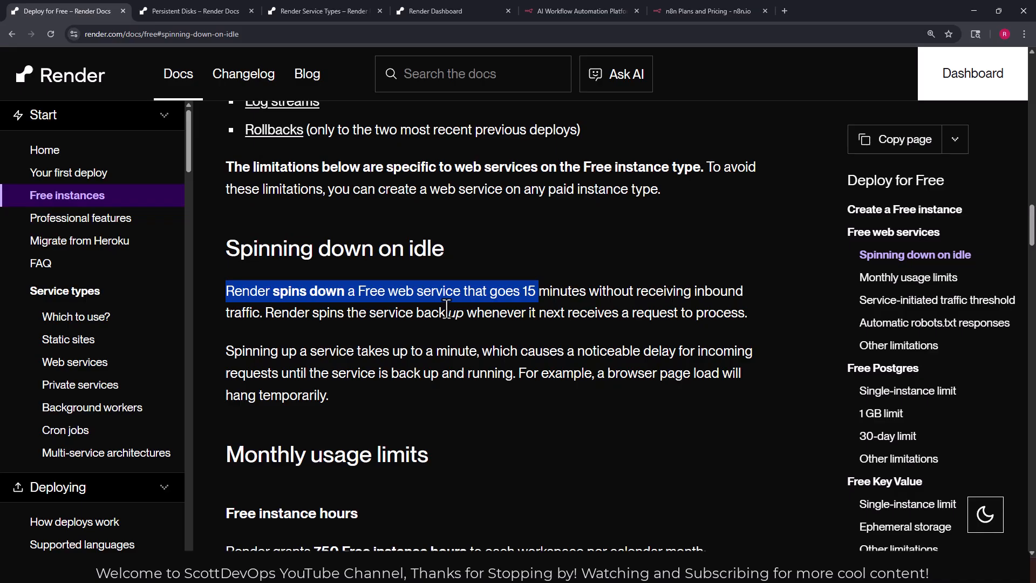
pyautogui.moveTo(357, 336)
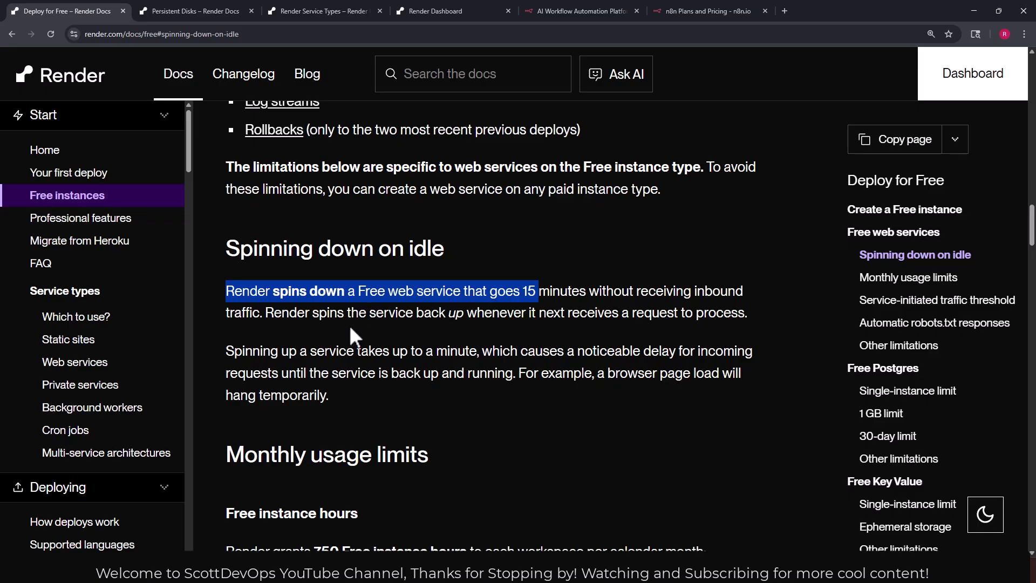
pyautogui.click(312, 313)
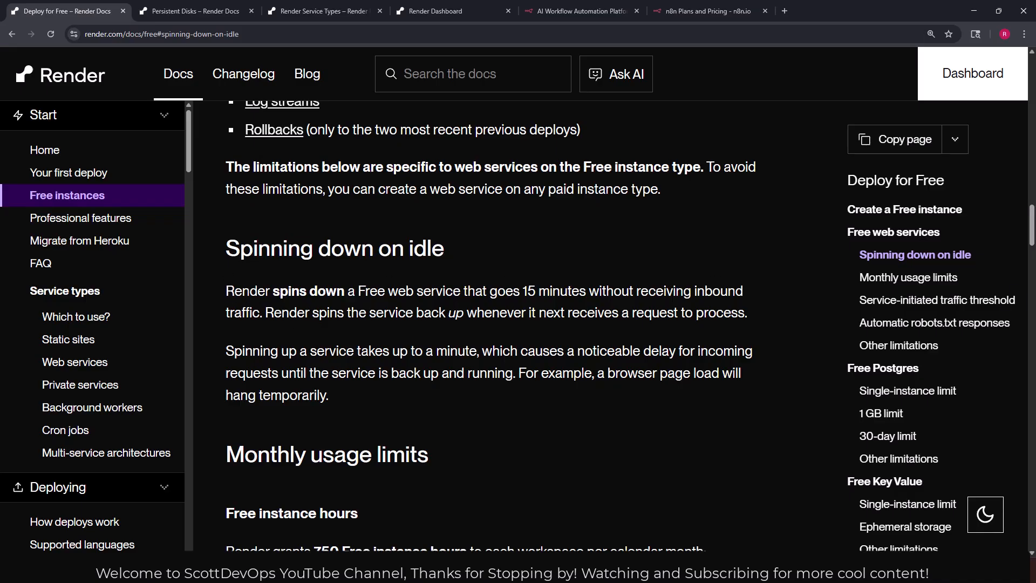
pyautogui.scroll(-3)
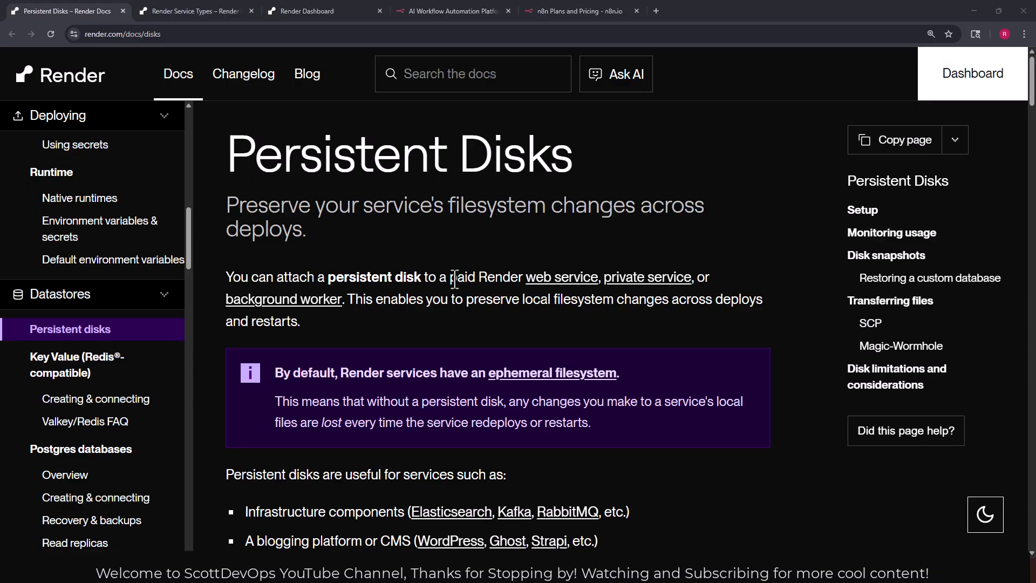
# Highlight 'without a persistent disk' and the high-performance SSD sentence through Key Value instances.
pyautogui.scroll(-3)
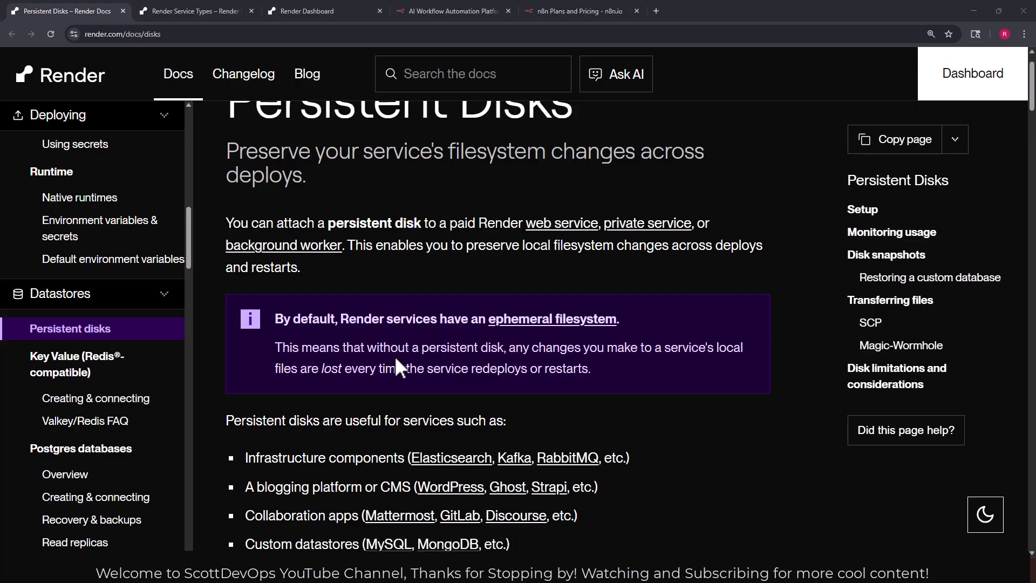
pyautogui.moveTo(377, 347); pyautogui.dragTo(492, 347)
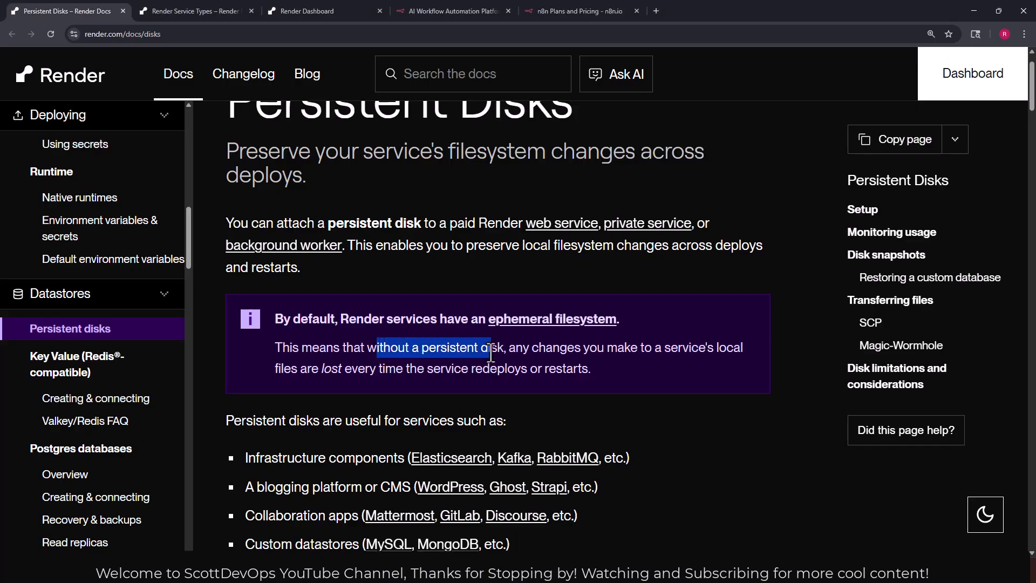
pyautogui.moveTo(489, 353); pyautogui.dragTo(750, 347)
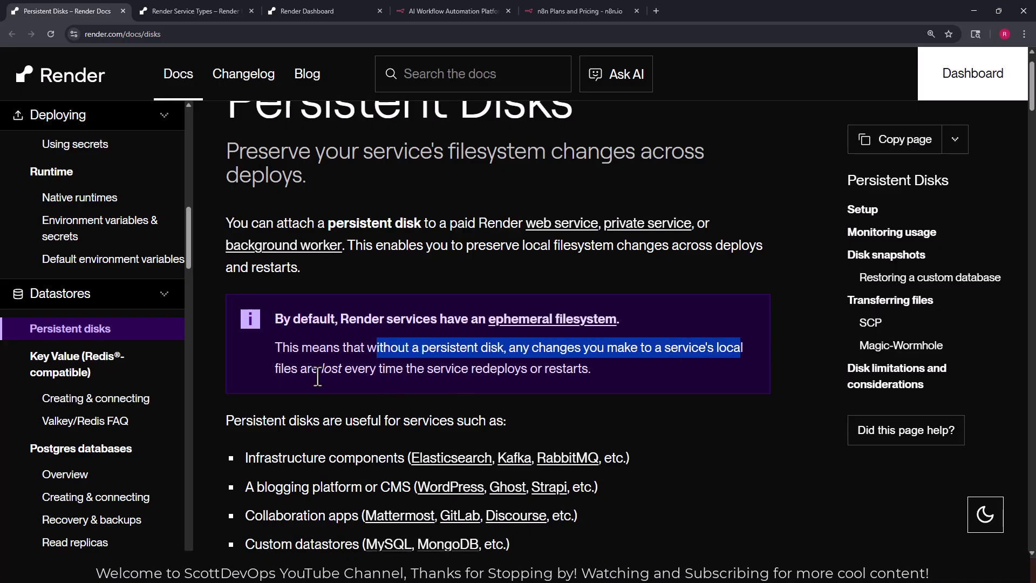
pyautogui.moveTo(446, 368)
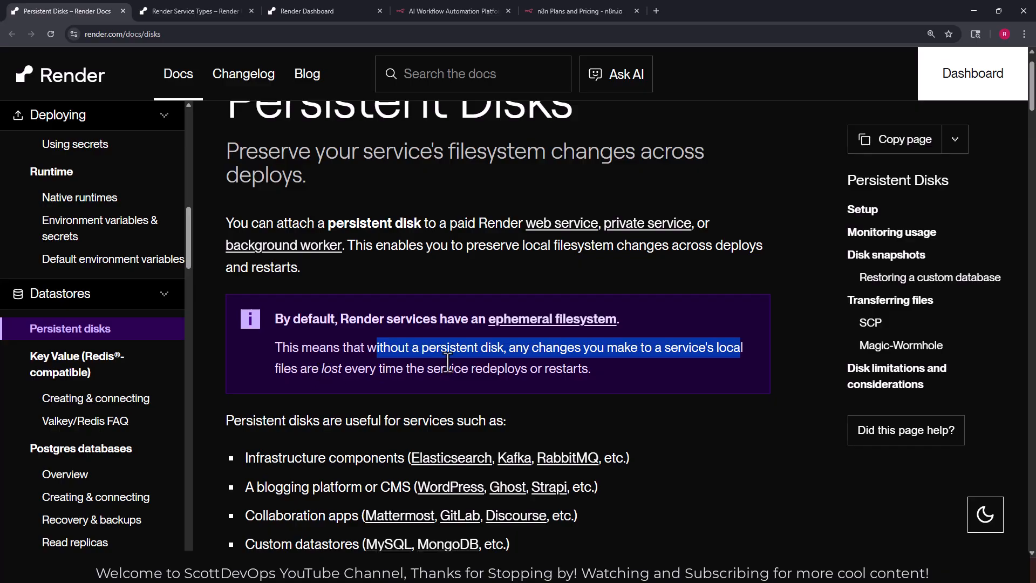
pyautogui.scroll(-3)
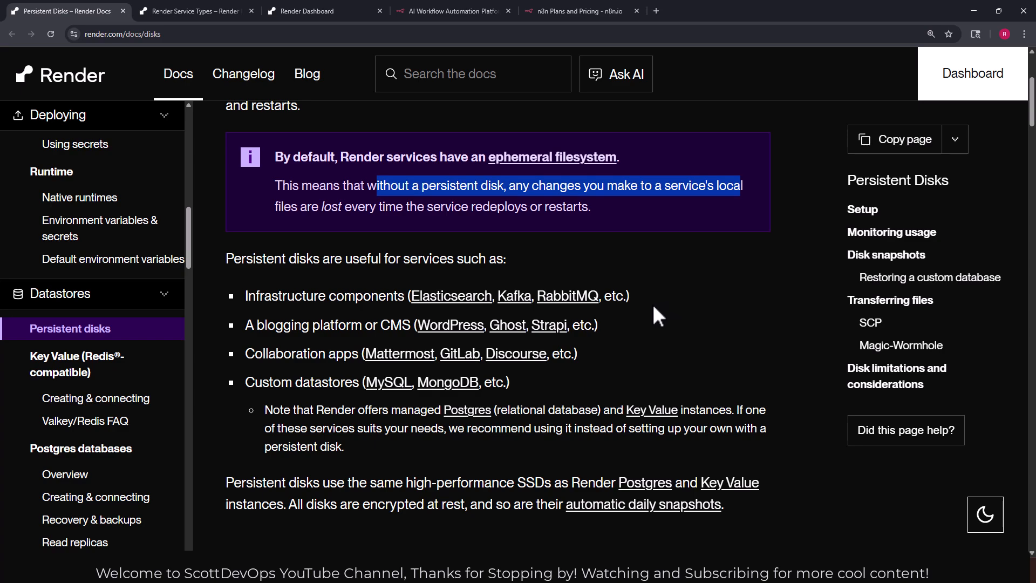
pyautogui.scroll(-3)
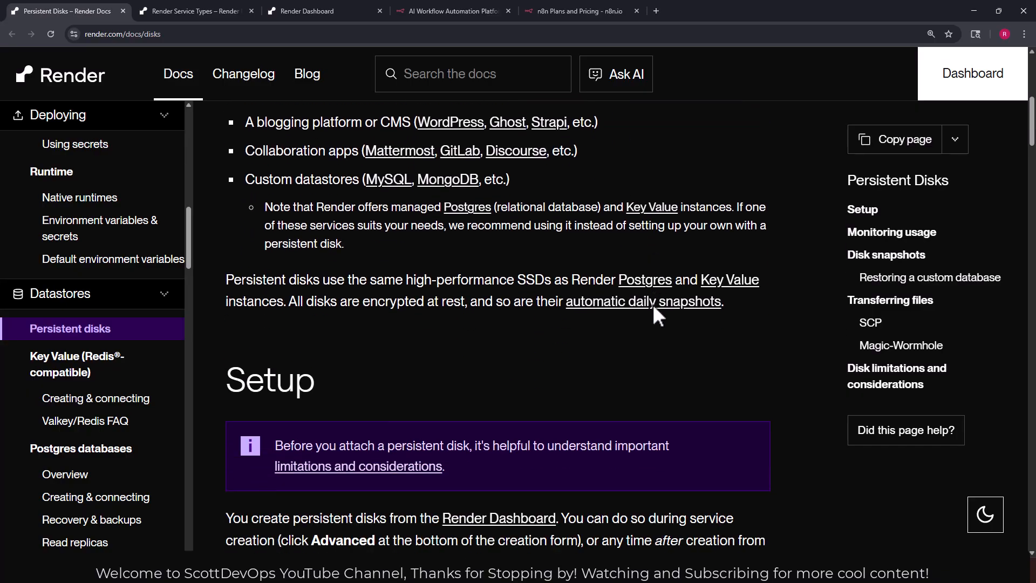
pyautogui.scroll(-3)
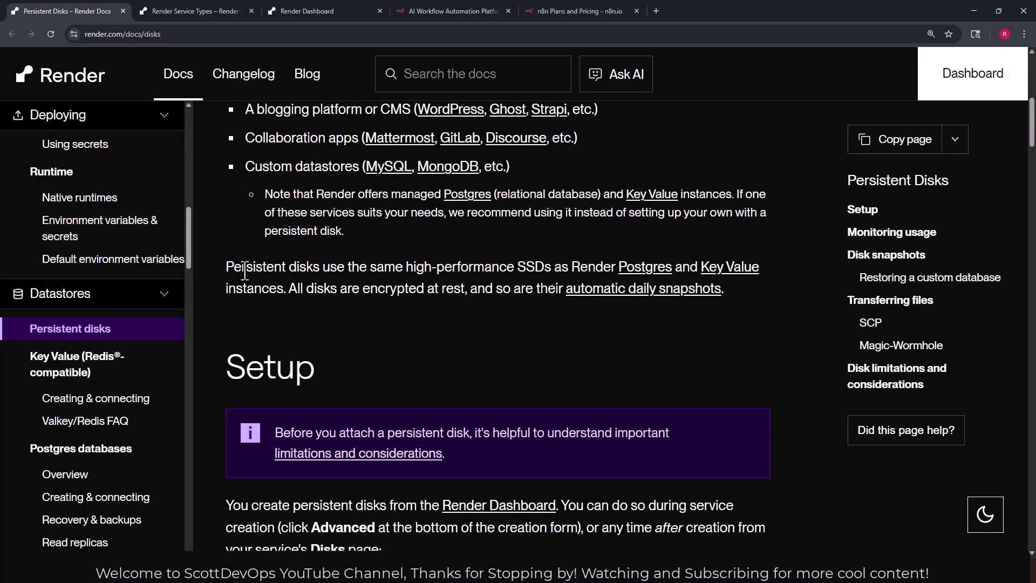
pyautogui.moveTo(245, 267); pyautogui.dragTo(554, 267)
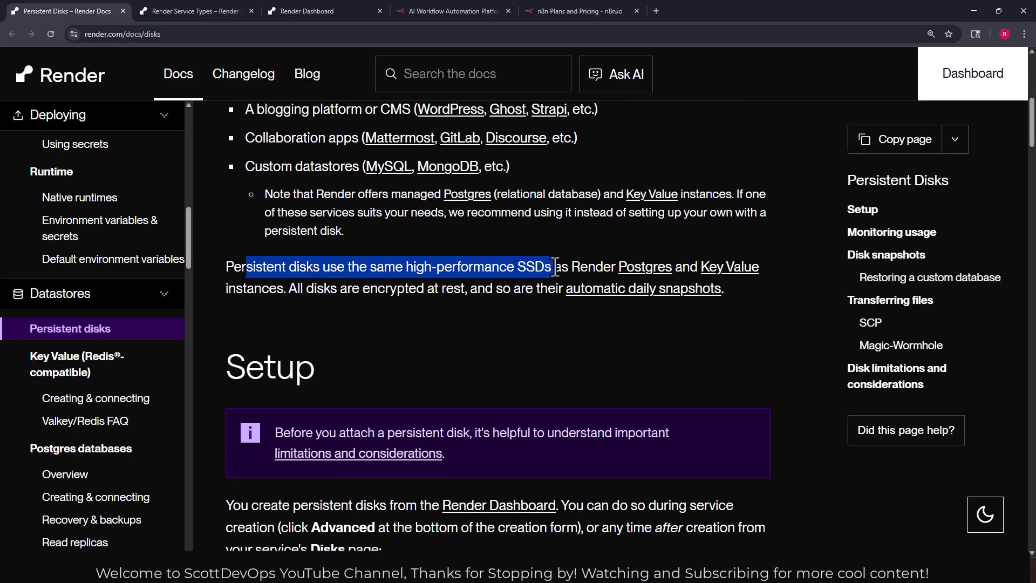
pyautogui.moveTo(551, 266); pyautogui.dragTo(659, 266)
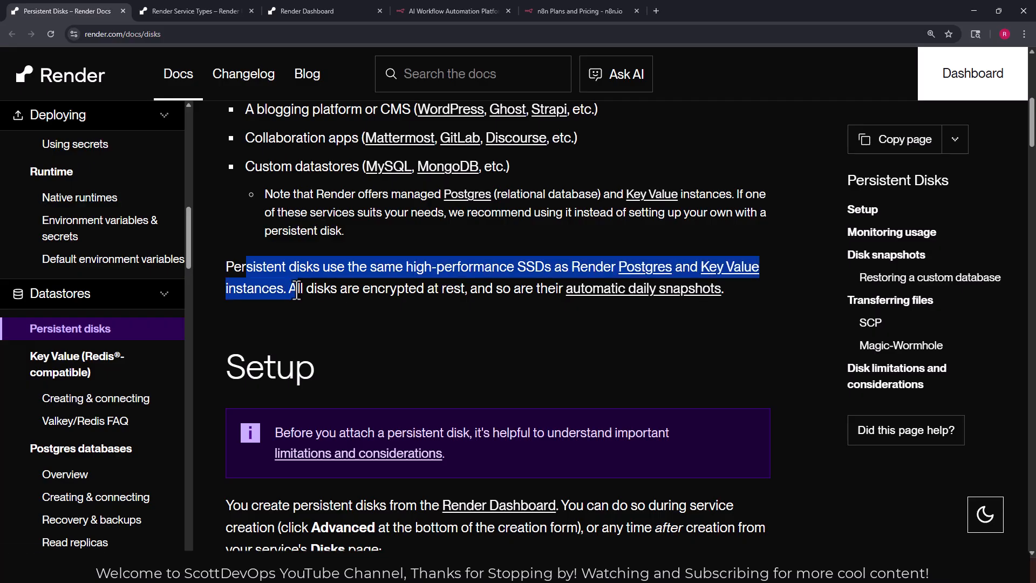
# Clear the highlight and switch to the Render Service Types guide.
pyautogui.click(296, 289)
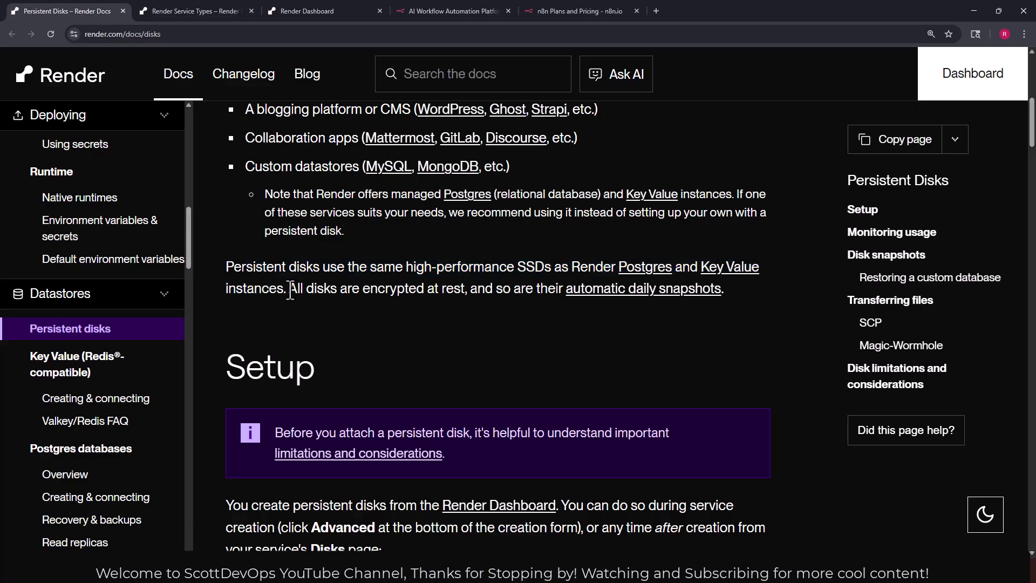
pyautogui.scroll(-3)
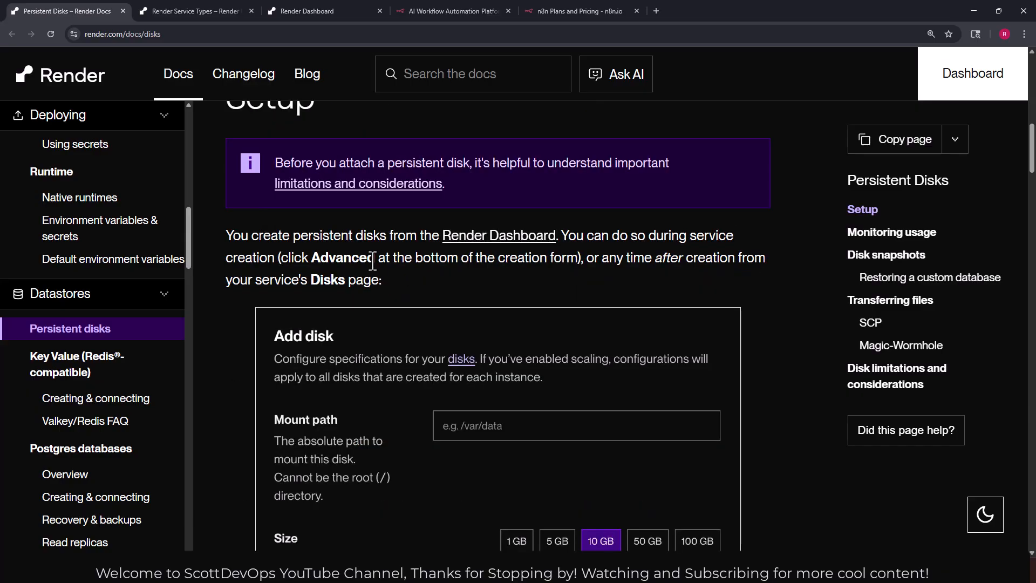
pyautogui.moveTo(611, 258)
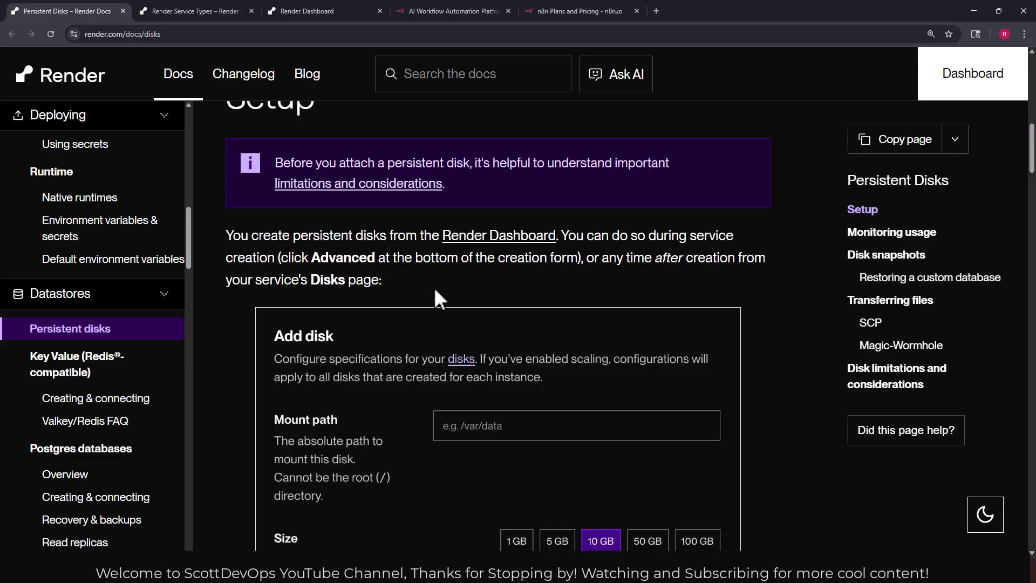
pyautogui.click(192, 10)
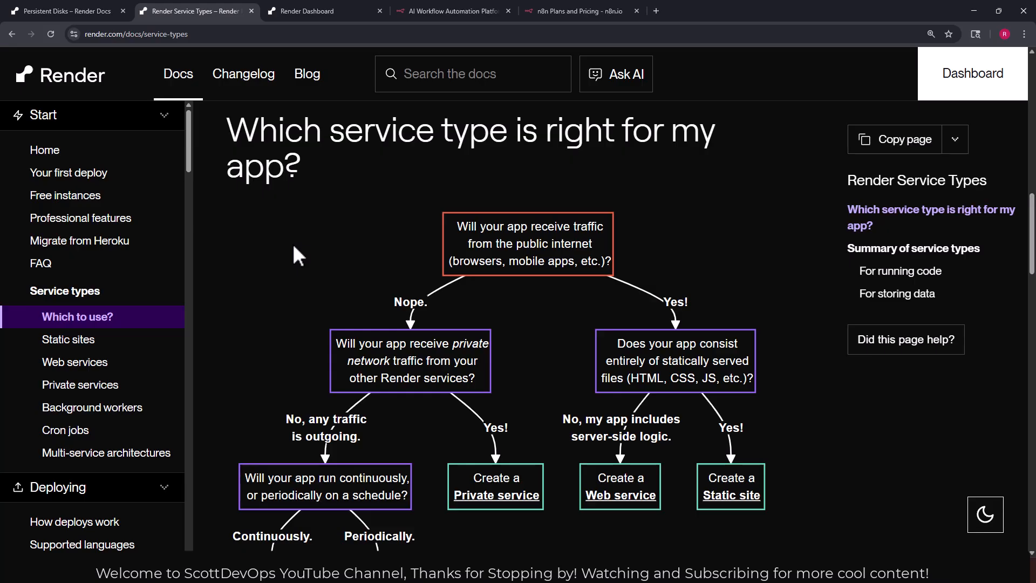
# Read through the service-type flowchart and summary, then move to the Render Dashboard.
pyautogui.scroll(-3)
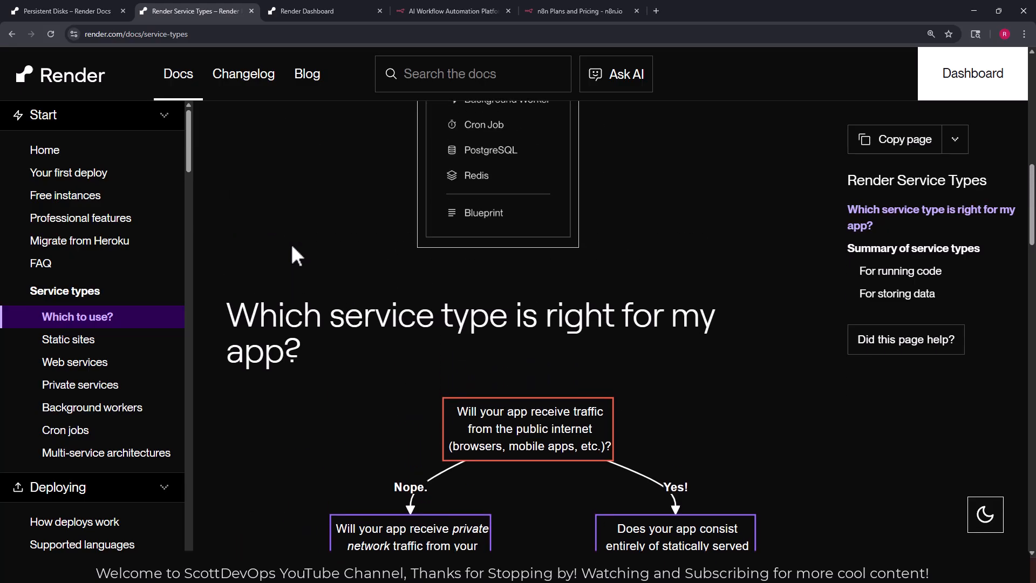
pyautogui.scroll(-3)
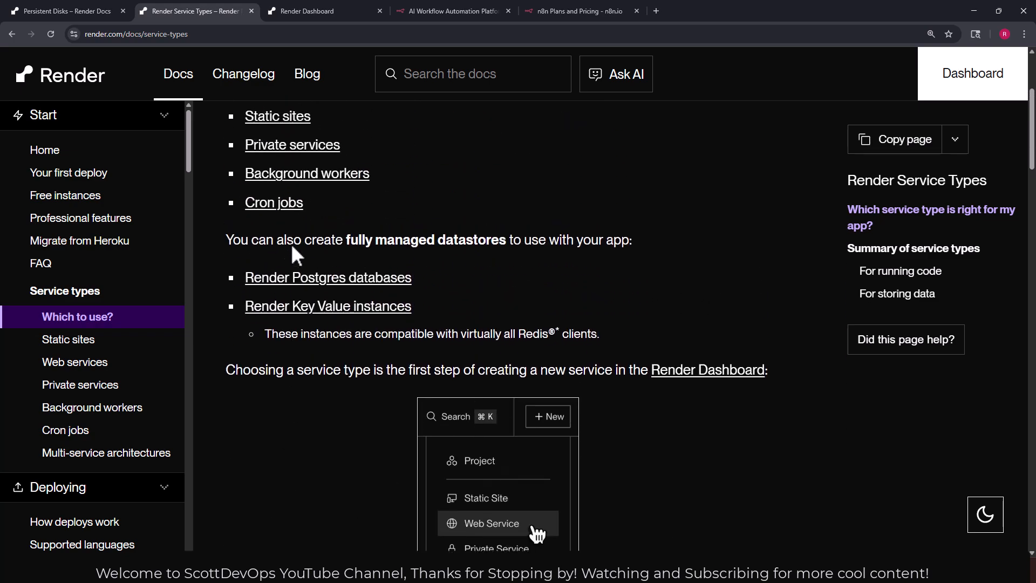
pyautogui.scroll(-3)
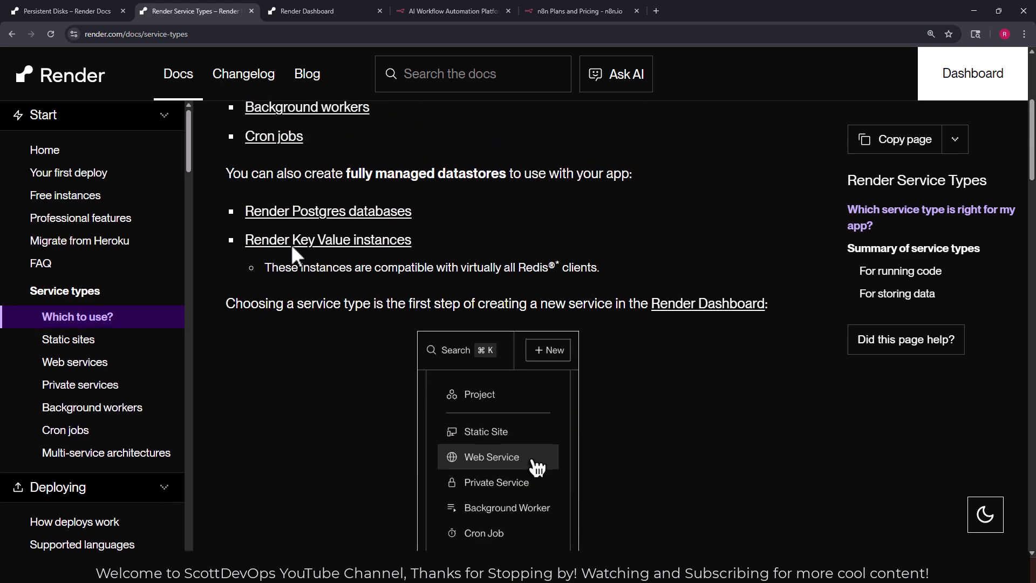
pyautogui.scroll(-3)
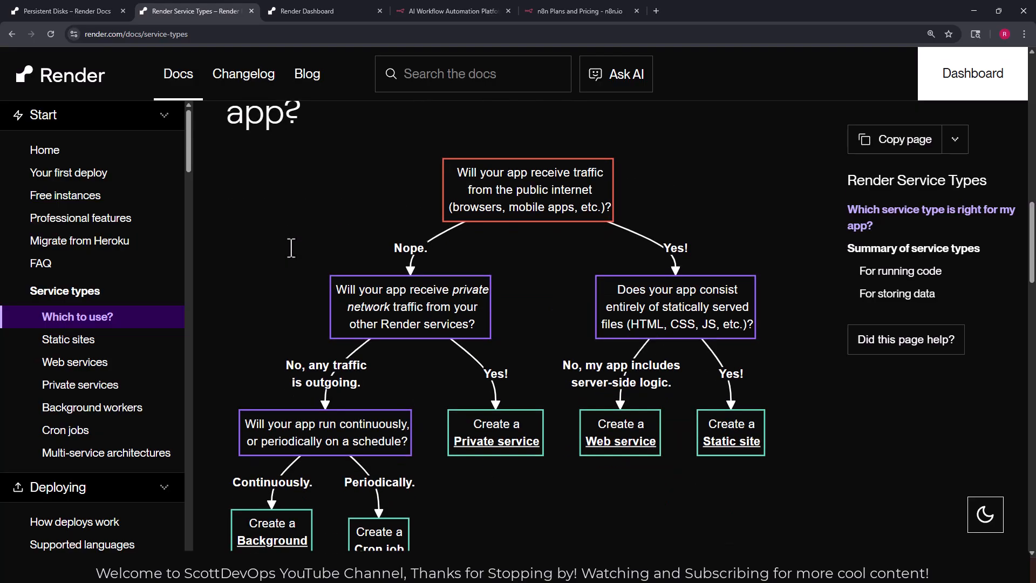
pyautogui.moveTo(423, 217)
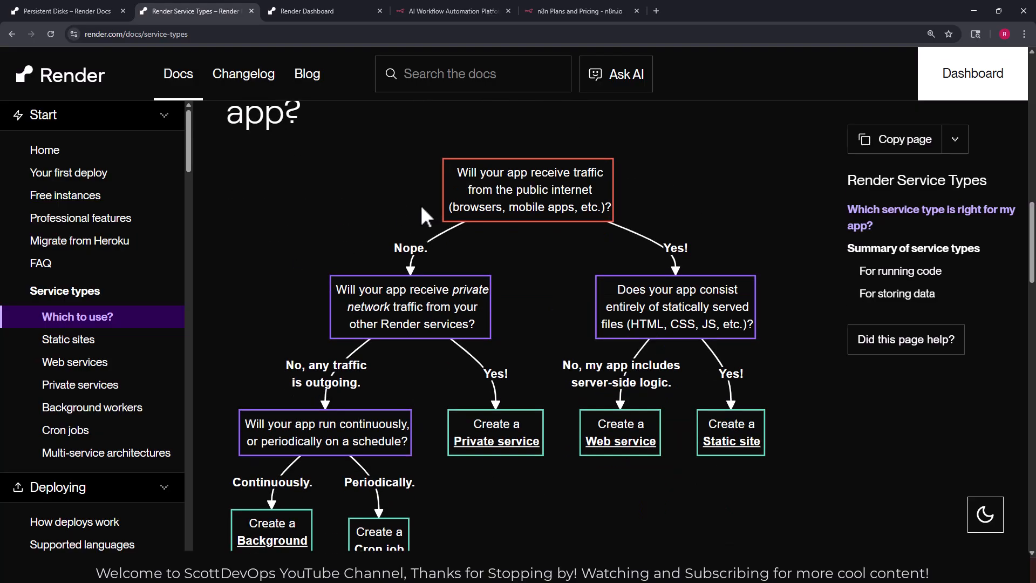
pyautogui.moveTo(514, 230)
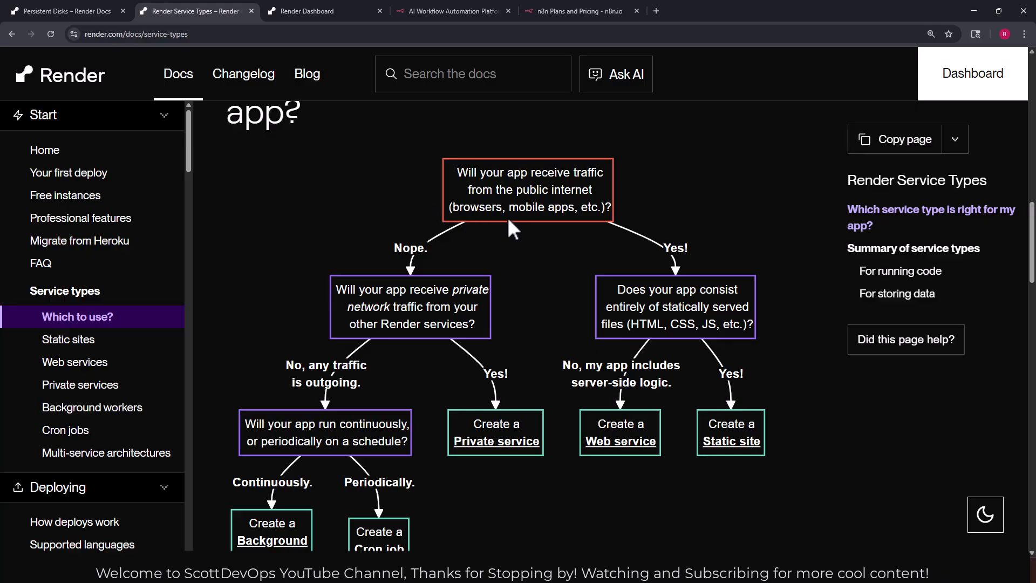
pyautogui.moveTo(665, 301)
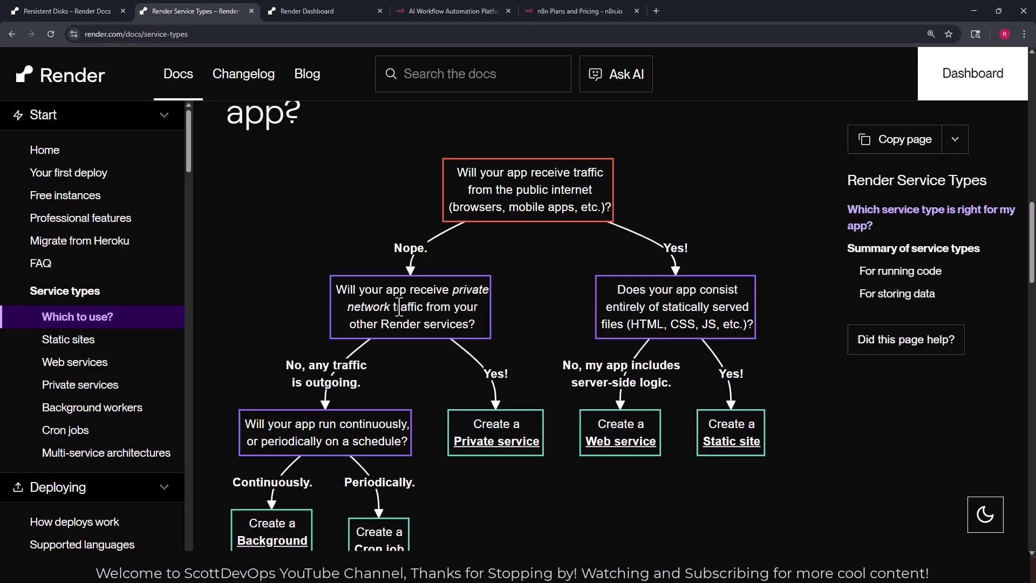
pyautogui.moveTo(444, 409)
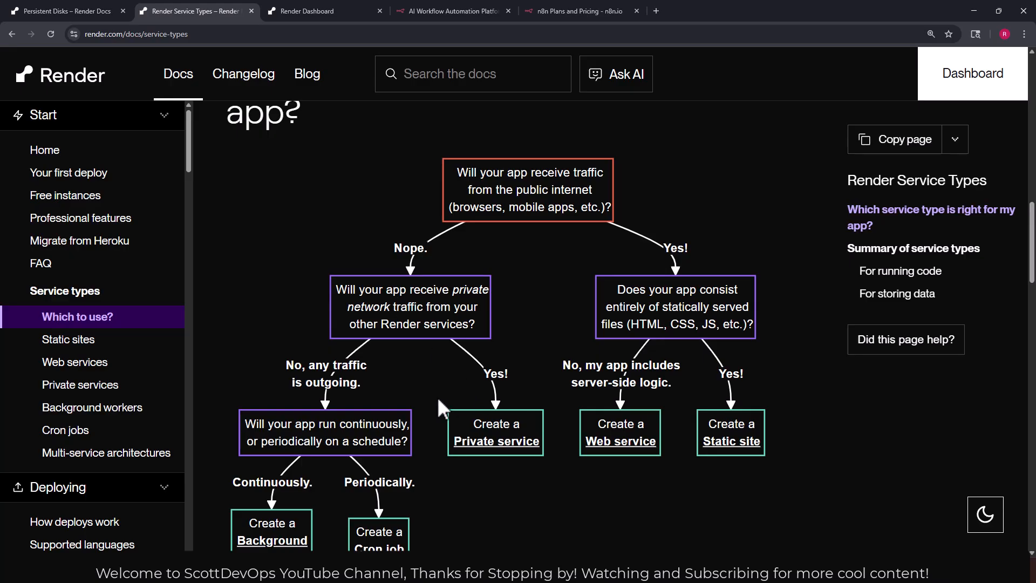
pyautogui.moveTo(692, 328)
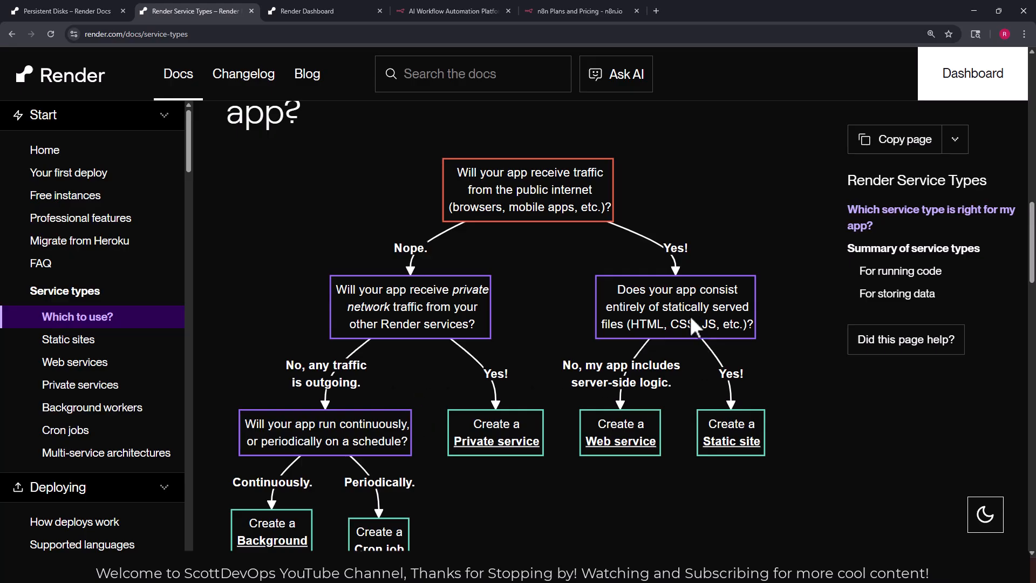
pyautogui.moveTo(669, 314)
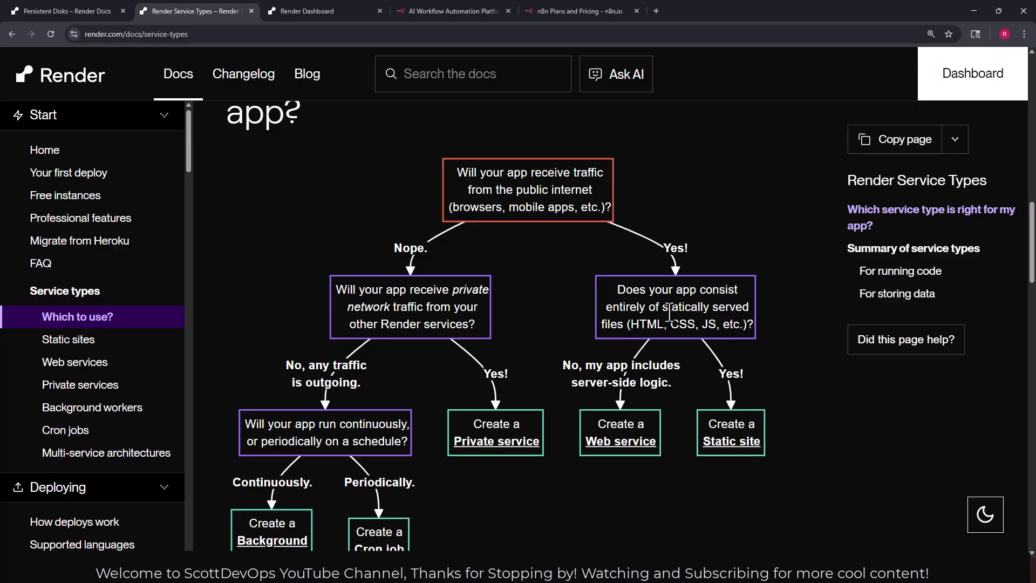
pyautogui.moveTo(664, 315)
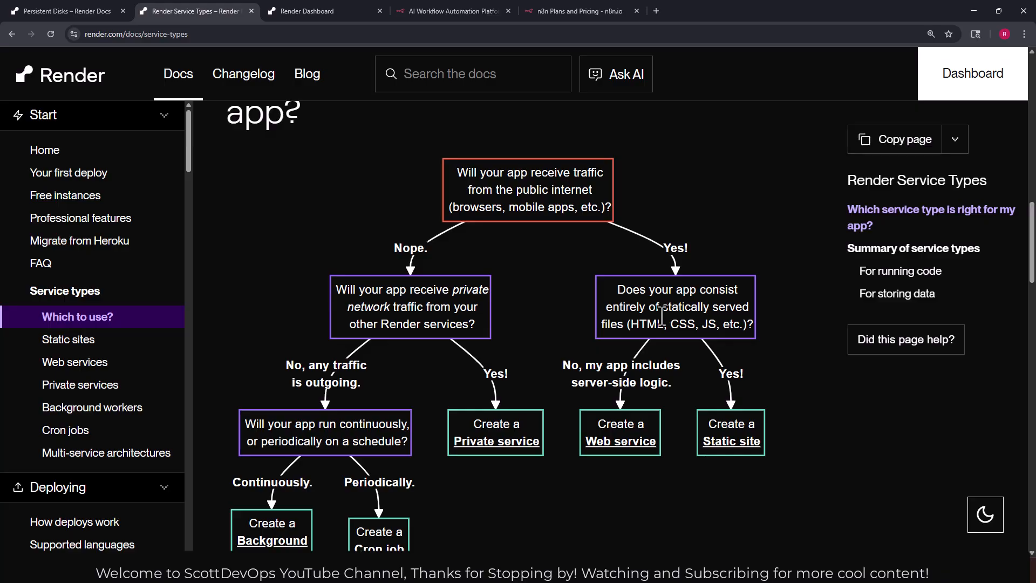
pyautogui.moveTo(736, 449)
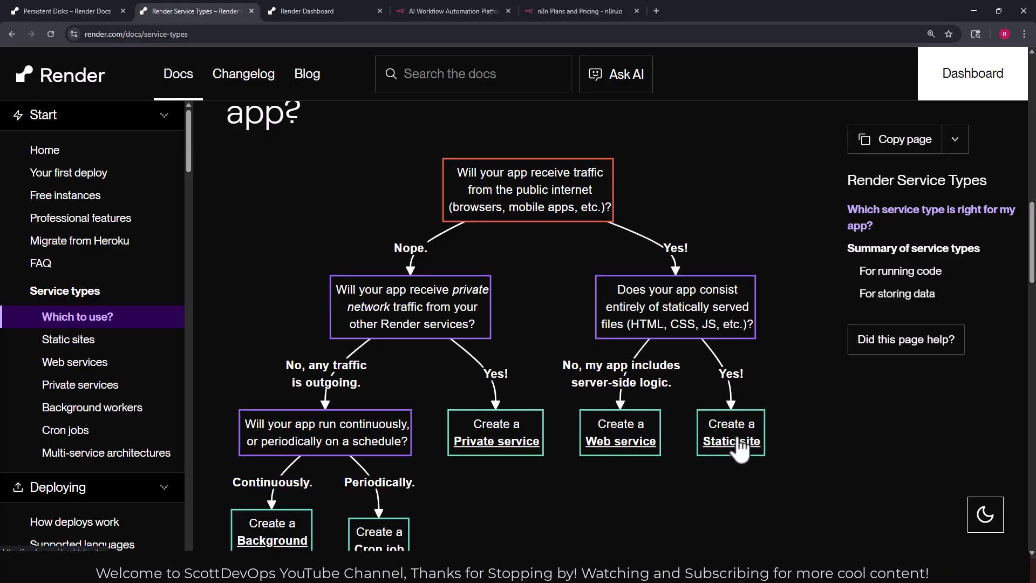
pyautogui.moveTo(635, 444)
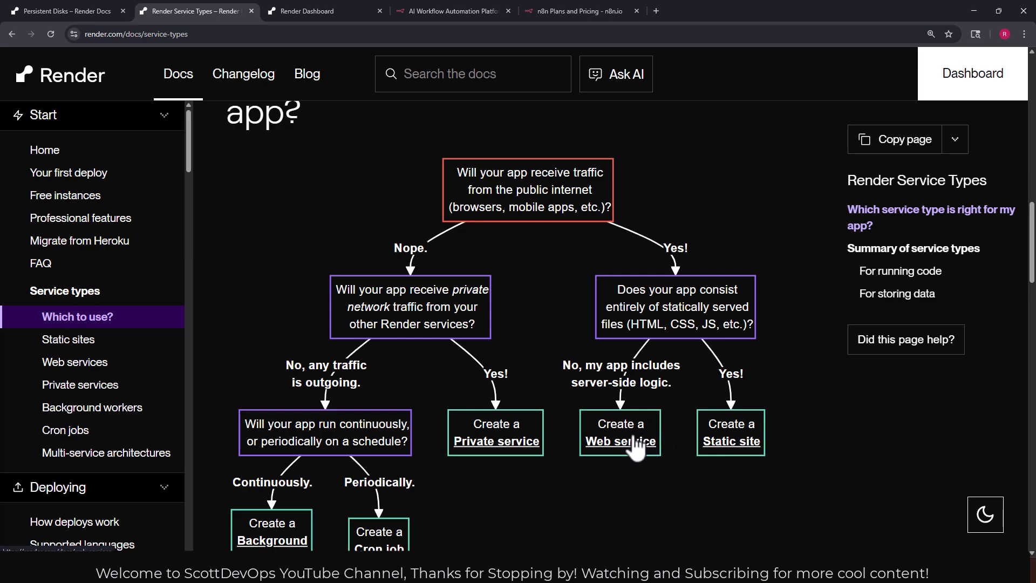
pyautogui.moveTo(566, 417)
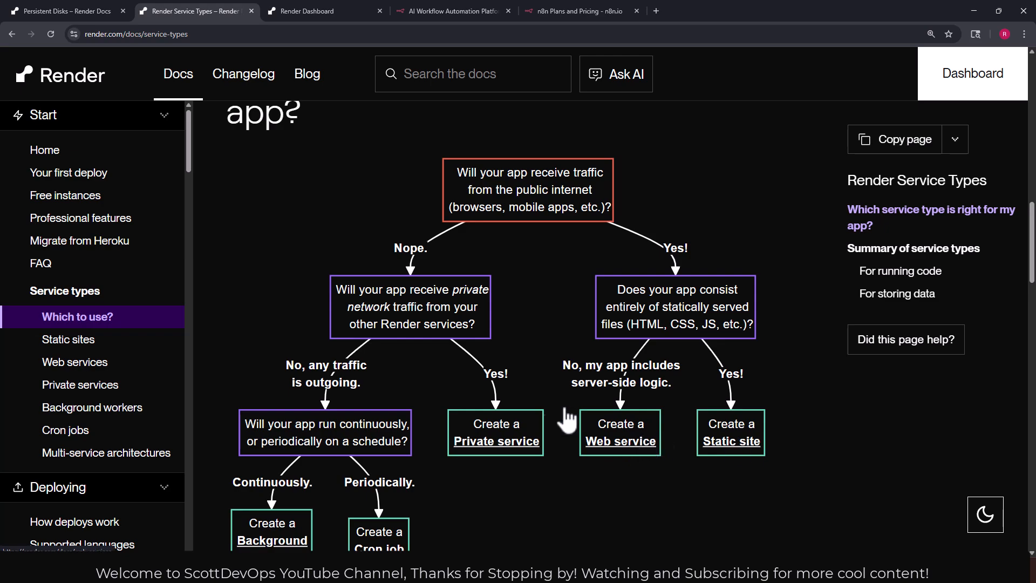
pyautogui.scroll(-3)
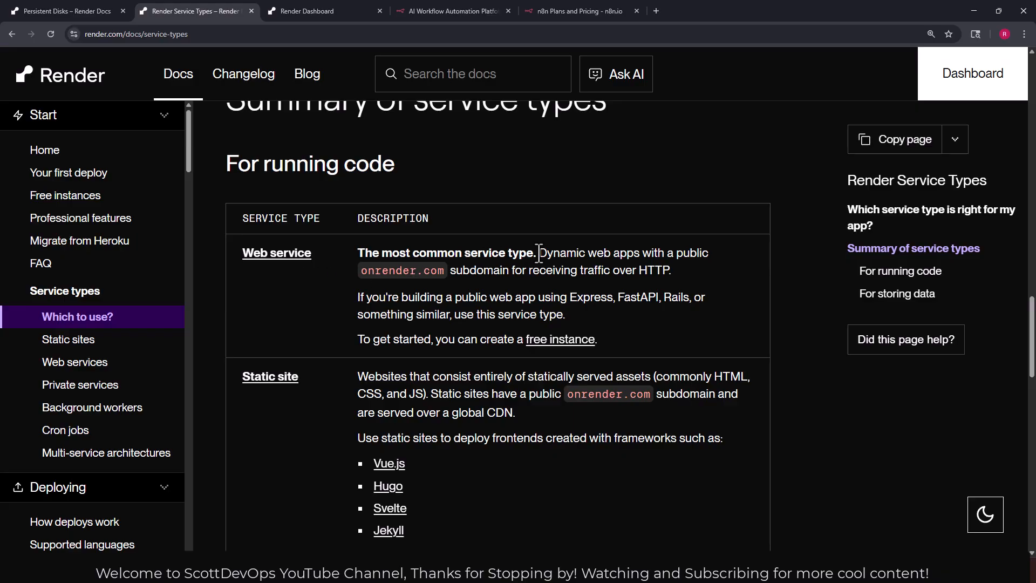
pyautogui.click(323, 11)
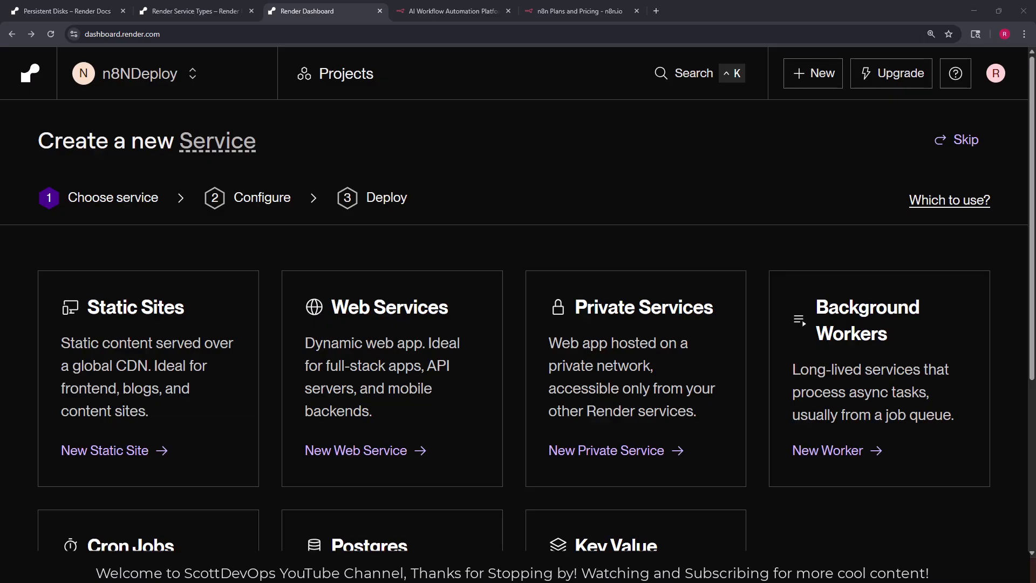
pyautogui.moveTo(756, 212)
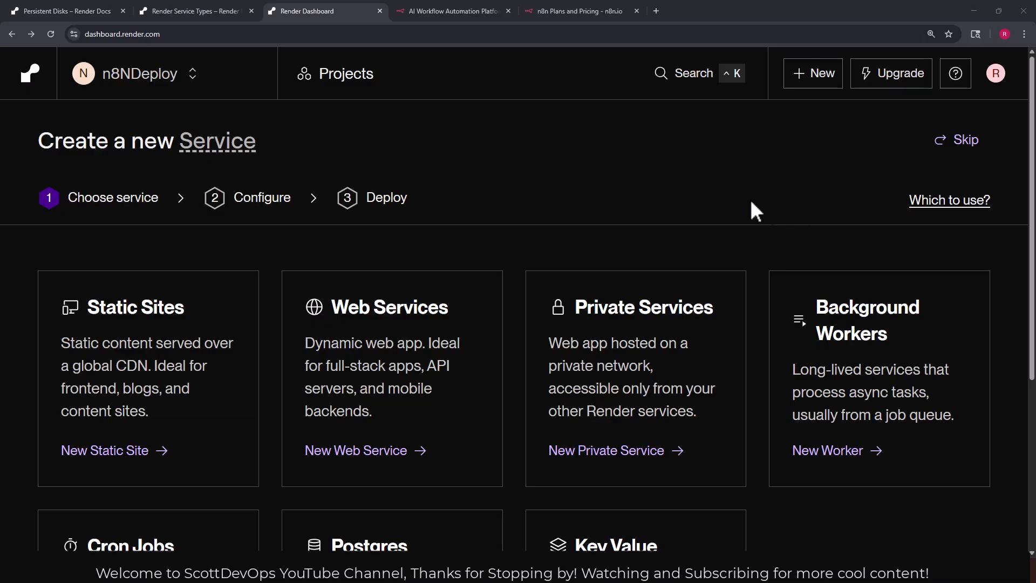
pyautogui.moveTo(712, 209)
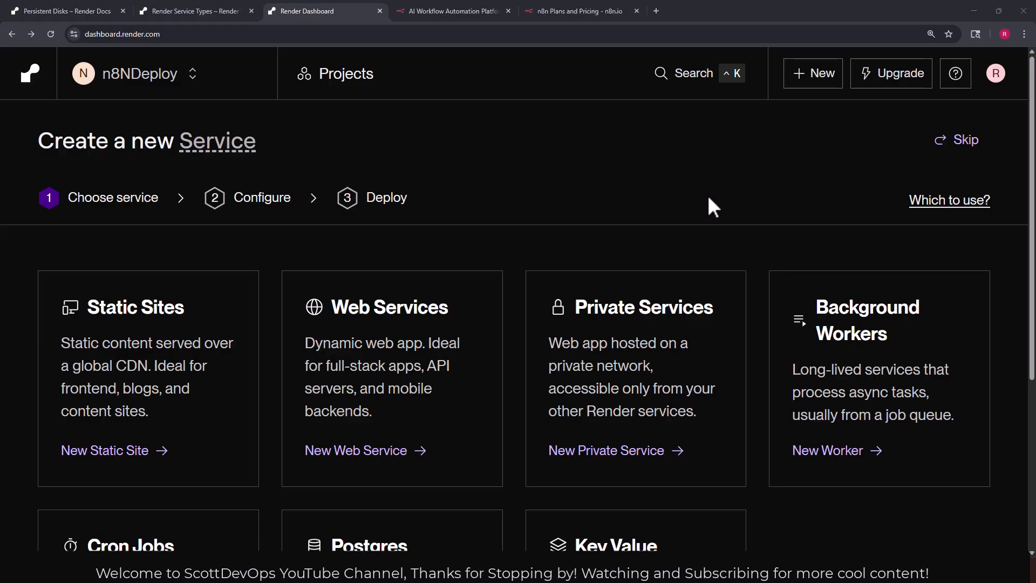
pyautogui.click(391, 308)
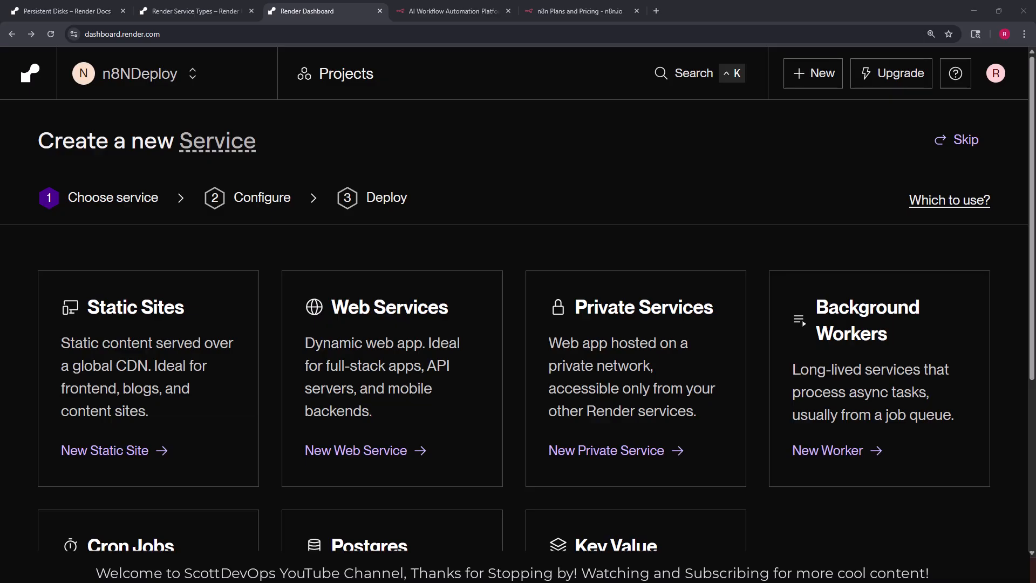
pyautogui.moveTo(594, 123)
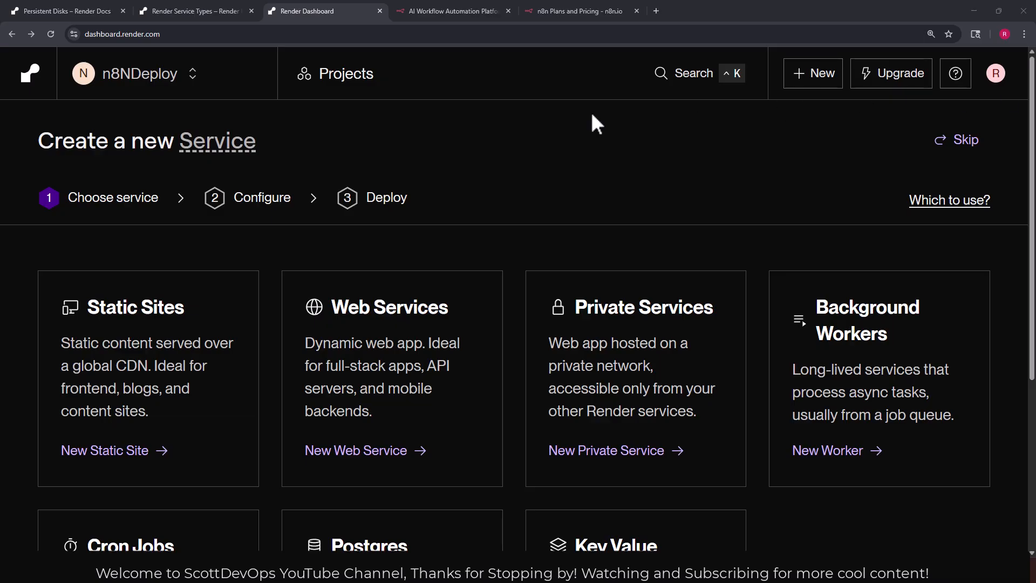
pyautogui.click(389, 307)
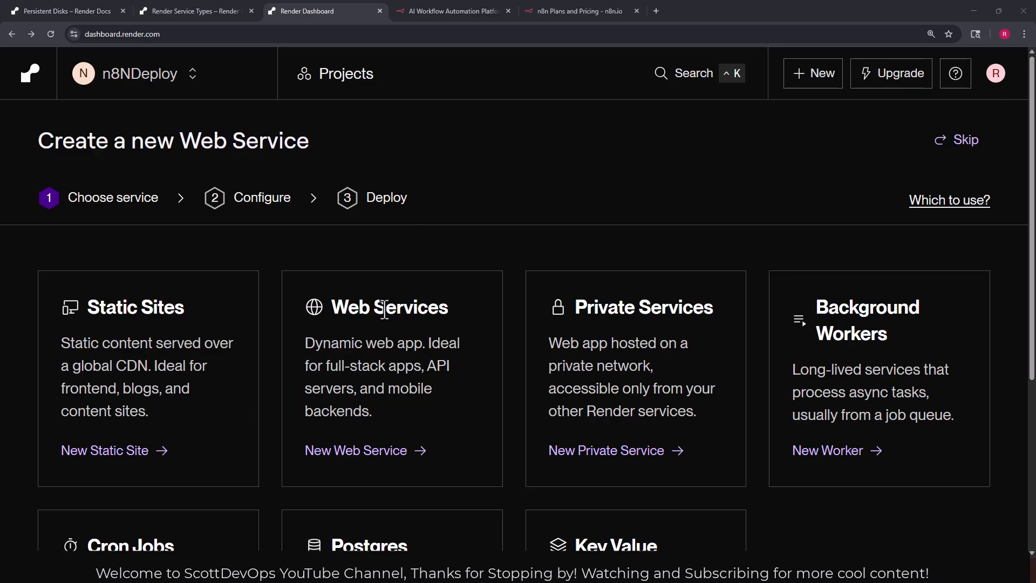
pyautogui.click(355, 450)
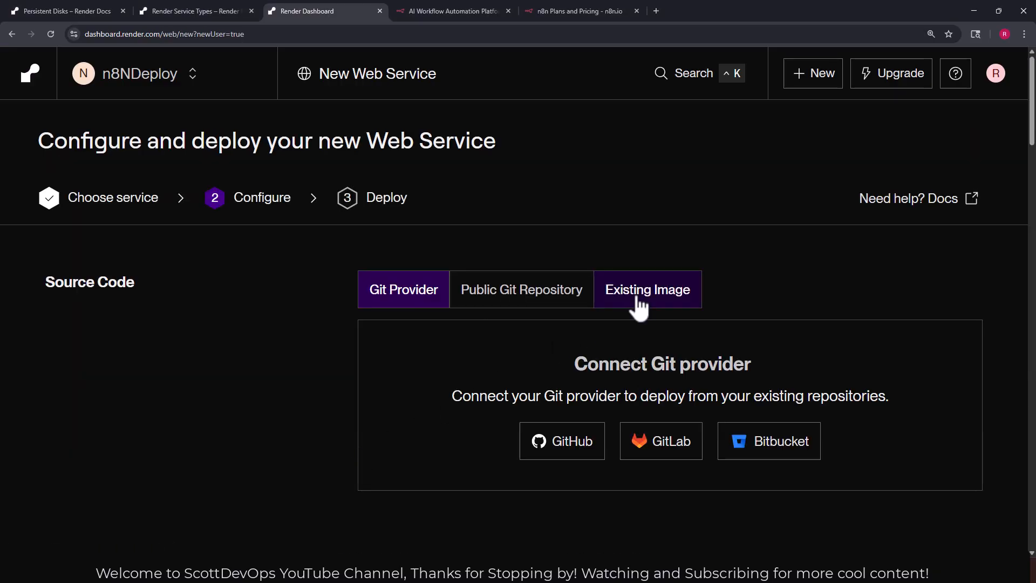
# Choose Existing Image as the source with image URL docker.io/n8nio/n8n:latest.
pyautogui.click(647, 289)
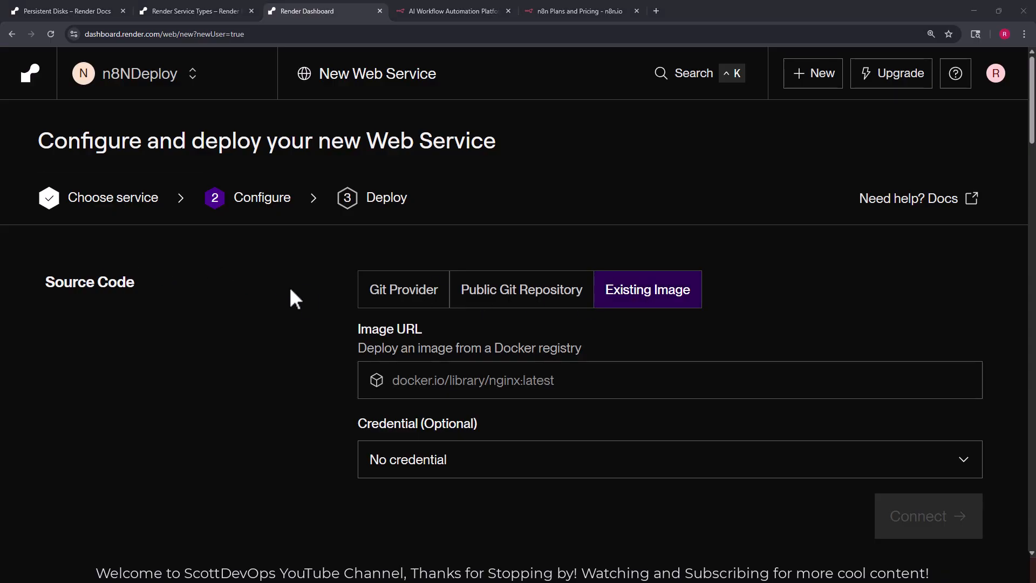
pyautogui.click(436, 380)
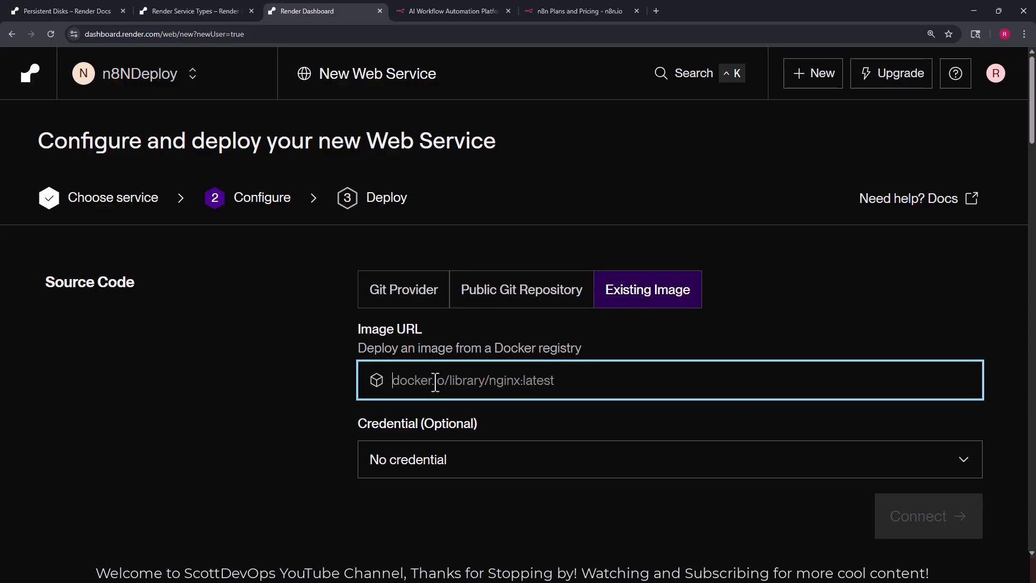
pyautogui.write('docker.io/n8nio/n8n:latest')
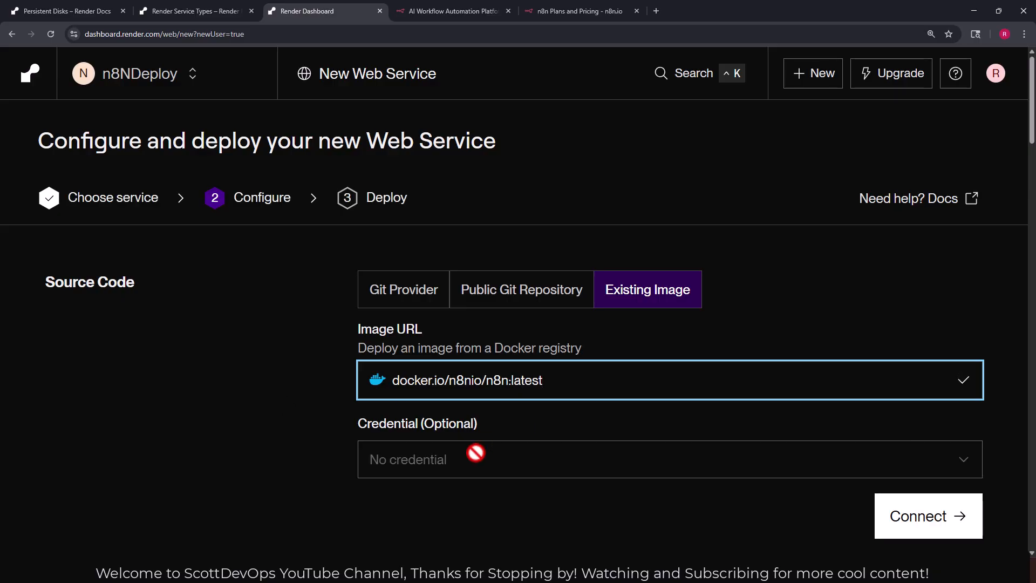
pyautogui.moveTo(691, 391)
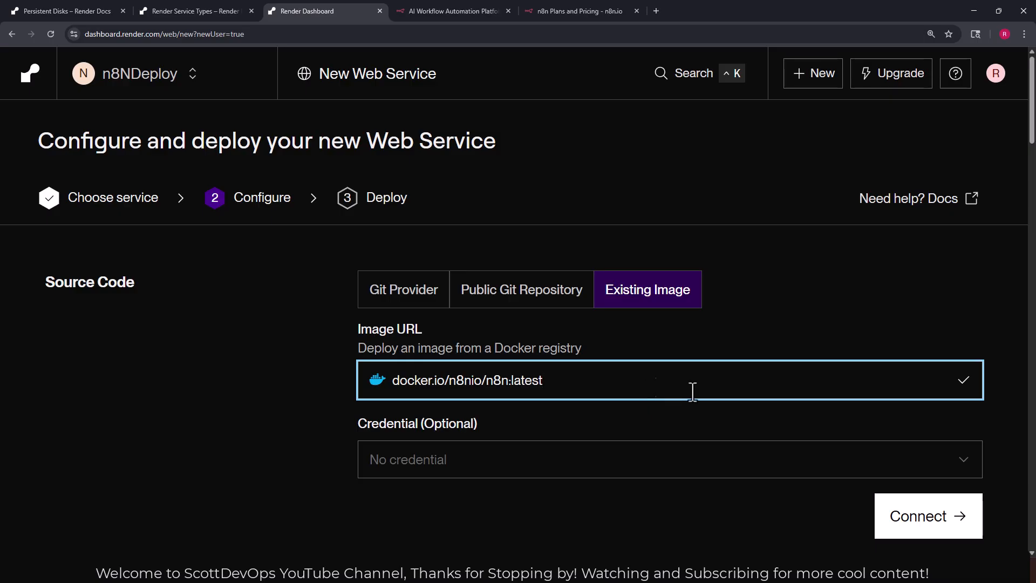
# Connect the n8n:latest image and scroll down to the prefilled service name n8n:latest.
pyautogui.click(927, 515)
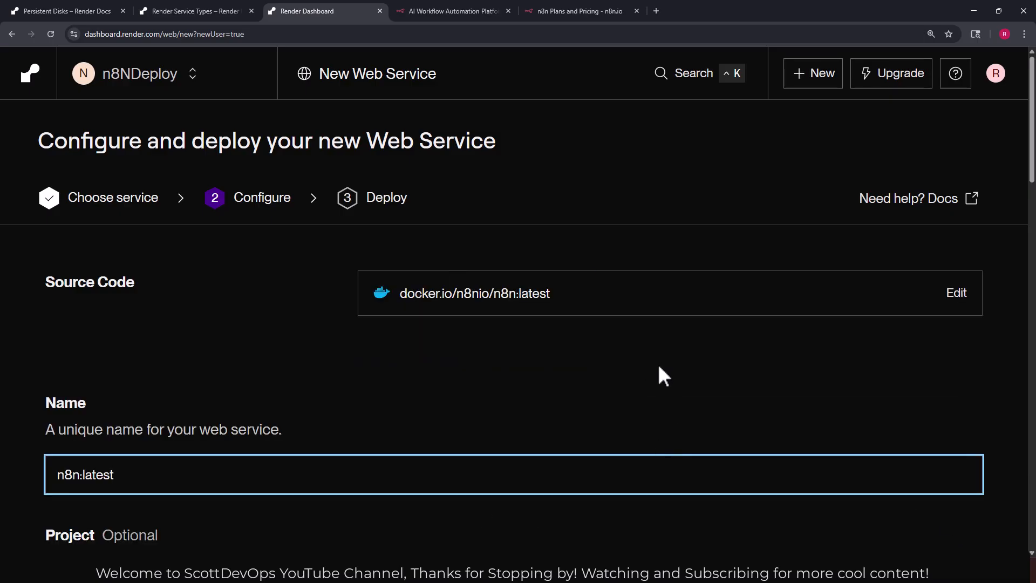
pyautogui.scroll(-3)
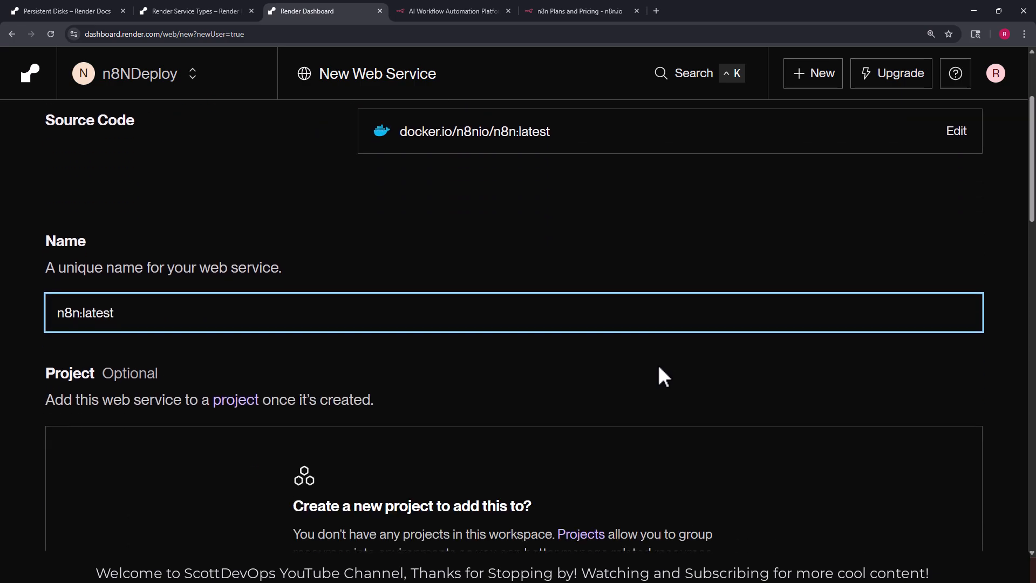
pyautogui.scroll(-3)
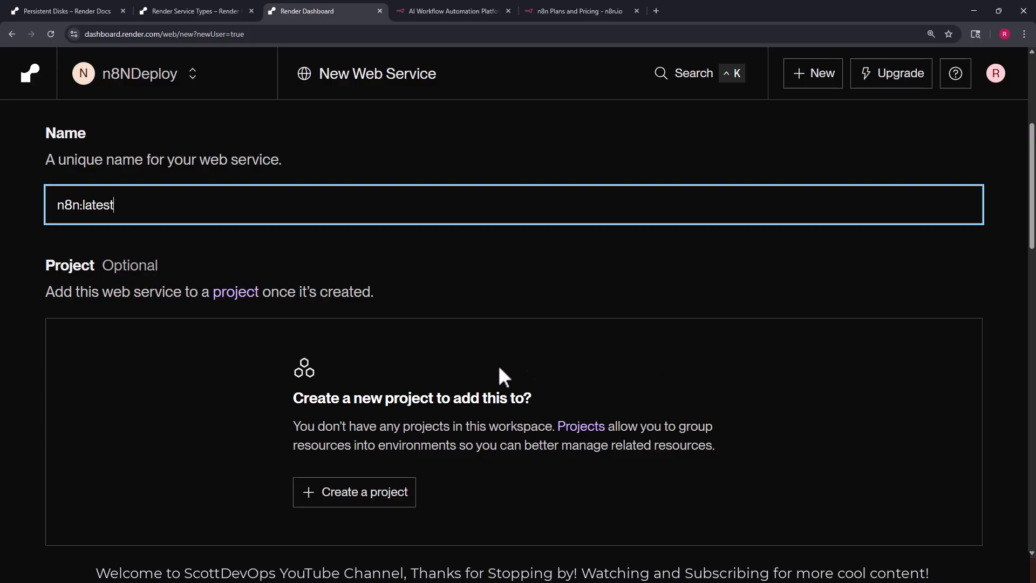
pyautogui.moveTo(236, 417)
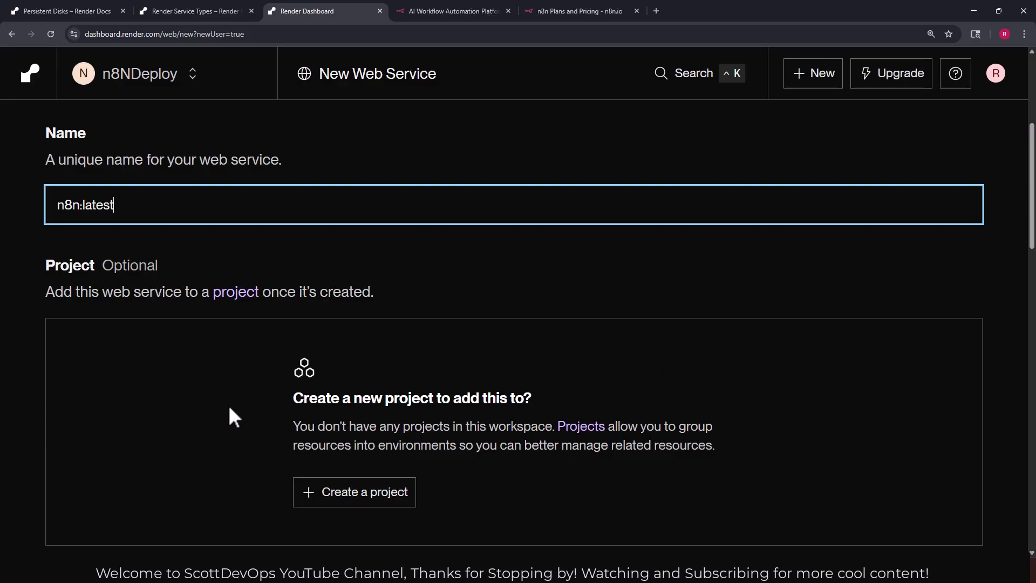
pyautogui.scroll(-3)
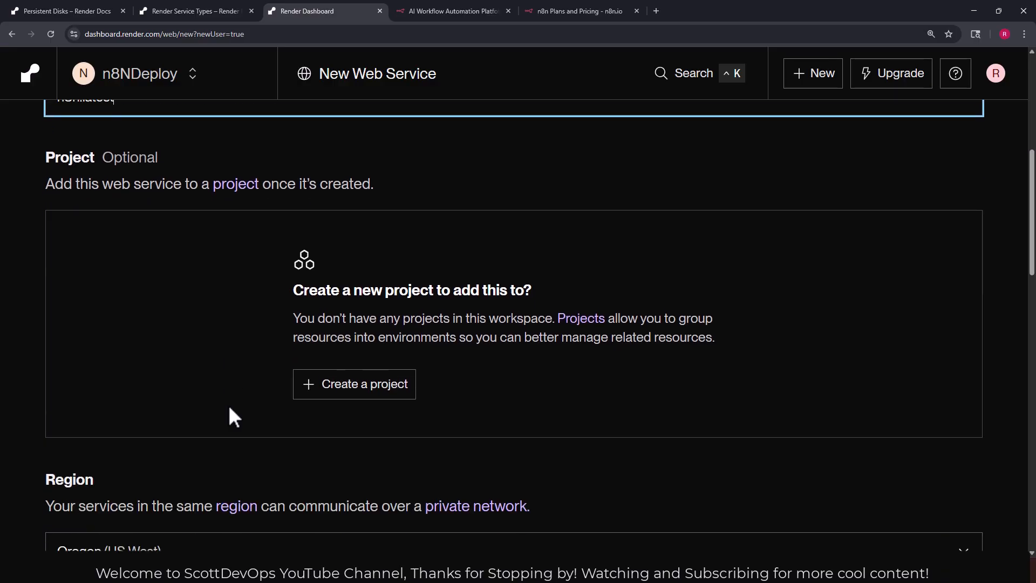
pyautogui.scroll(-3)
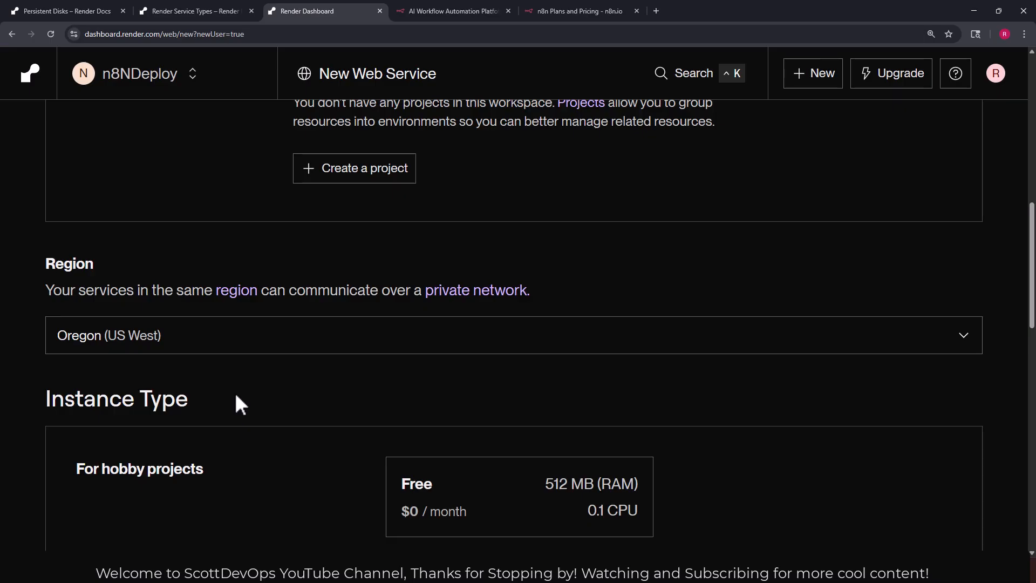
pyautogui.scroll(-3)
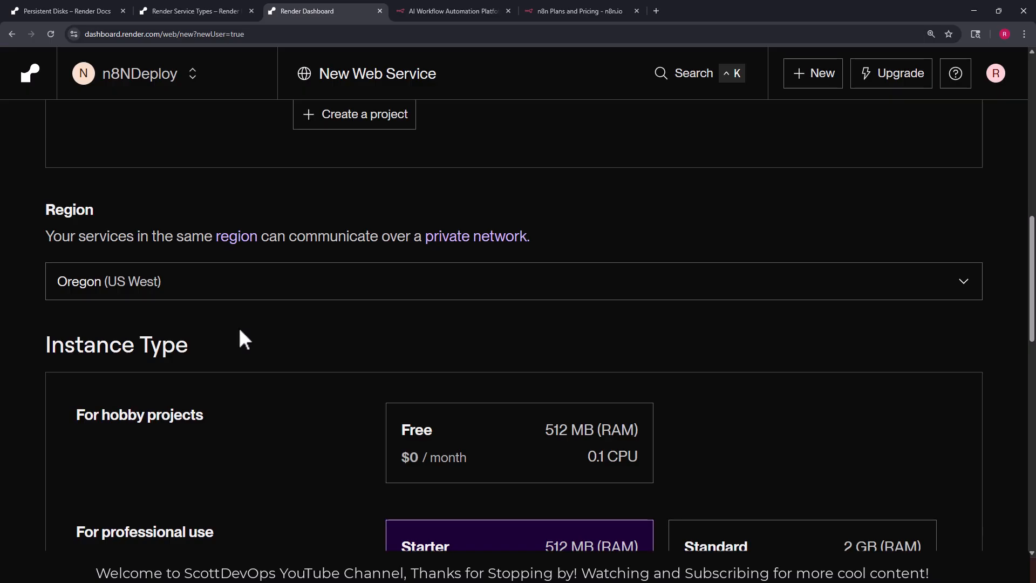
pyautogui.scroll(-3)
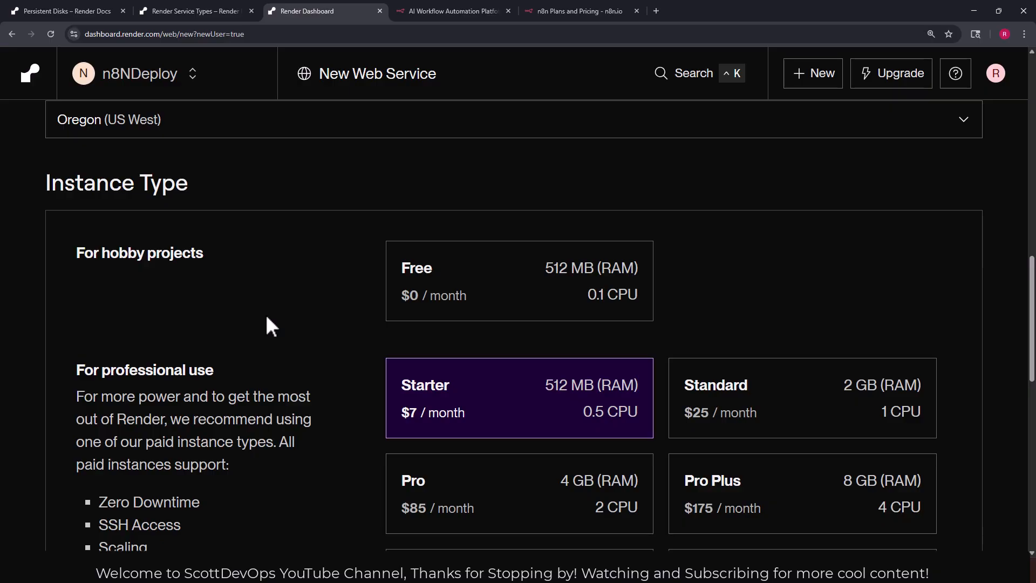
pyautogui.moveTo(461, 318)
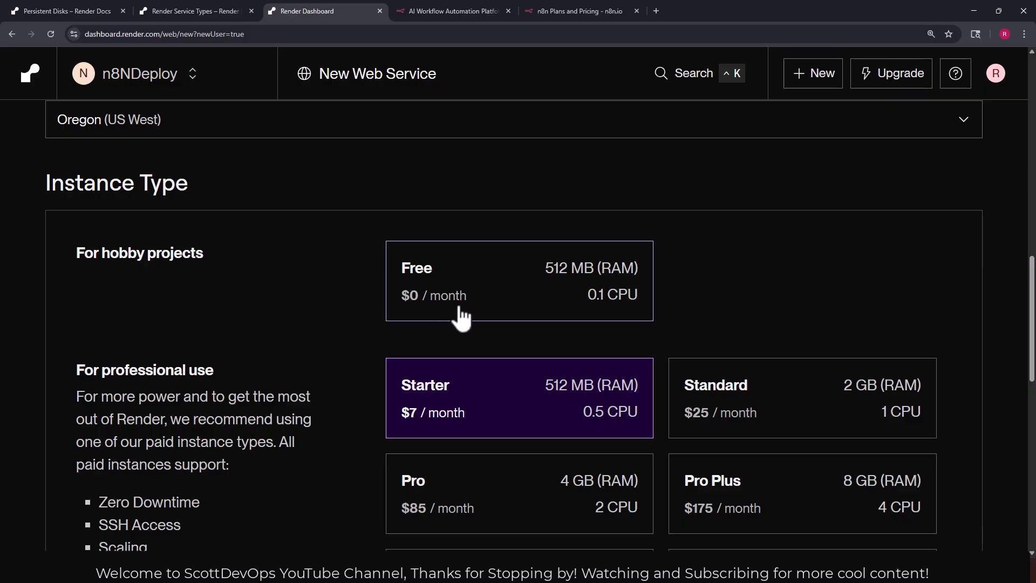
pyautogui.moveTo(468, 313)
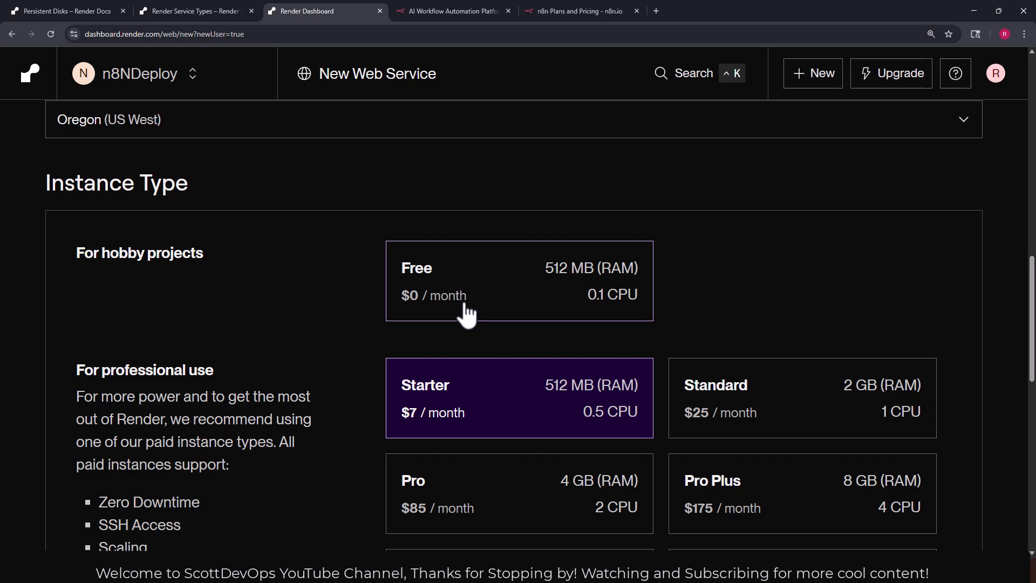
pyautogui.moveTo(449, 307)
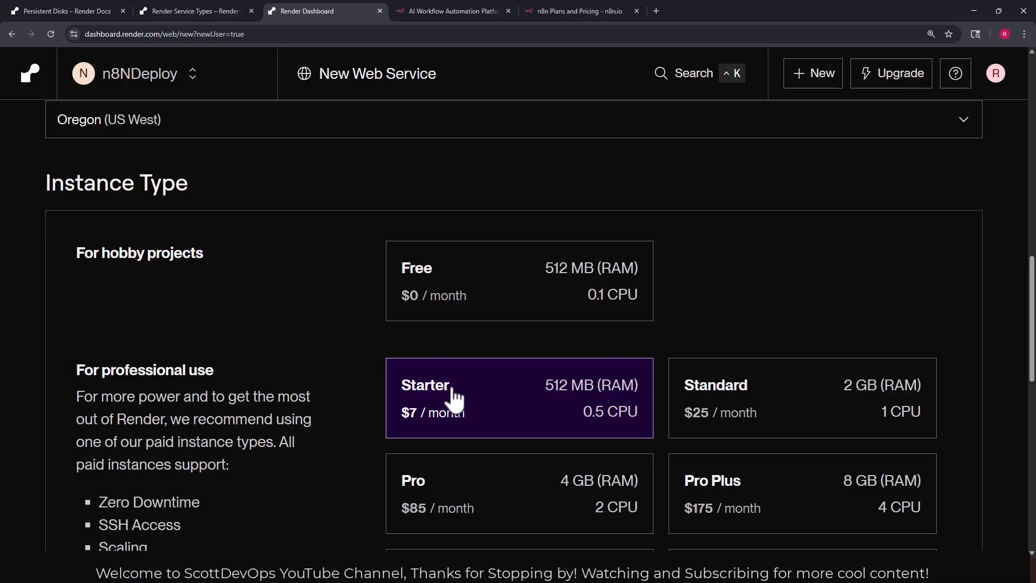
pyautogui.scroll(-3)
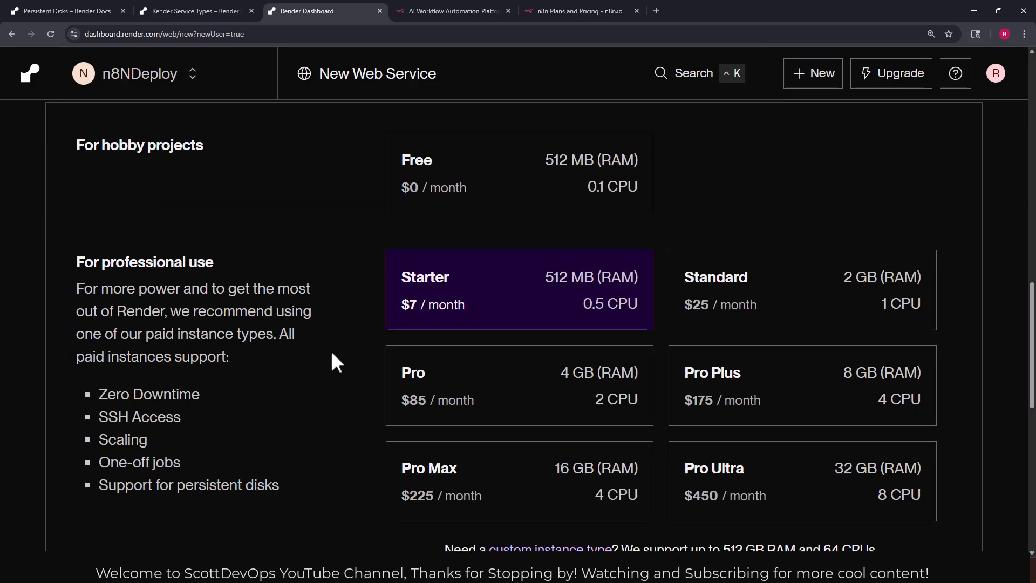
pyautogui.scroll(-3)
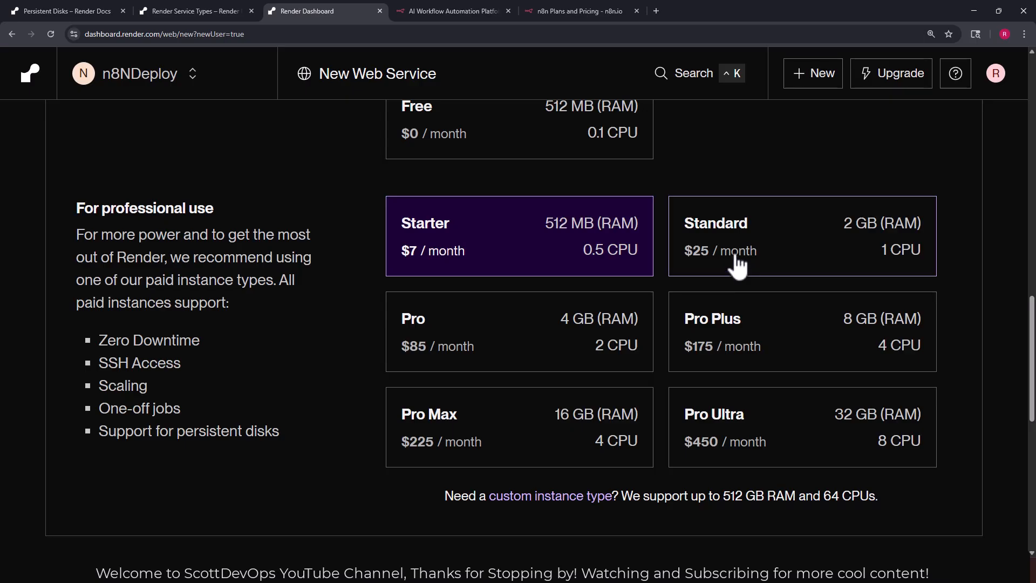
pyautogui.moveTo(387, 370)
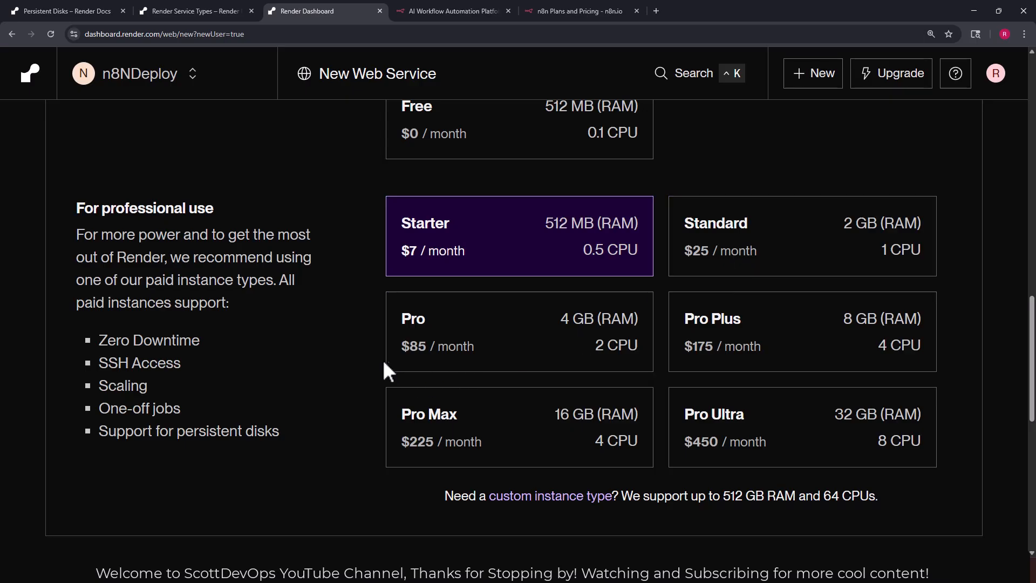
pyautogui.moveTo(466, 426)
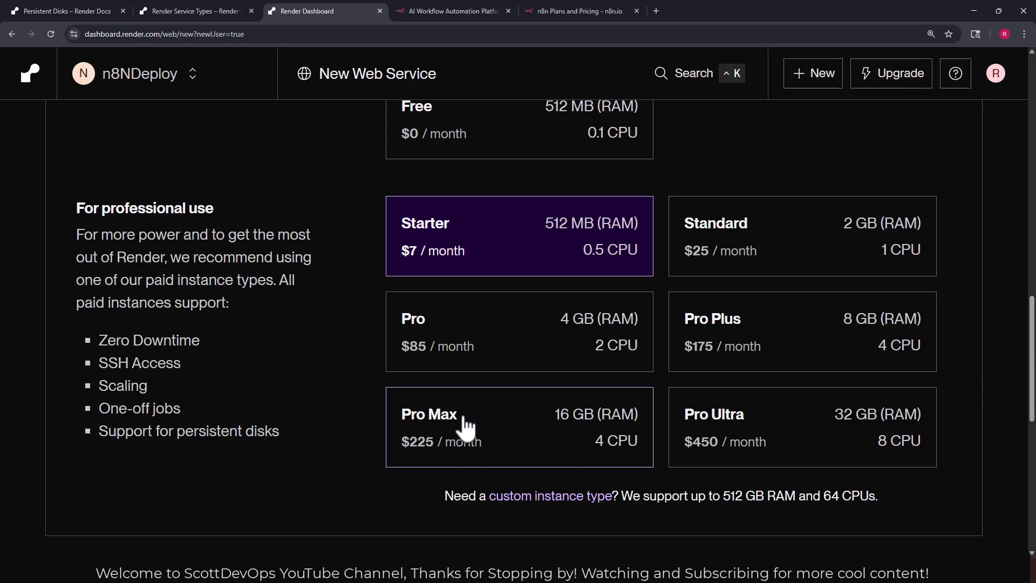
pyautogui.moveTo(292, 306)
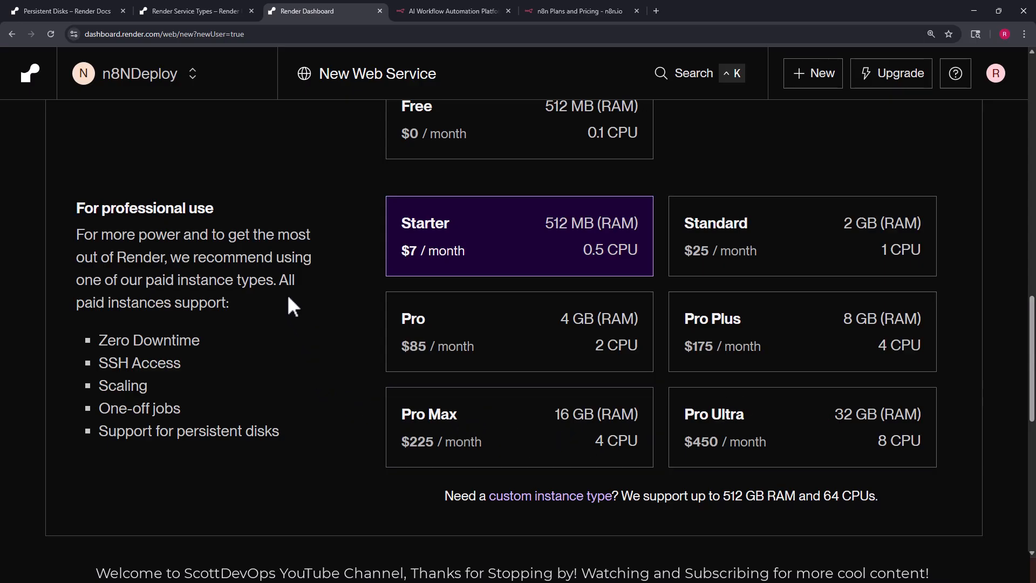
pyautogui.moveTo(97, 342)
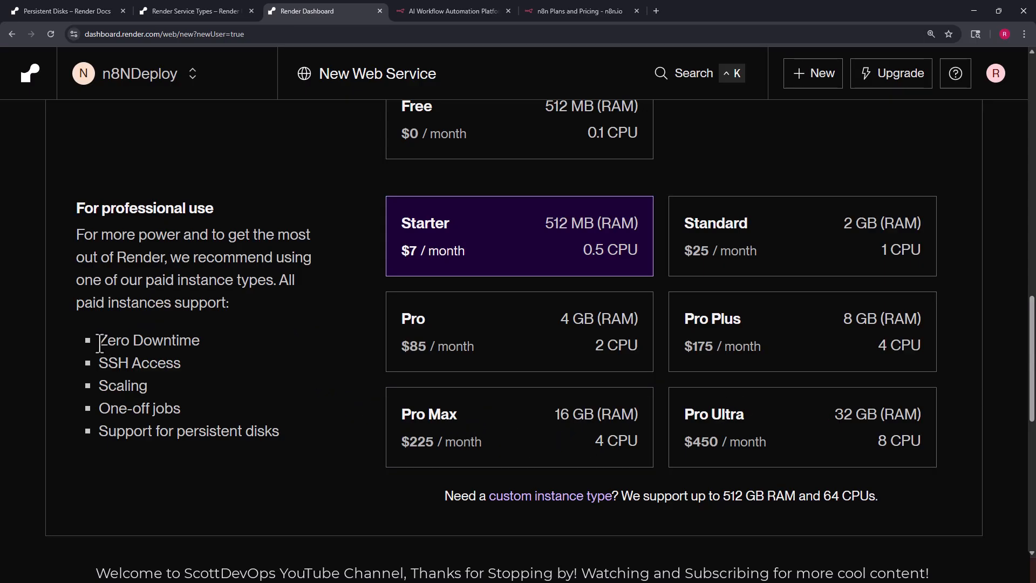
pyautogui.doubleClick(139, 363)
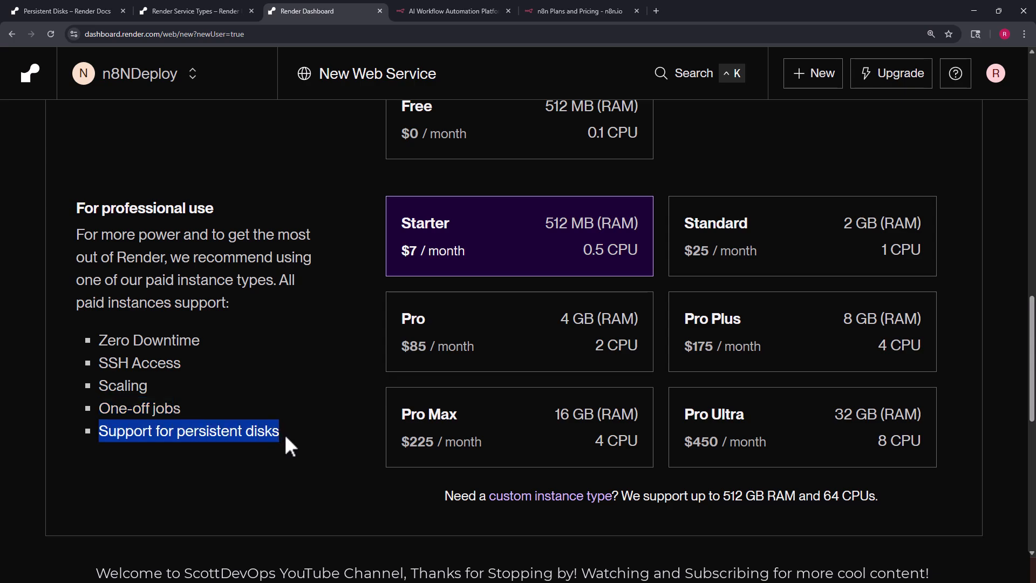
pyautogui.moveTo(747, 450)
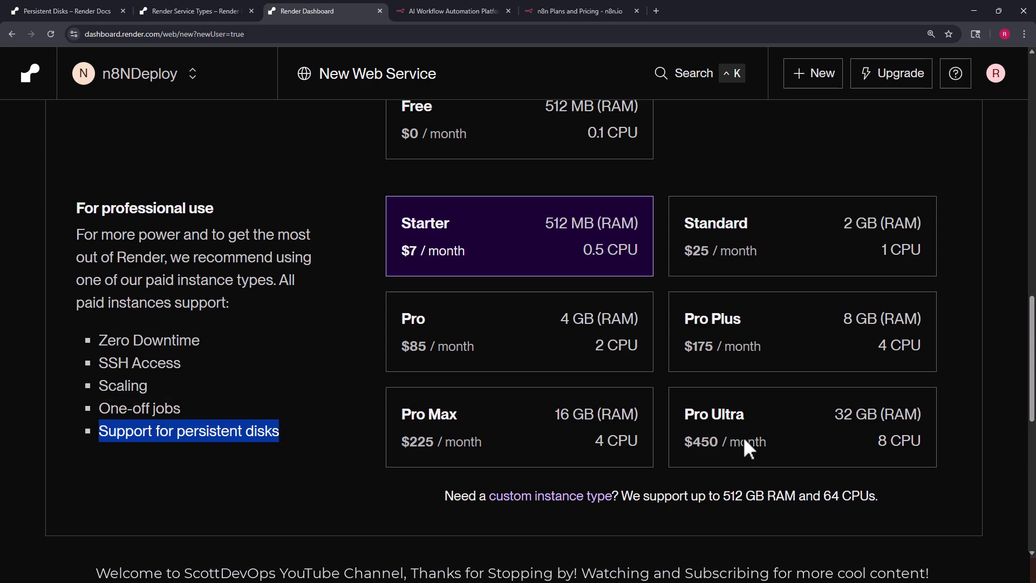
# Scroll down the New Web Service form toward Environment Variables.
pyautogui.scroll(-3)
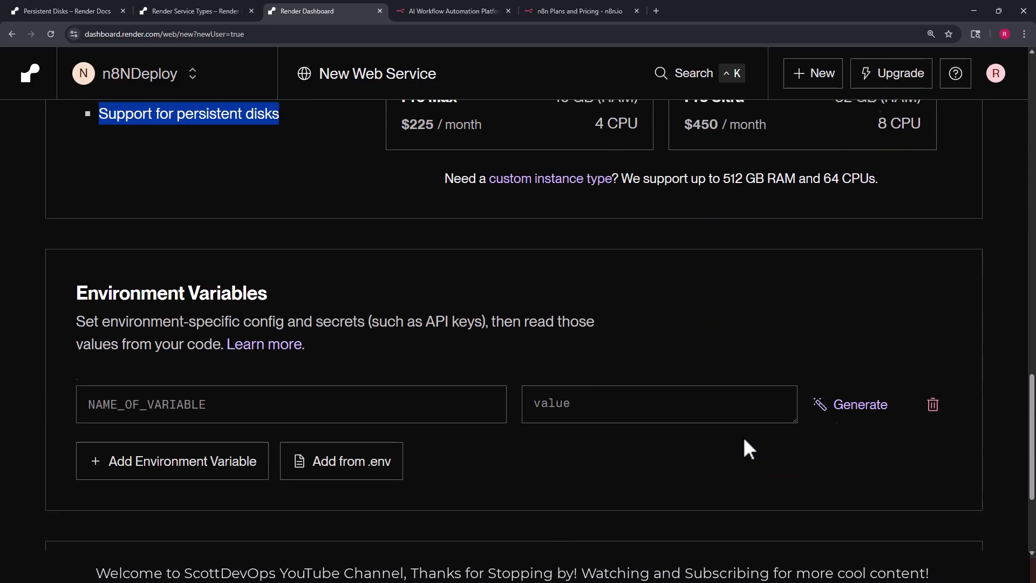
pyautogui.scroll(-3)
pyautogui.write('PORT')
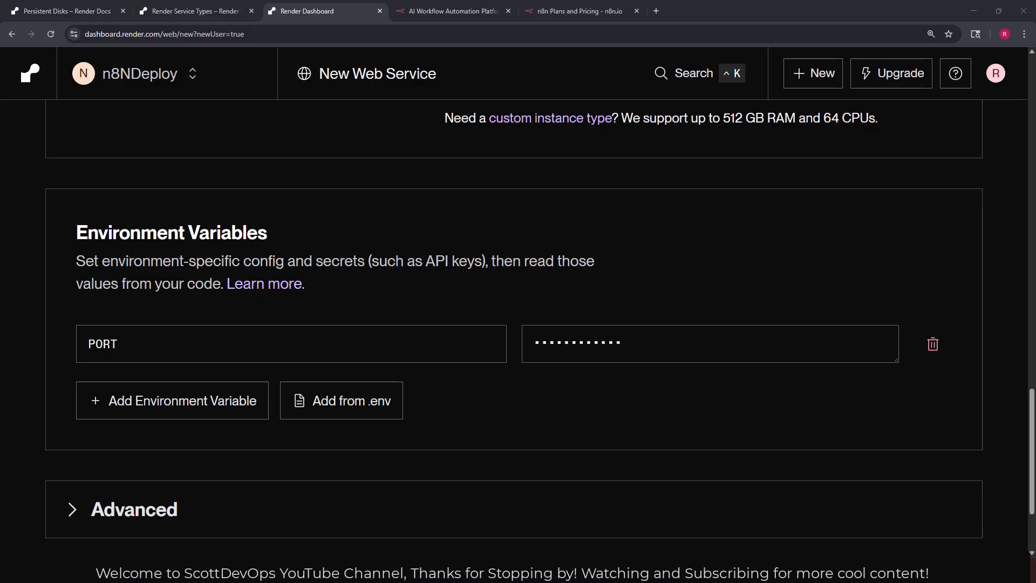
pyautogui.moveTo(239, 148)
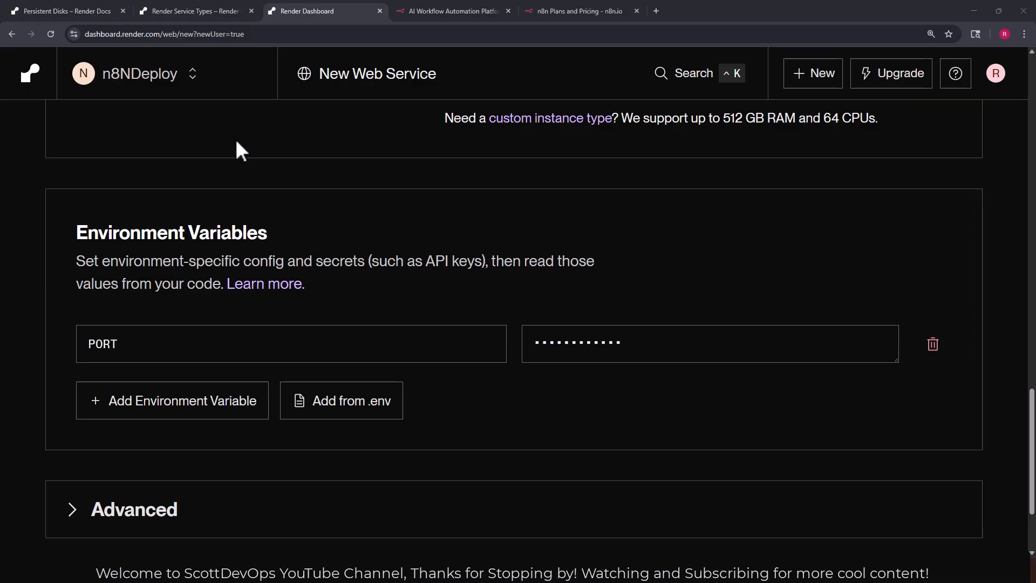
# Expand the advanced settings and add a persistent disk with the default 10 GB size.
pyautogui.click(135, 509)
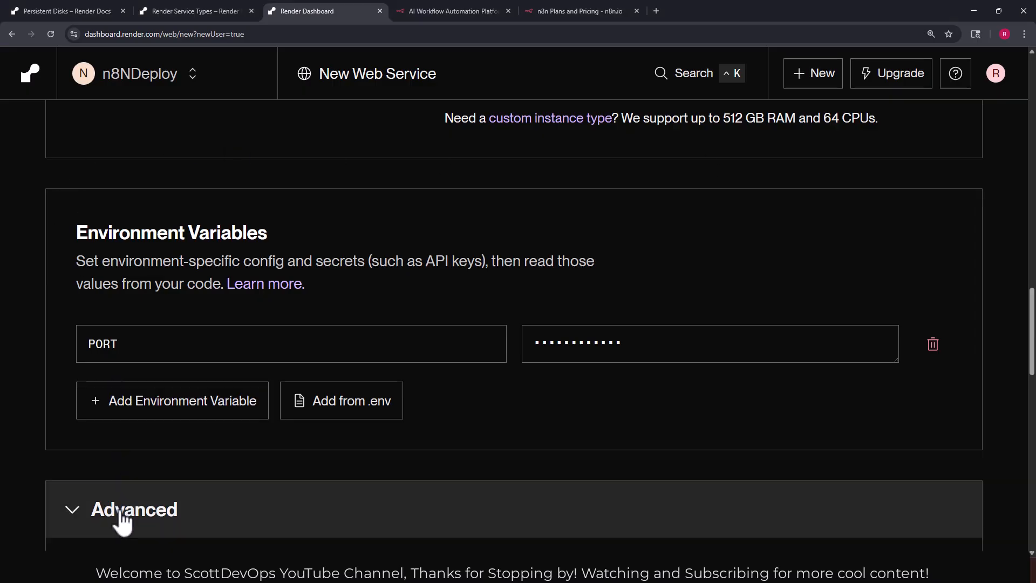
pyautogui.click(135, 509)
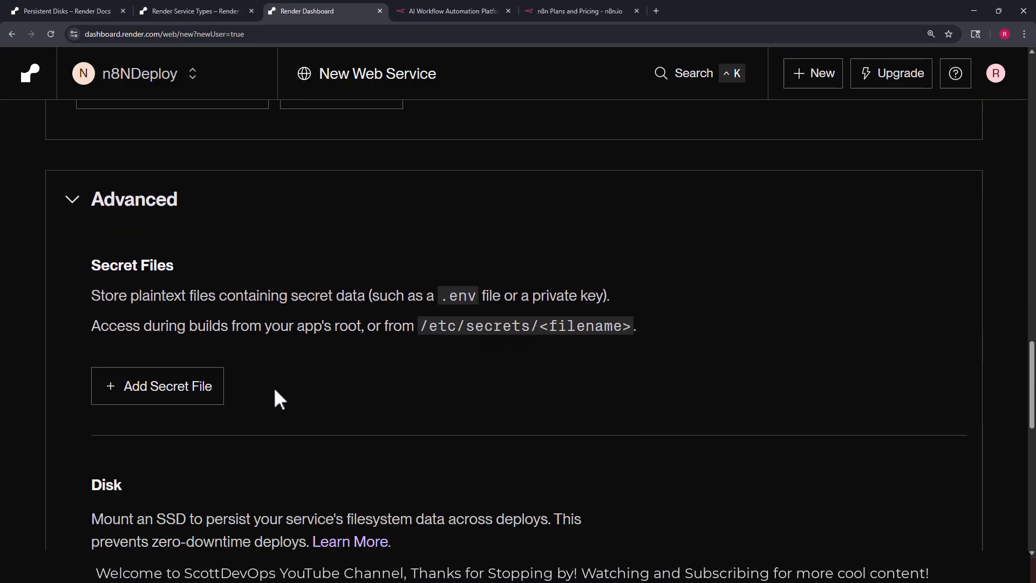
pyautogui.scroll(-3)
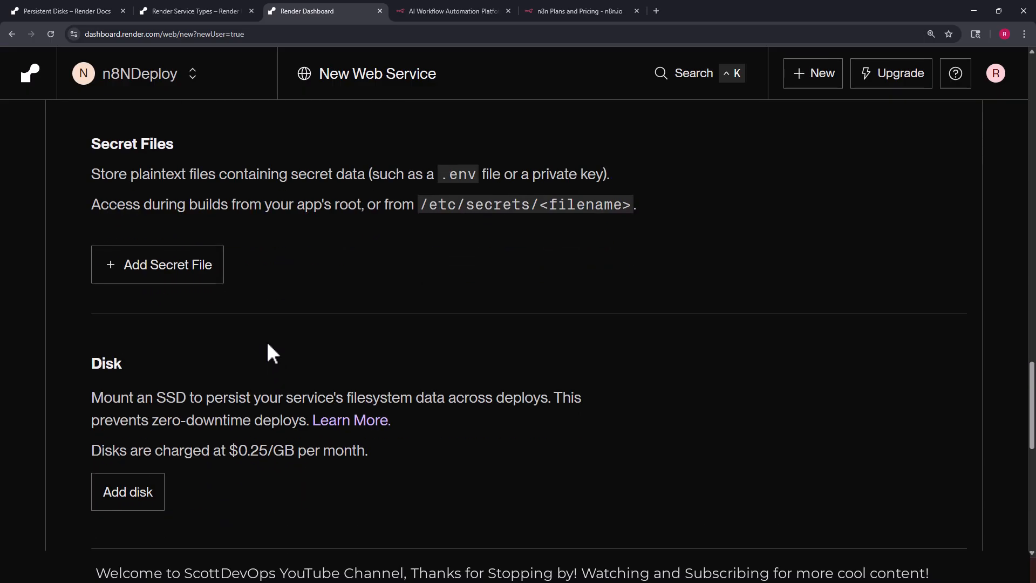
pyautogui.scroll(-3)
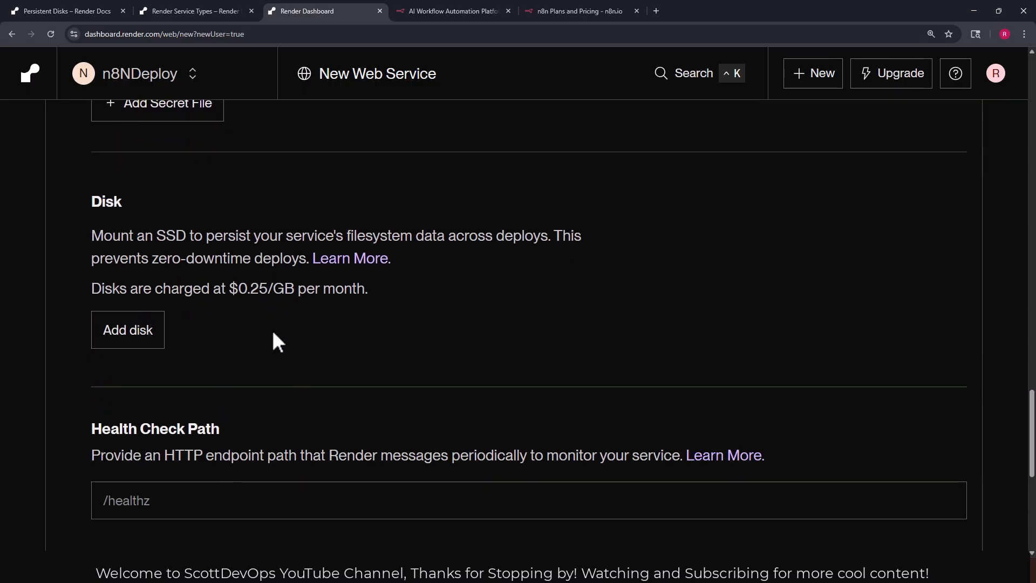
pyautogui.scroll(-3)
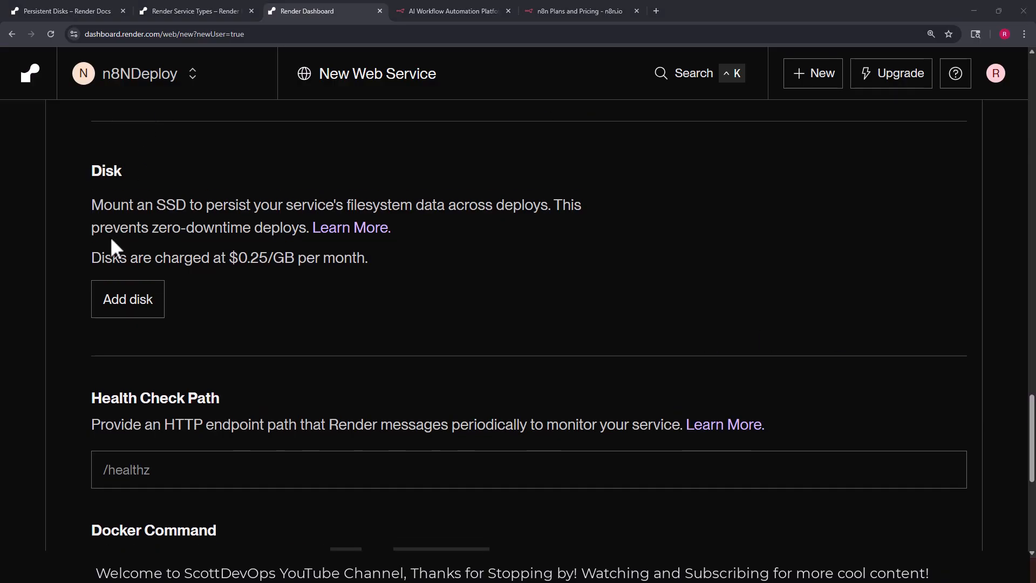
pyautogui.click(127, 299)
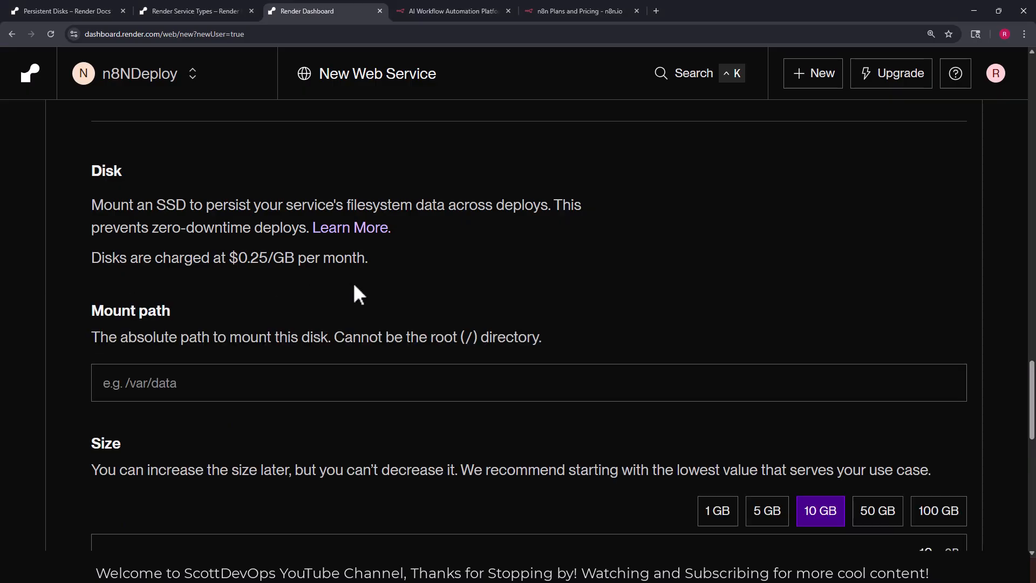
pyautogui.scroll(-3)
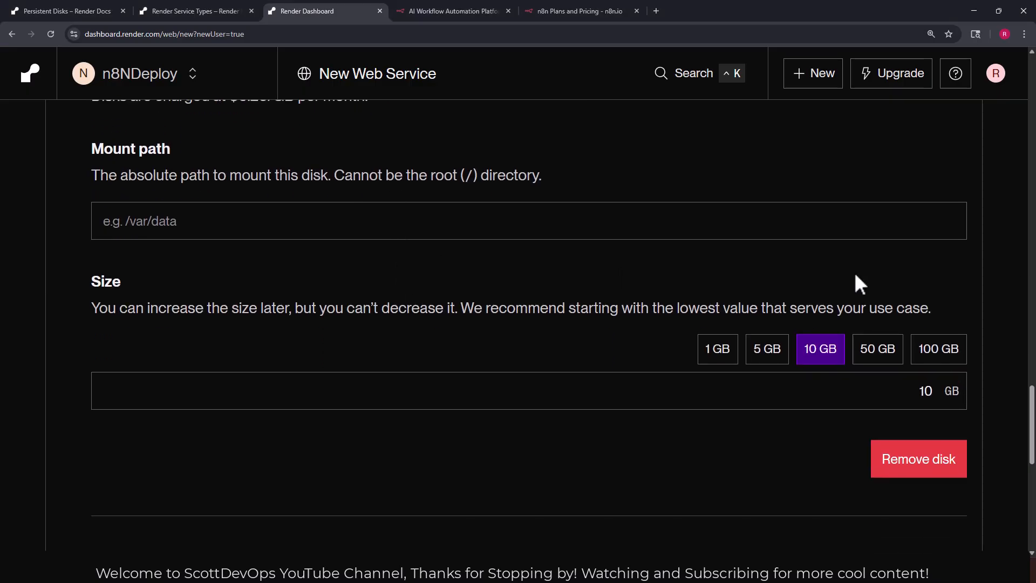
# Give the service a 1 GB disk mounted at /home/node.
pyautogui.click(717, 349)
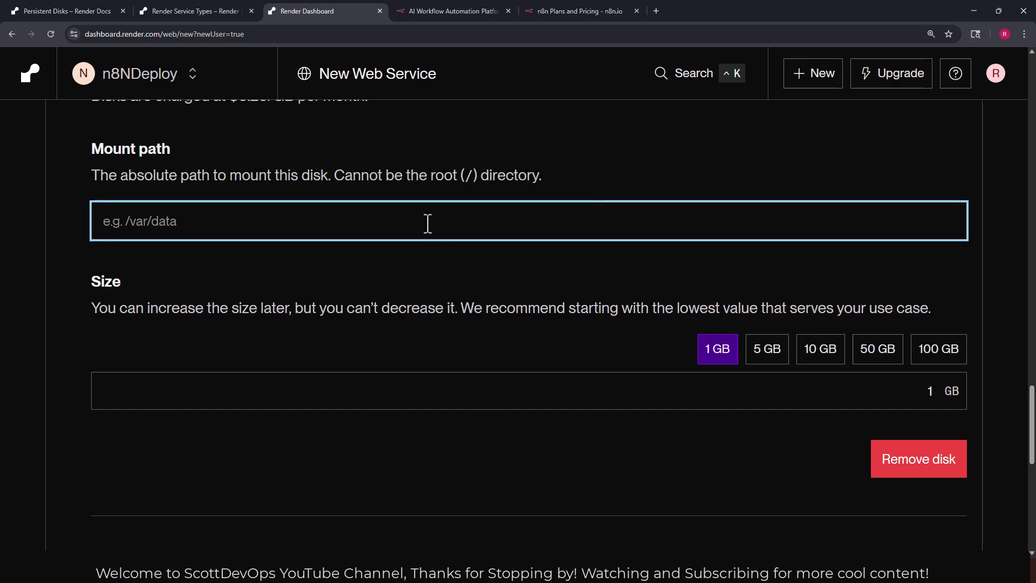
pyautogui.write('/')
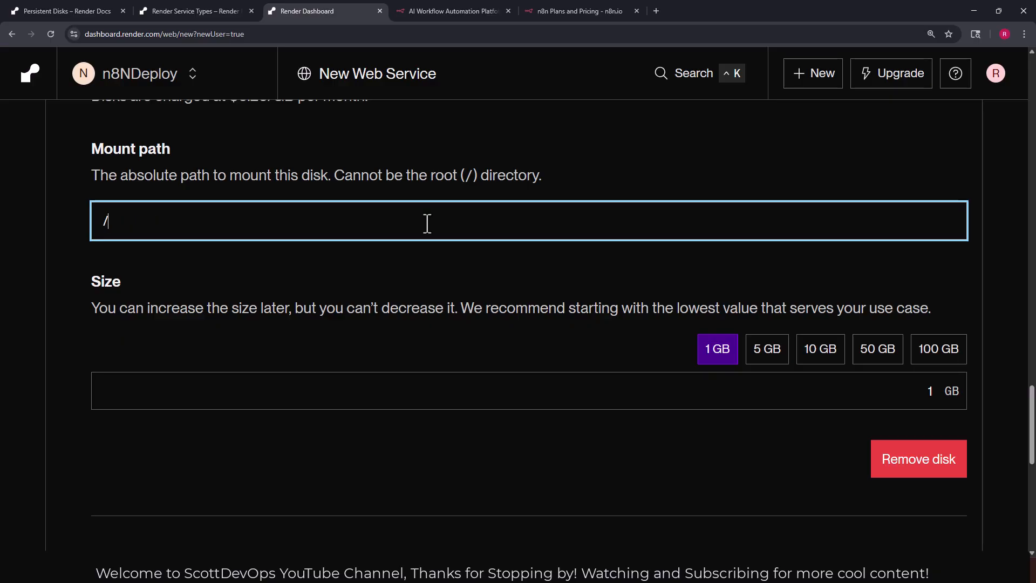
pyautogui.write('home')
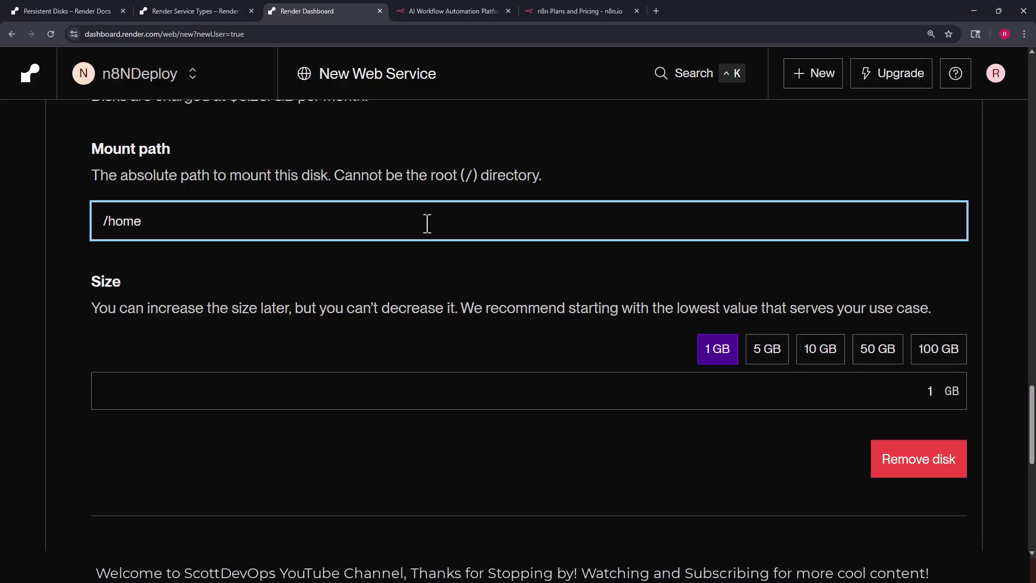
pyautogui.write('/n')
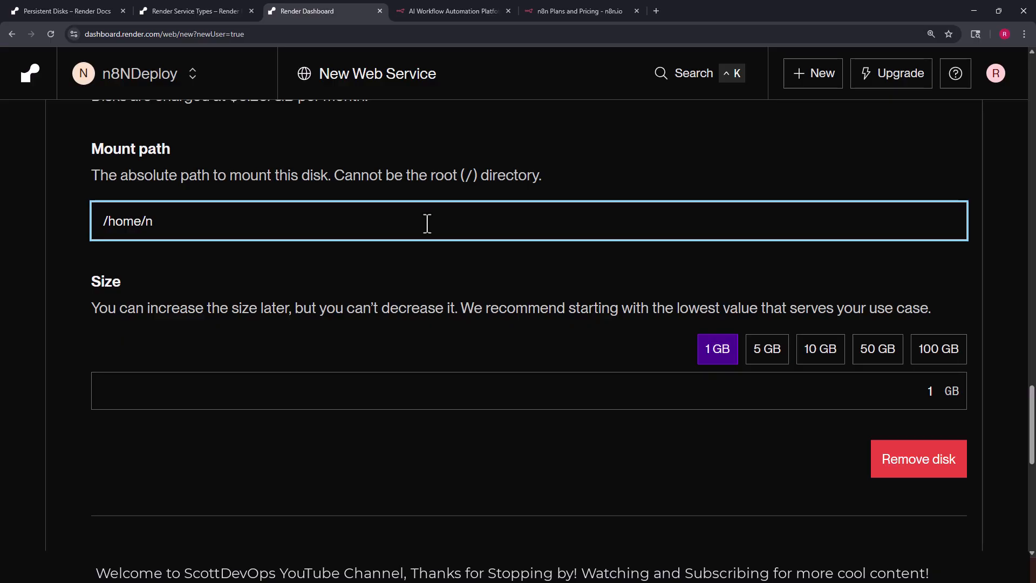
pyautogui.write('ode')
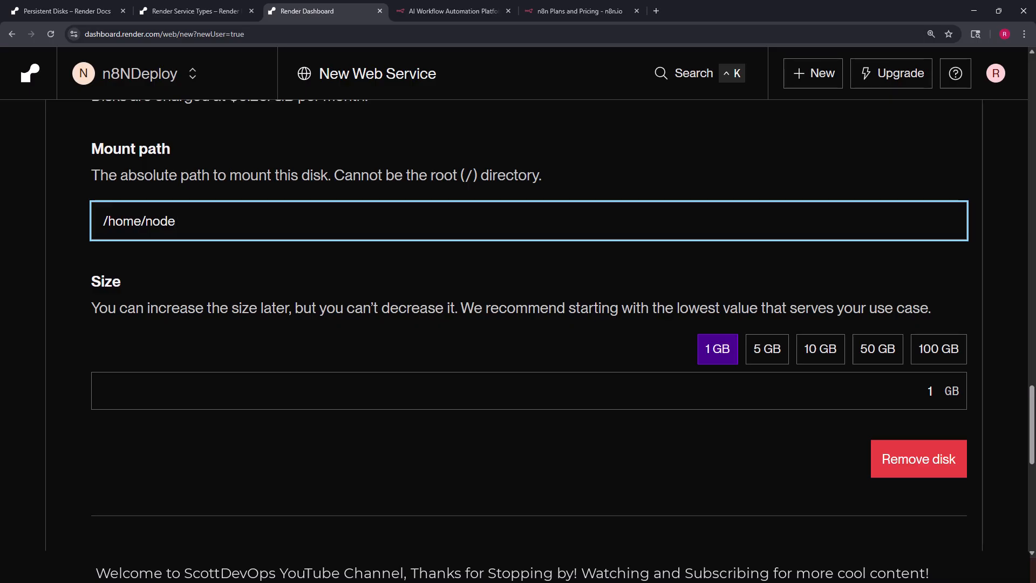
pyautogui.moveTo(706, 276)
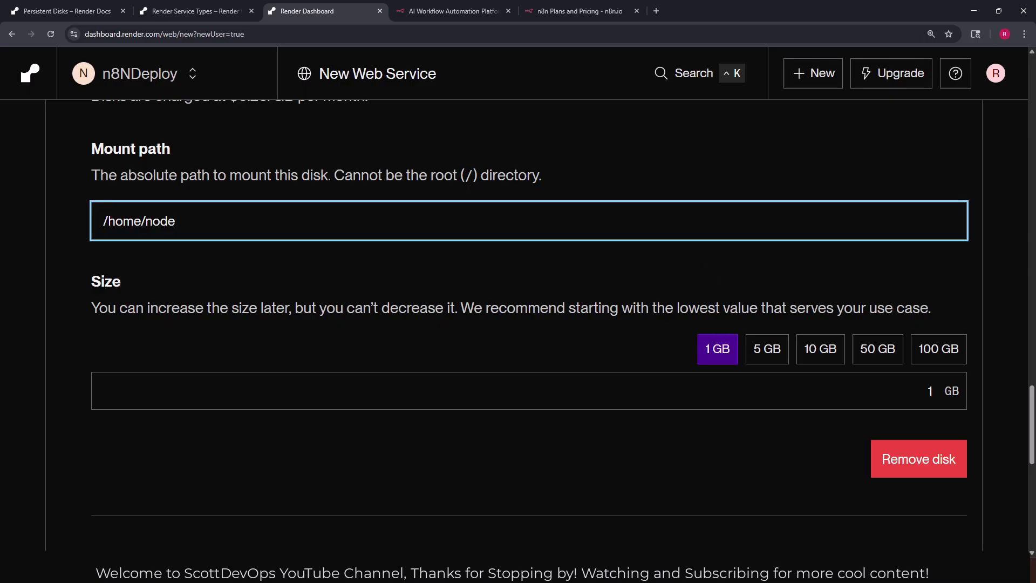
# Submit the n8n web service for deployment.
pyautogui.scroll(-3)
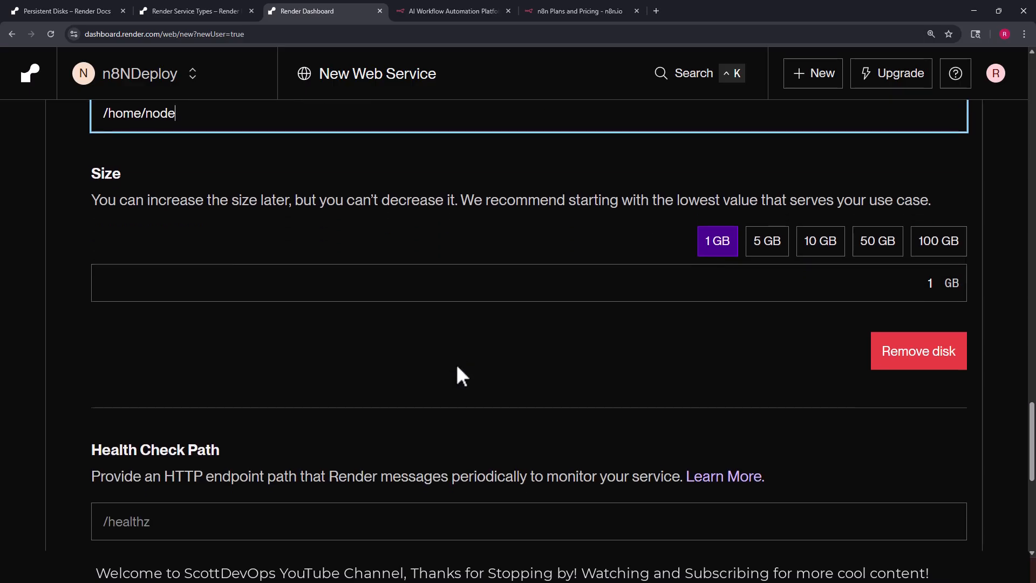
pyautogui.scroll(-3)
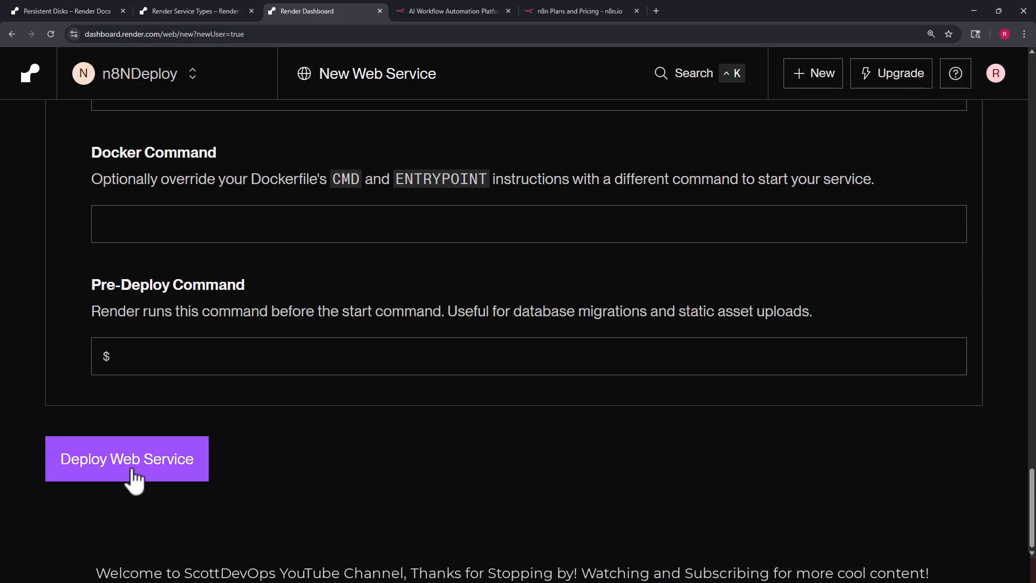
pyautogui.click(127, 459)
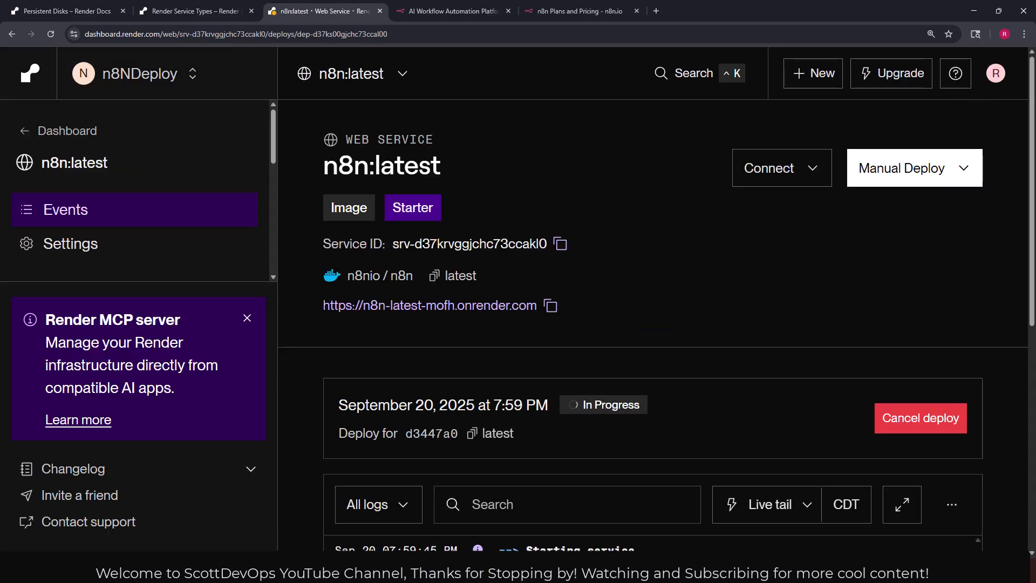
pyautogui.moveTo(681, 239)
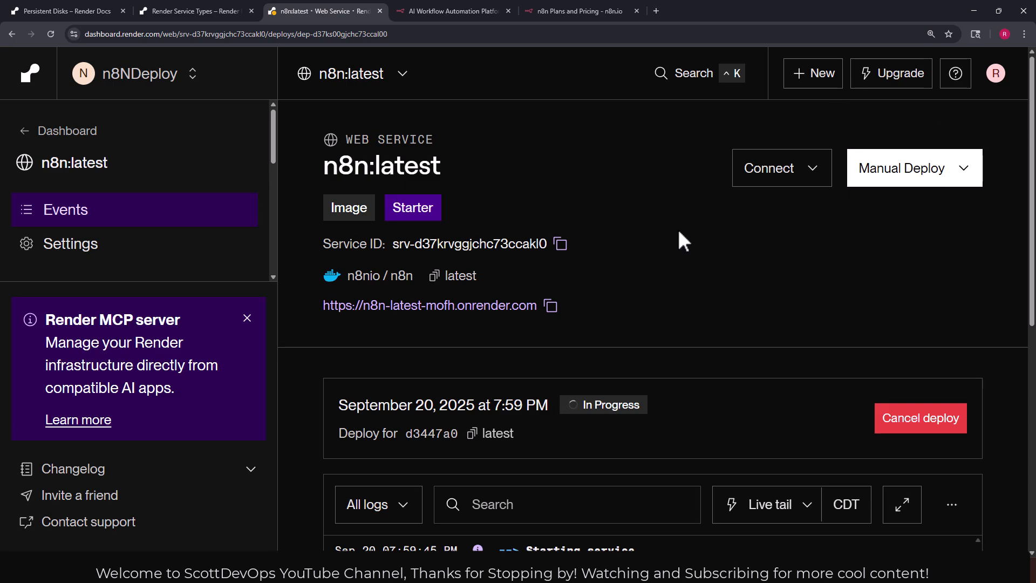
pyautogui.moveTo(687, 280)
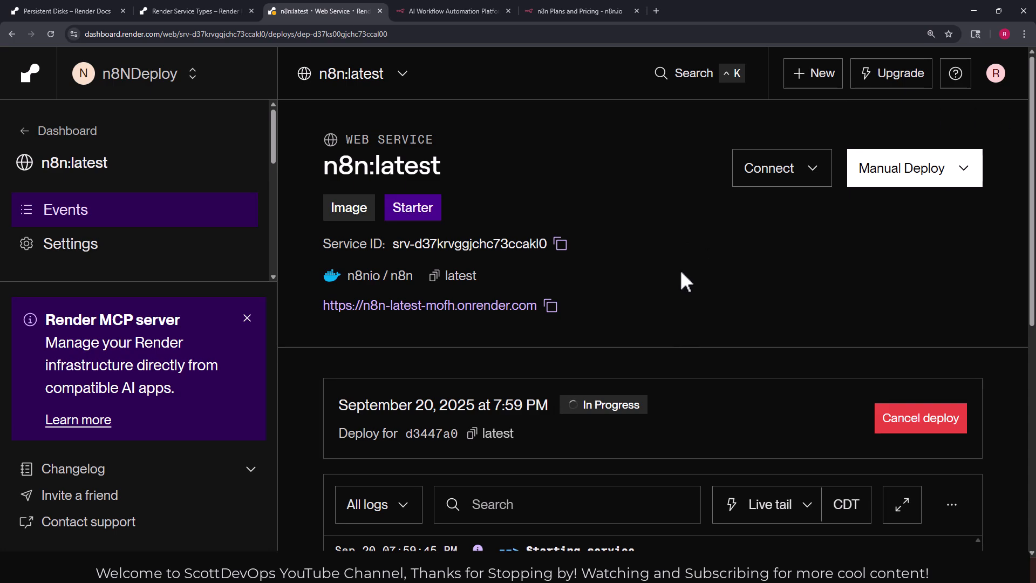
pyautogui.moveTo(679, 299)
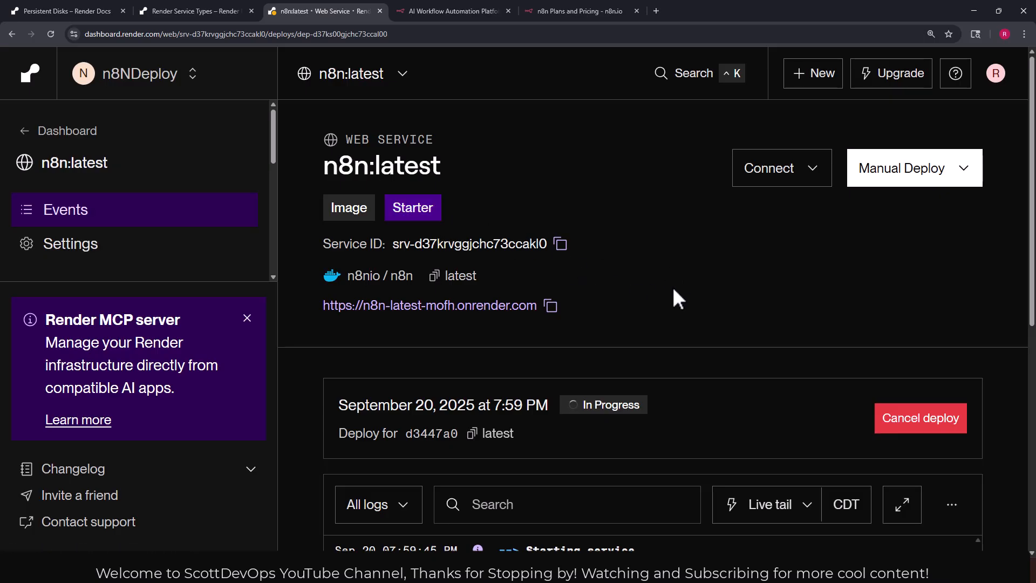
# Scroll the n8n:latest Events page to the live deploy log showing 'Starting service...'.
pyautogui.scroll(-3)
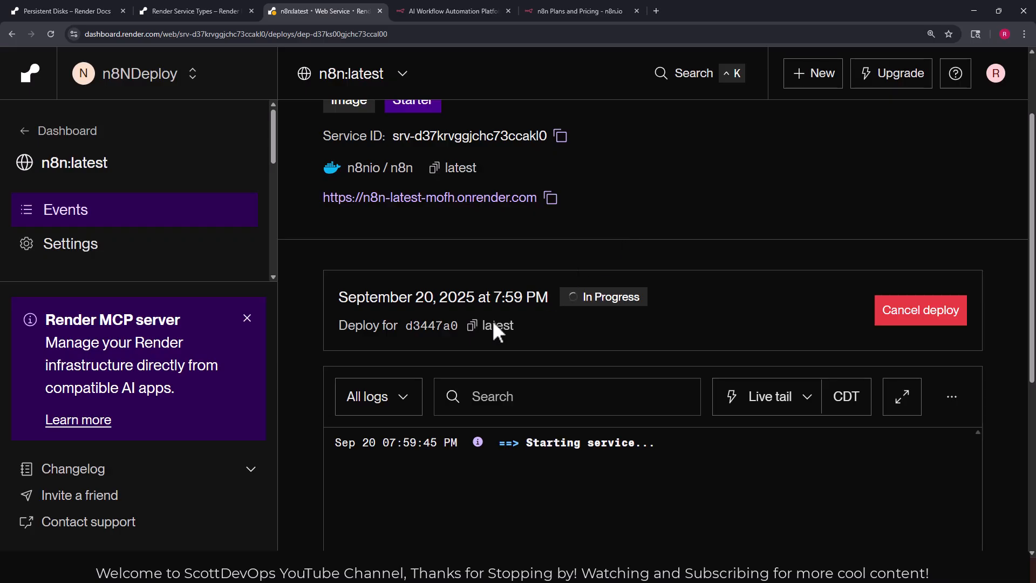
pyautogui.moveTo(430, 325)
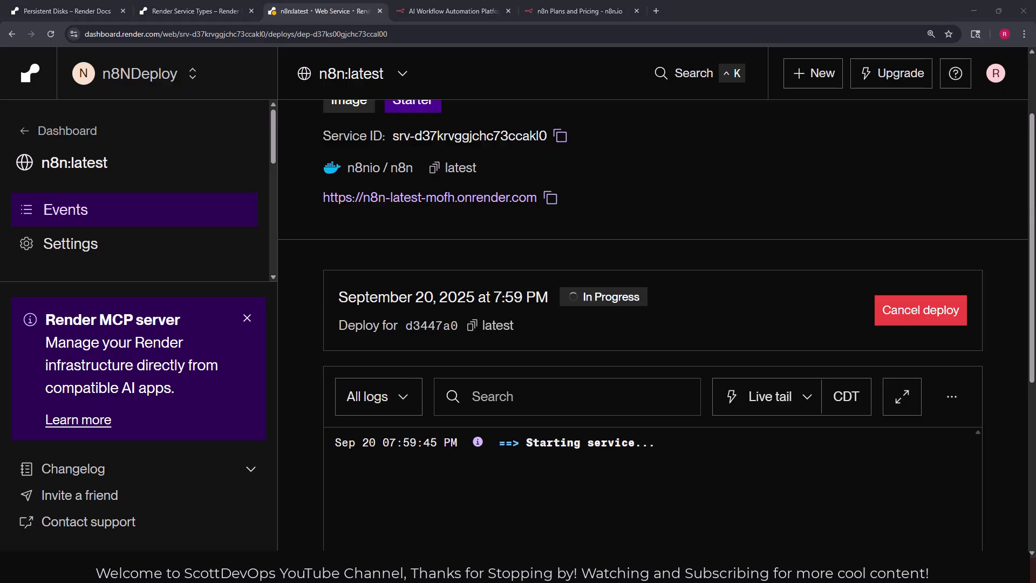
pyautogui.moveTo(164, 344)
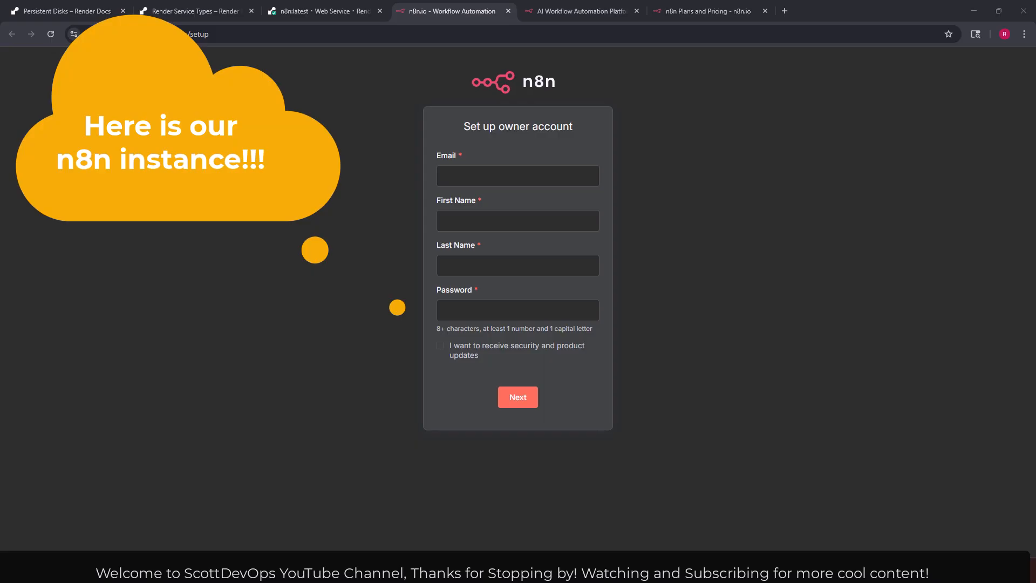
# Submit the owner account details to reach the 'Welcome Render!' Overview page.
pyautogui.click(517, 398)
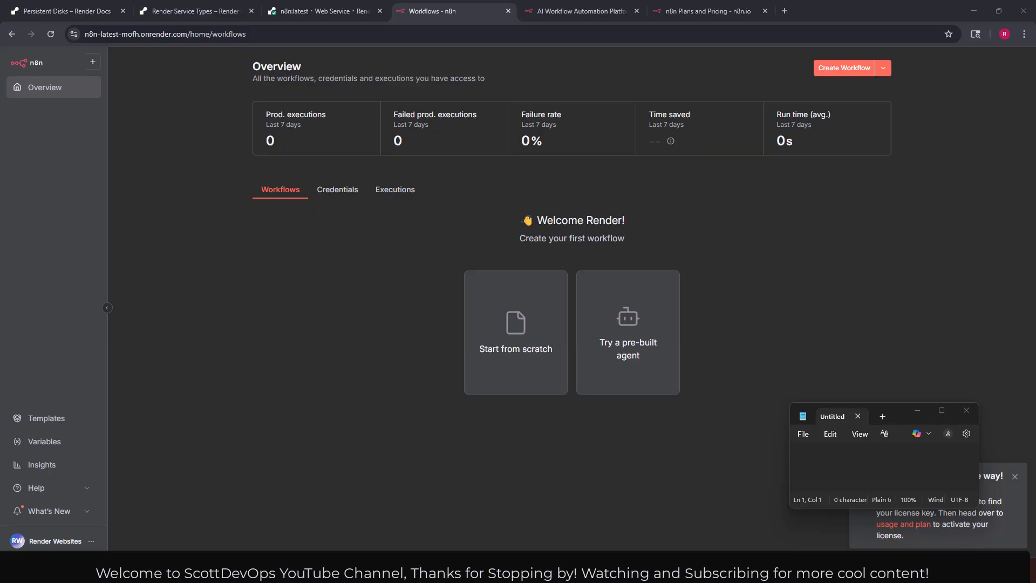
pyautogui.moveTo(906, 540)
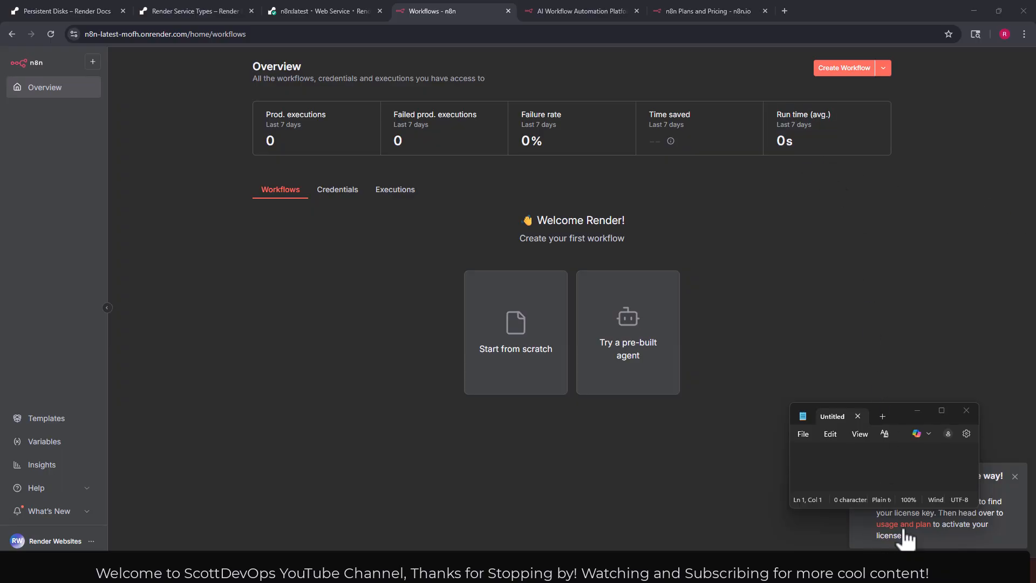
pyautogui.moveTo(971, 538)
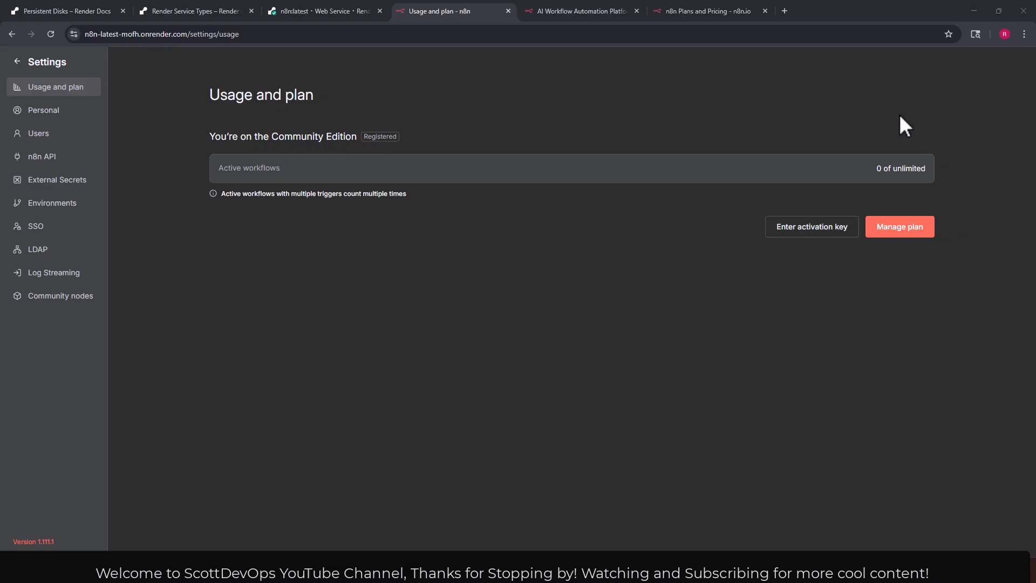
pyautogui.moveTo(1004, 129)
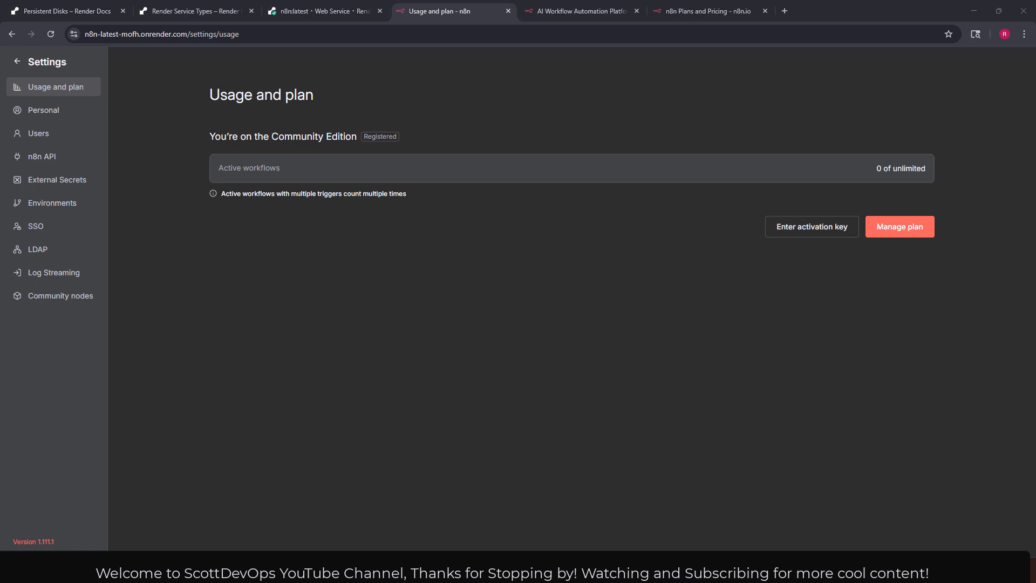
pyautogui.moveTo(450, 387)
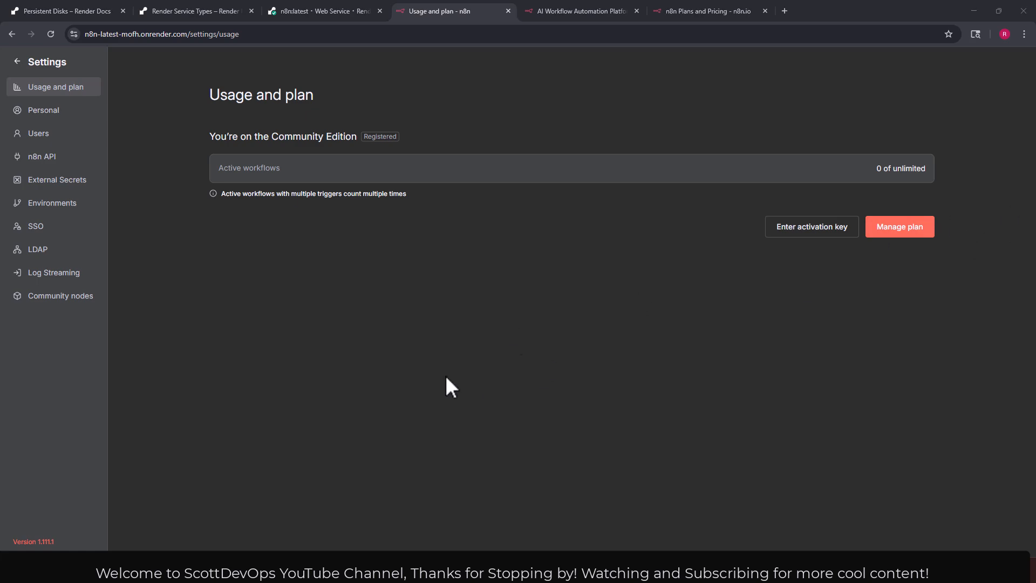
pyautogui.moveTo(469, 231)
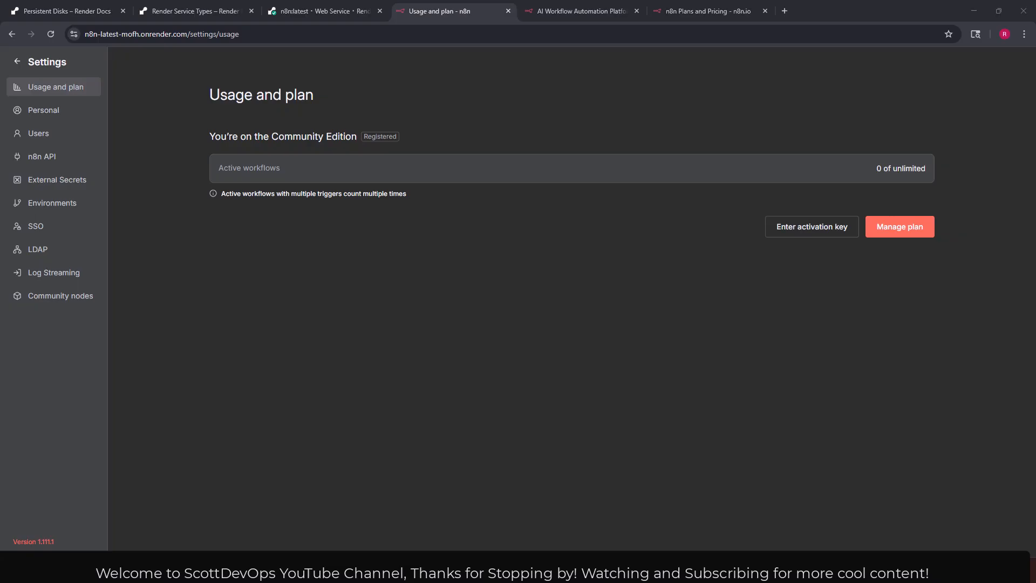
pyautogui.moveTo(386, 140)
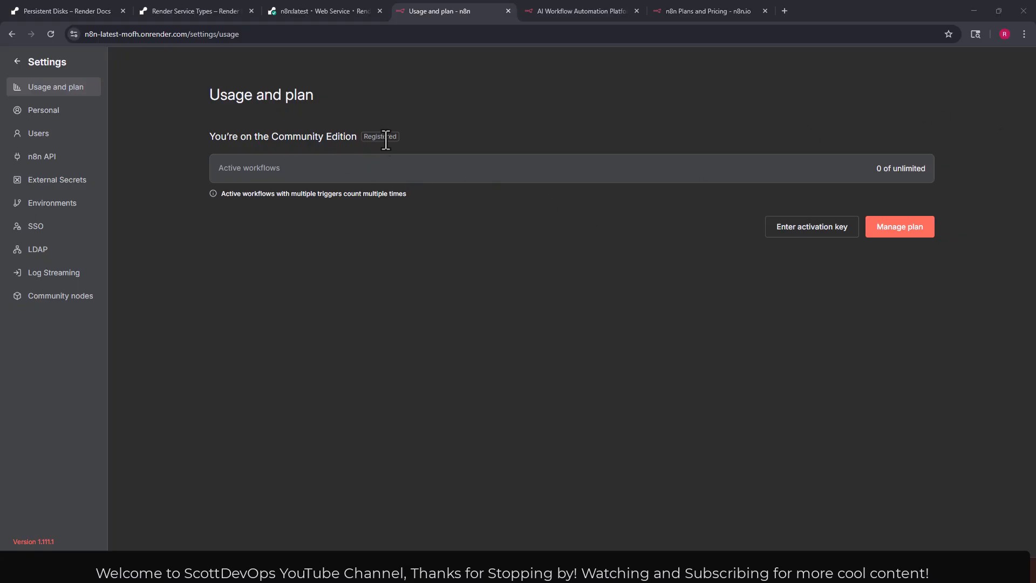
pyautogui.moveTo(380, 136)
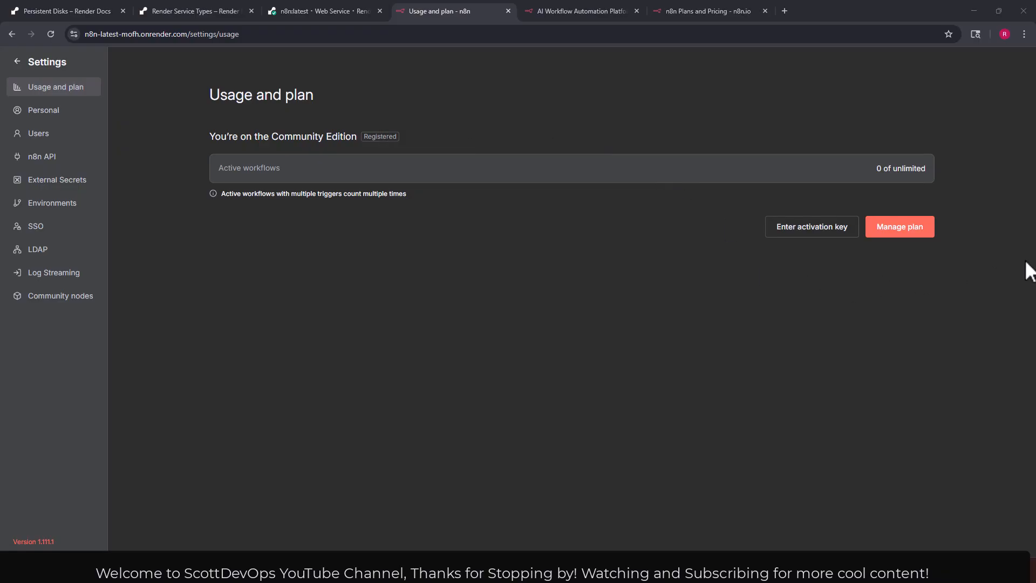
# Open Community nodes settings and browse npm's n8n community node packages.
pyautogui.click(60, 295)
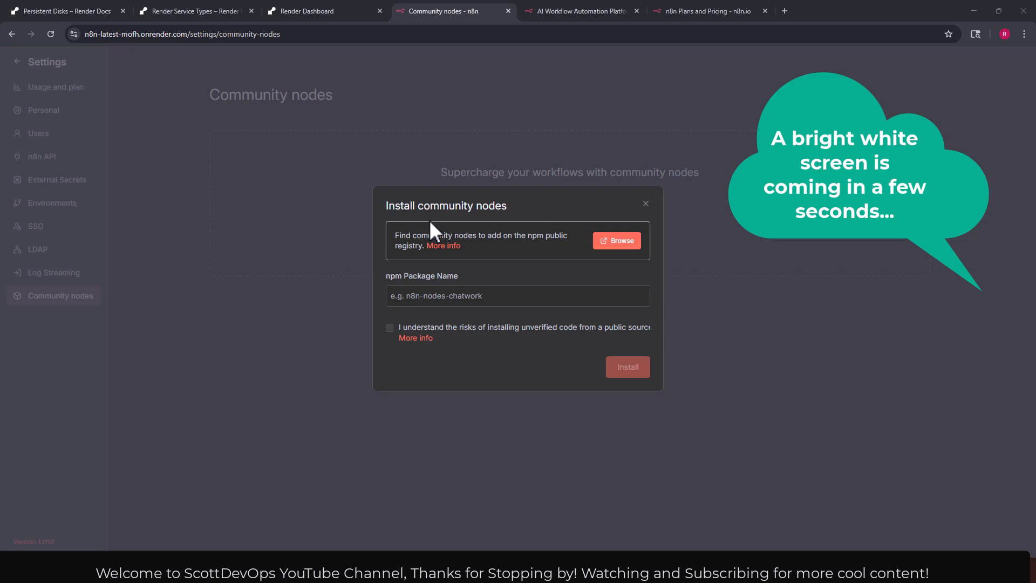
pyautogui.moveTo(595, 259)
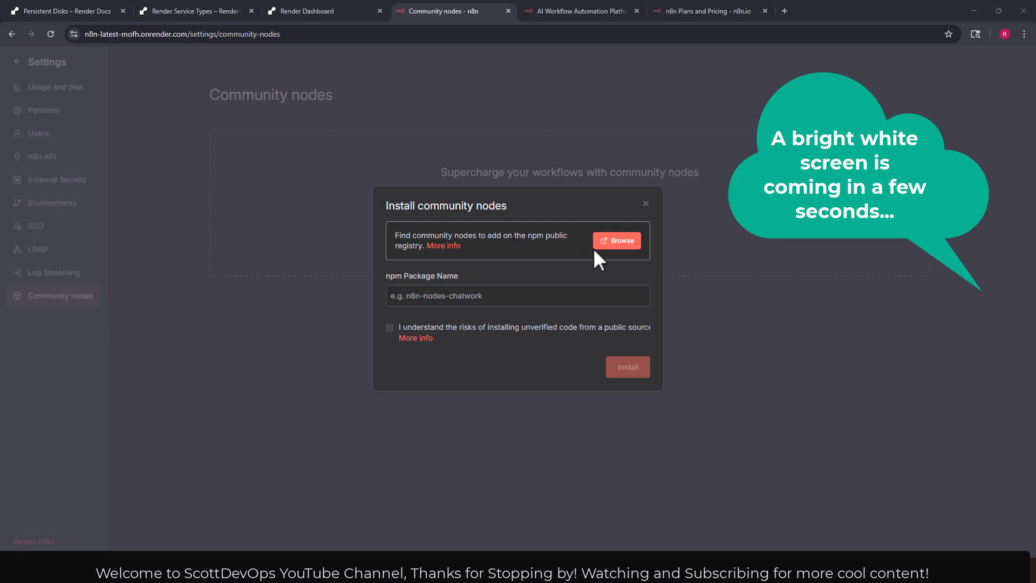
pyautogui.click(616, 240)
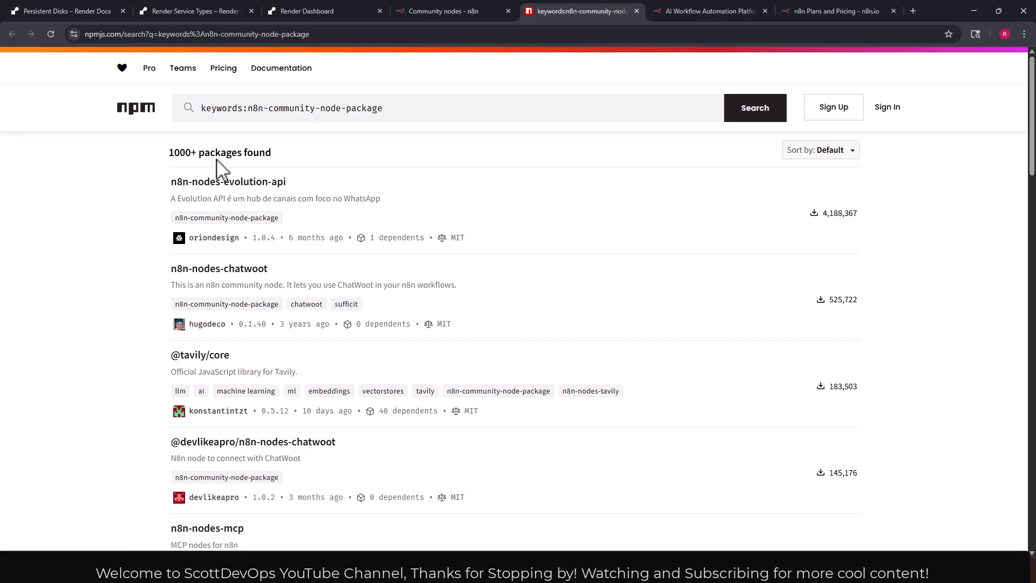
pyautogui.moveTo(164, 250)
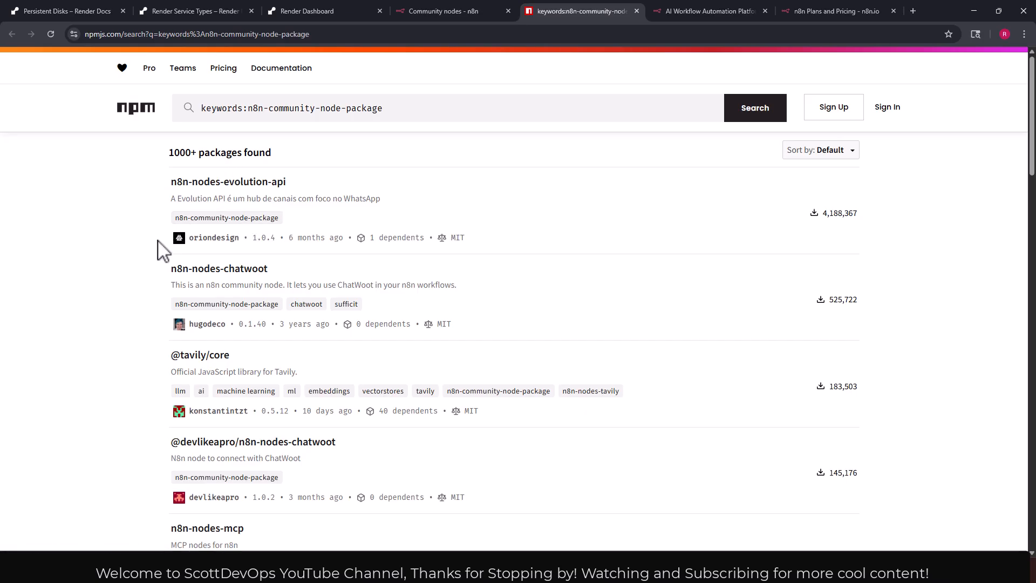
pyautogui.scroll(-3)
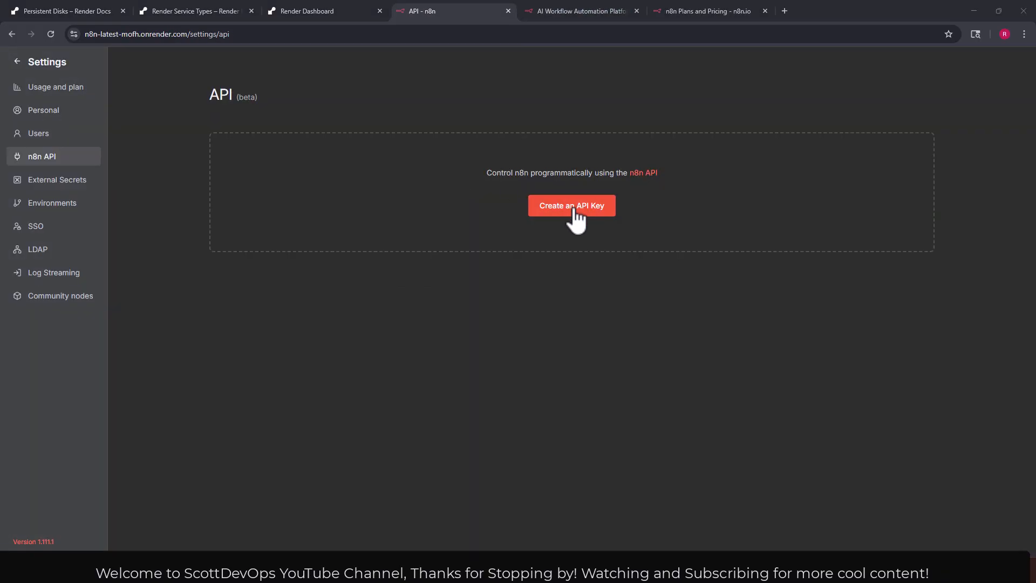
# Review the API key scope list, then close the Create API Key dialog unsaved.
pyautogui.click(572, 205)
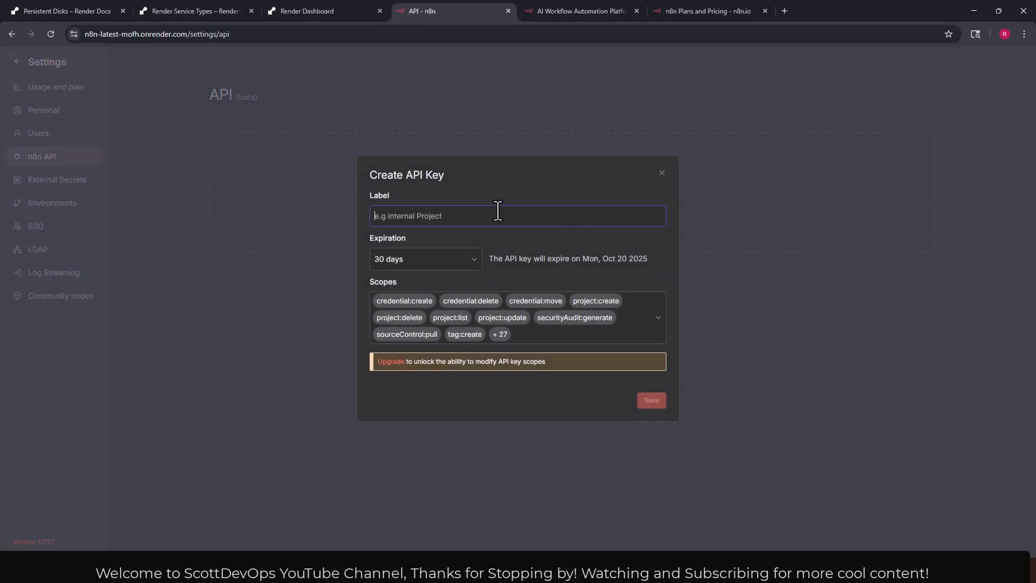
pyautogui.moveTo(420, 368)
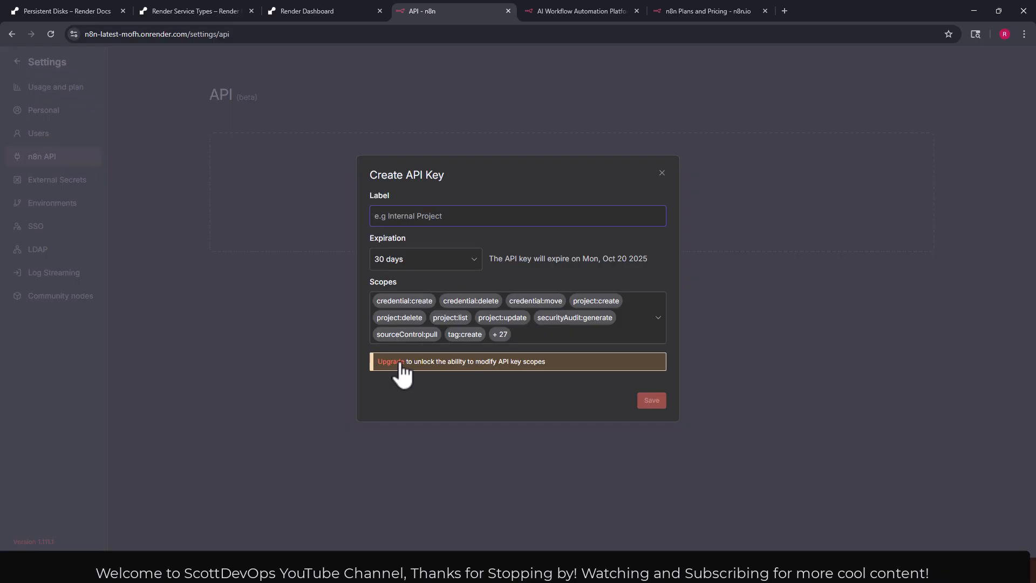
pyautogui.click(657, 317)
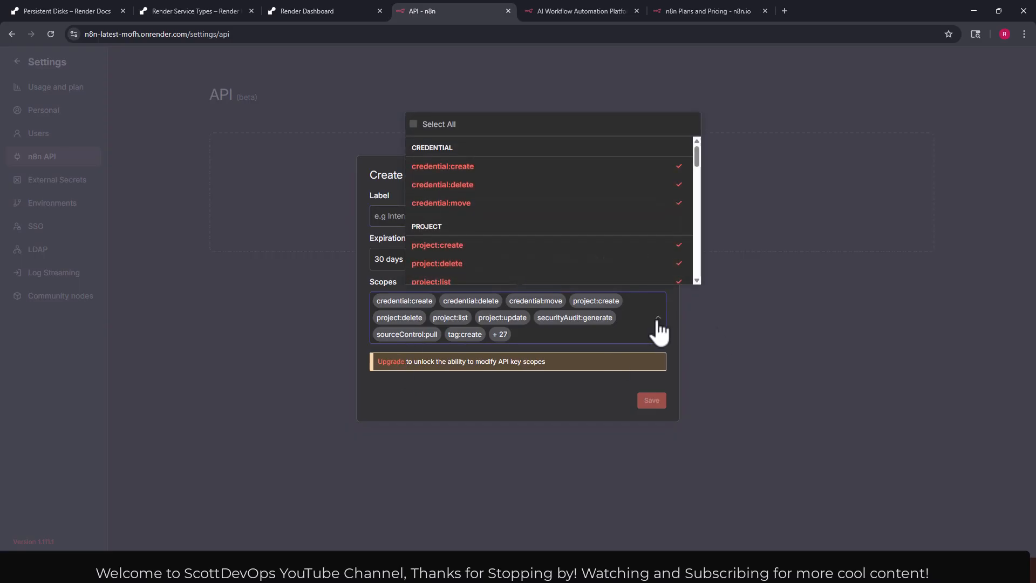
pyautogui.scroll(-3)
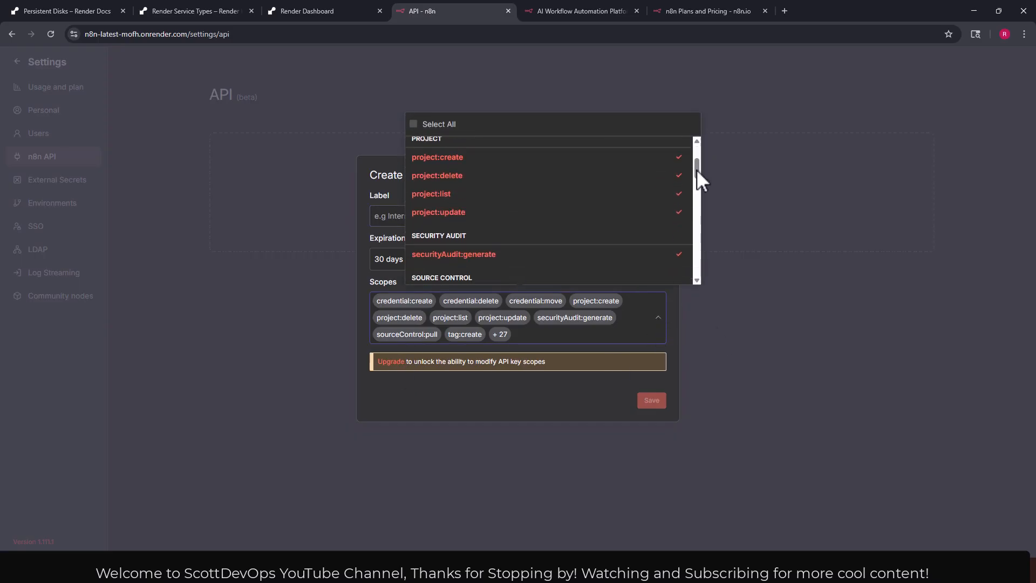
pyautogui.scroll(-3)
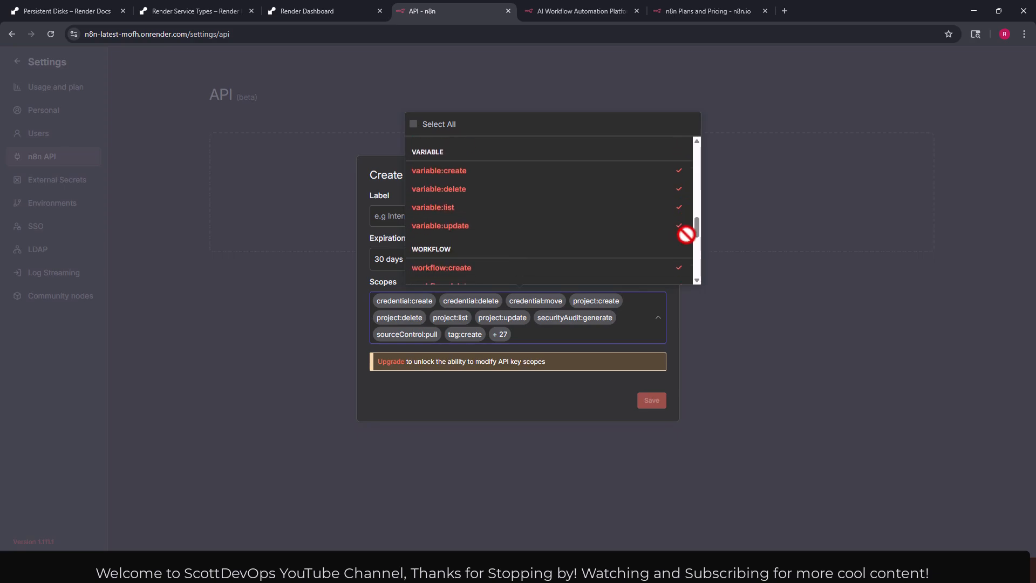
pyautogui.scroll(-3)
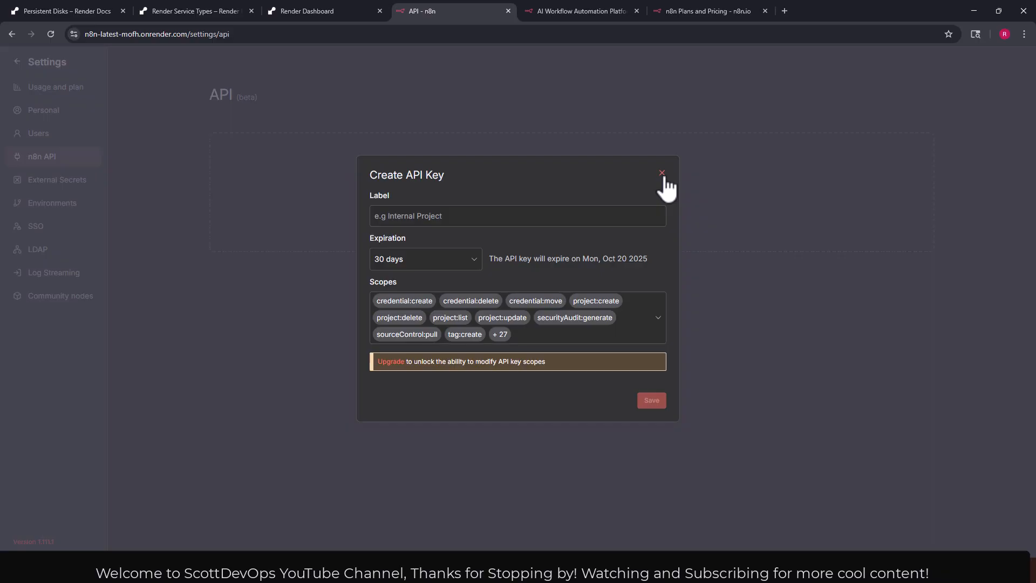
pyautogui.click(661, 173)
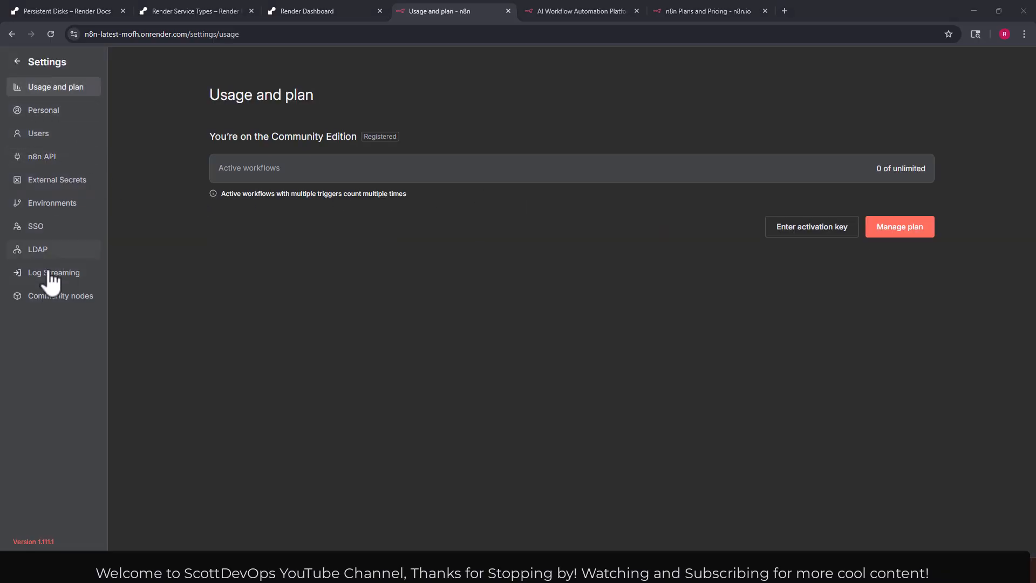
pyautogui.moveTo(61, 295)
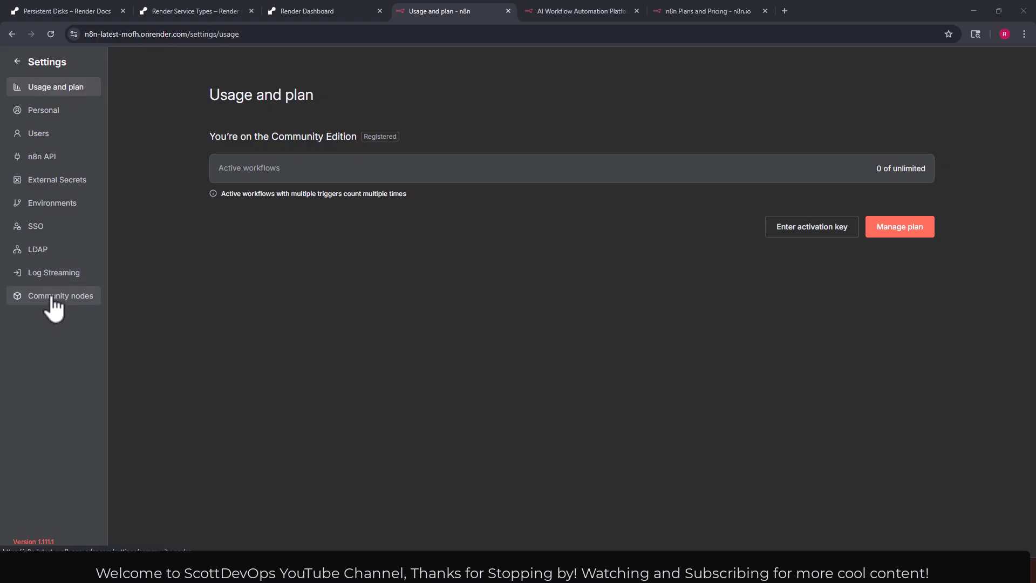
pyautogui.moveTo(184, 123)
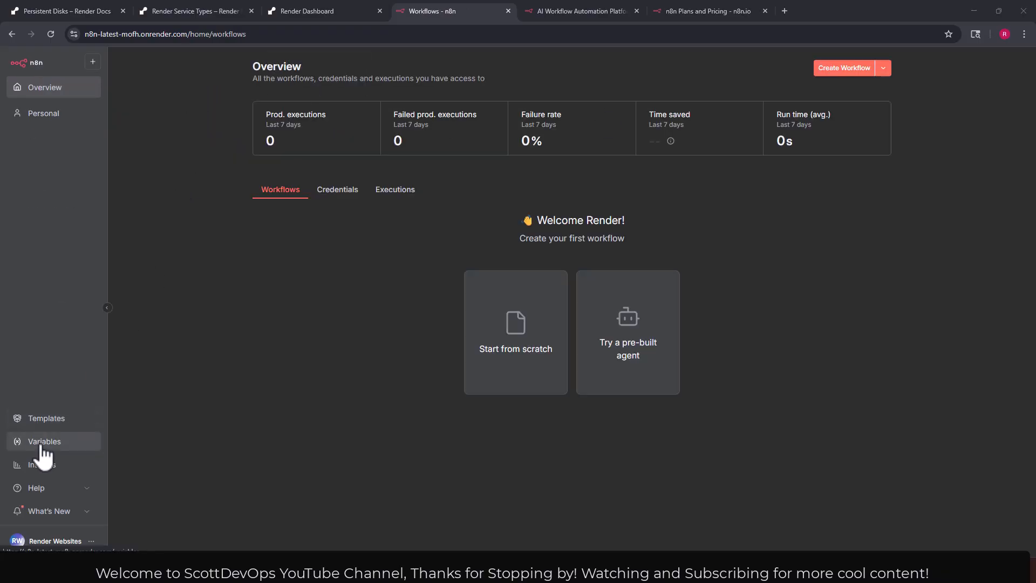
# Go from the n8n Templates page to the n8n.io gallery of 5,612 templates.
pyautogui.click(47, 418)
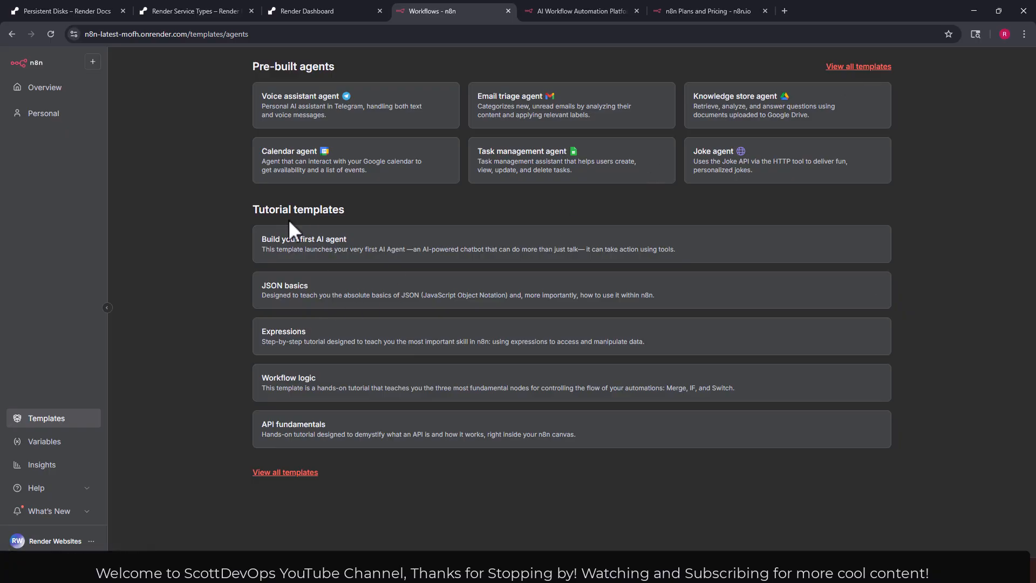
pyautogui.moveTo(301, 476)
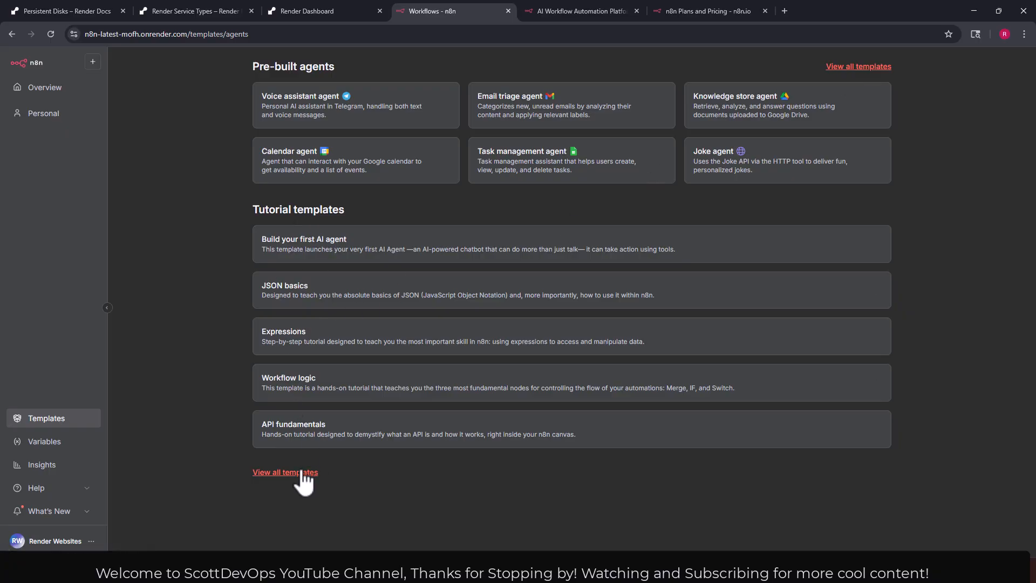
pyautogui.click(285, 471)
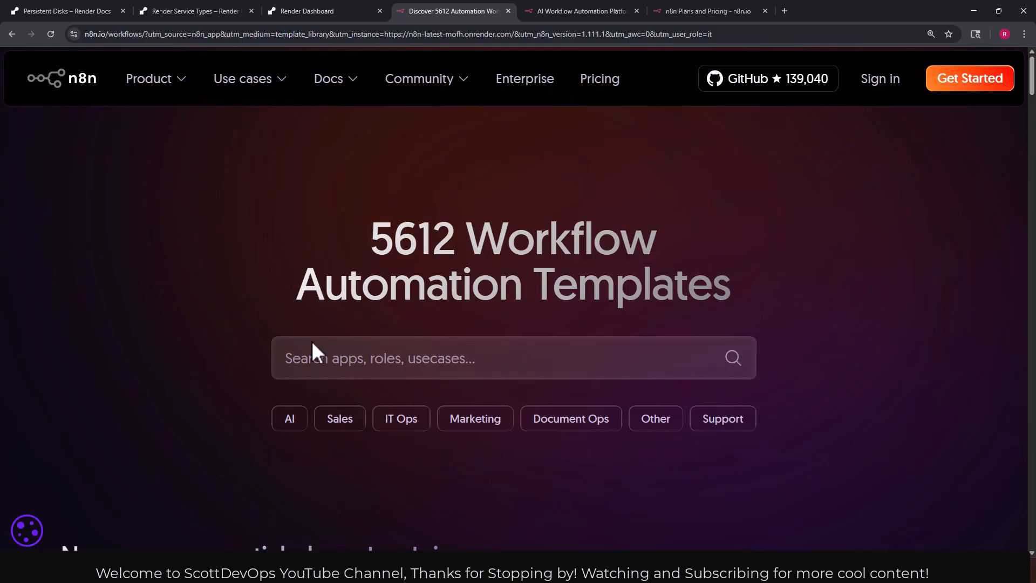
# Browse the n8n.io template categories, then close that tab to return to Render.
pyautogui.click(463, 358)
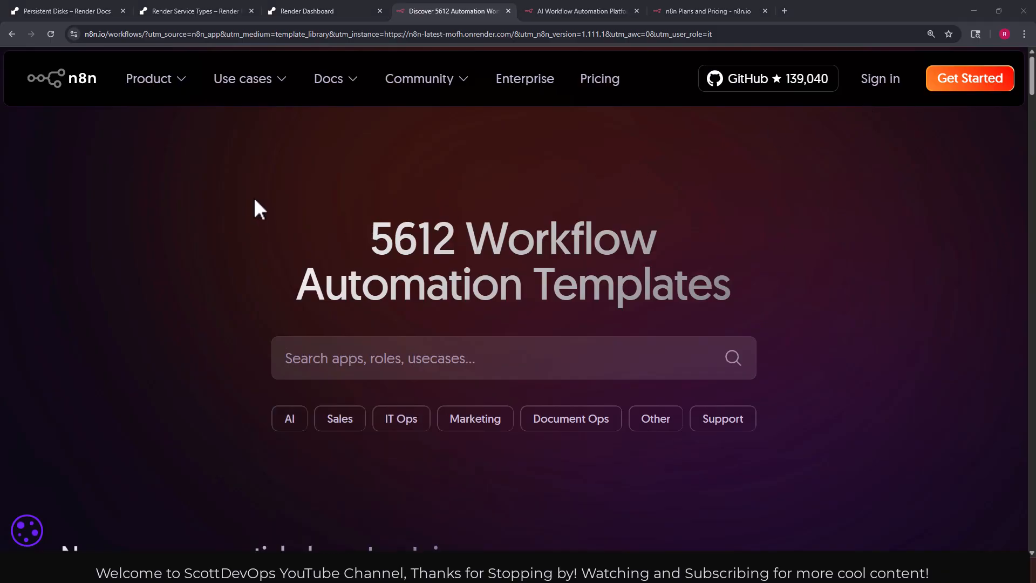
pyautogui.scroll(-3)
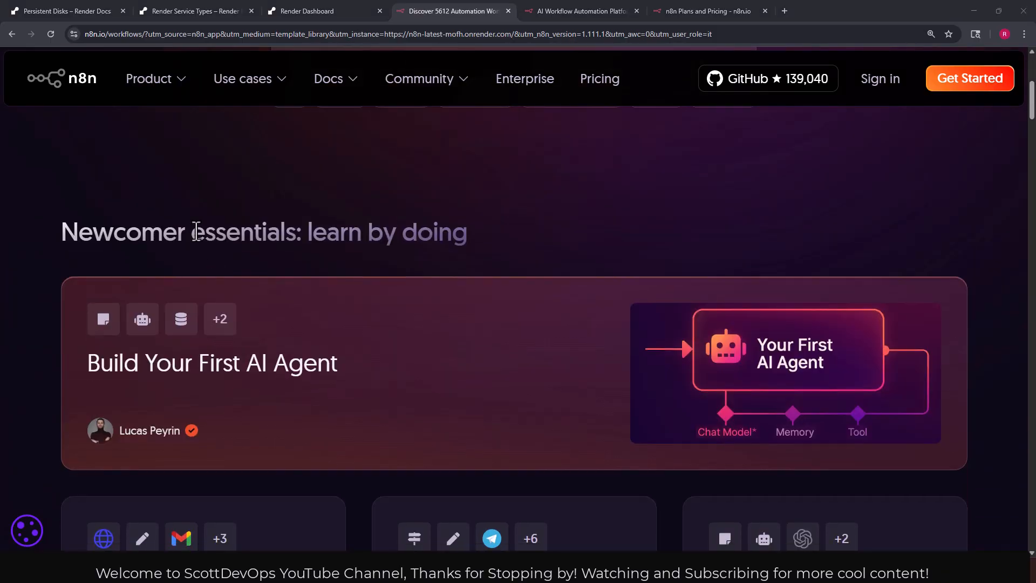
pyautogui.moveTo(162, 197)
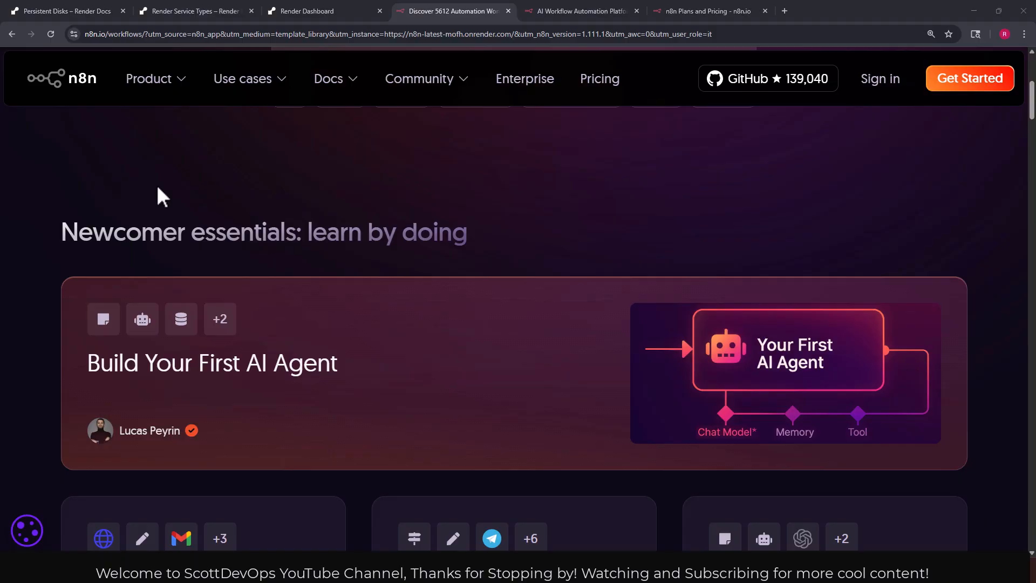
pyautogui.scroll(-3)
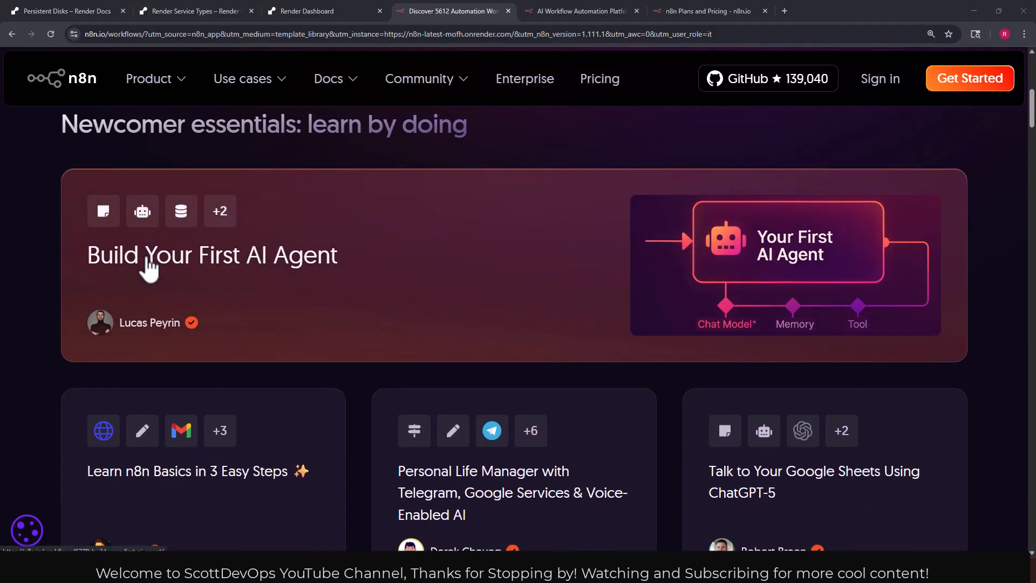
pyautogui.scroll(-3)
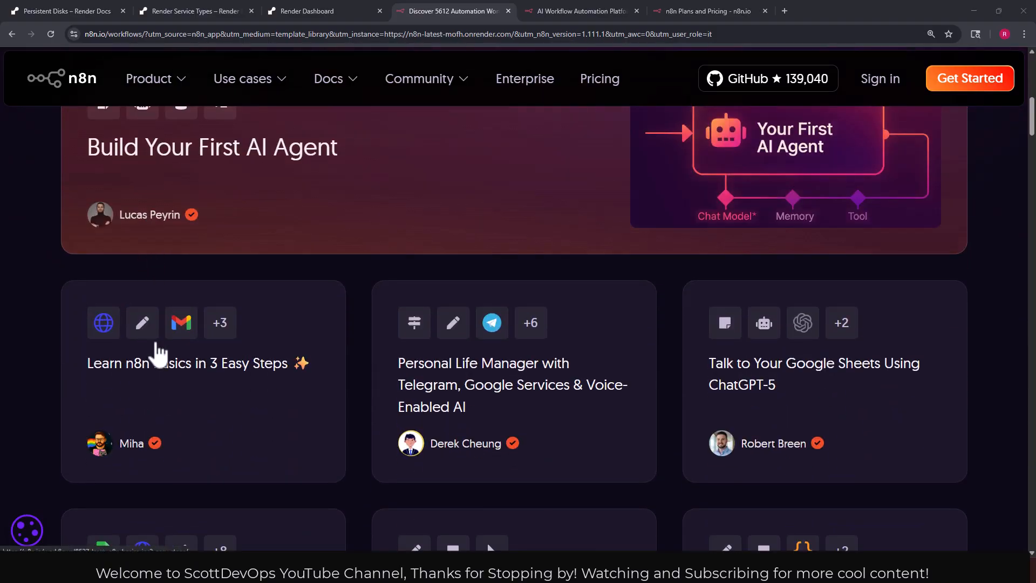
pyautogui.moveTo(221, 383)
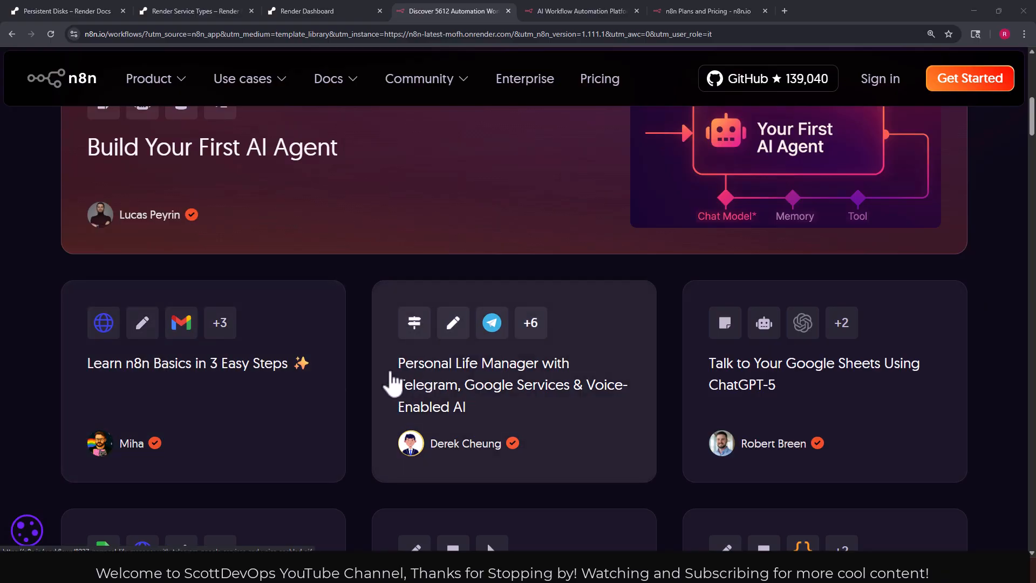
pyautogui.moveTo(410, 401)
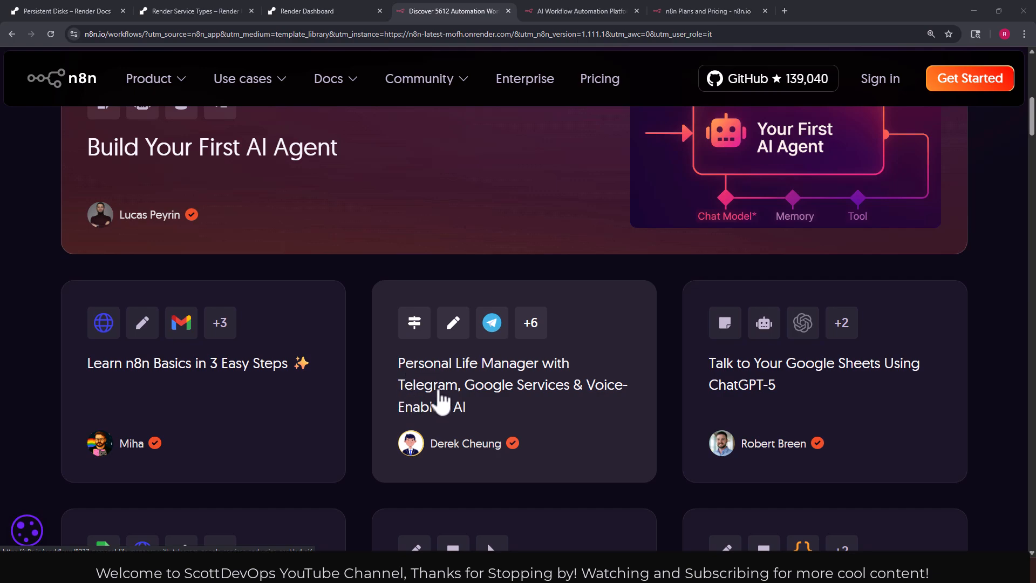
pyautogui.moveTo(814, 406)
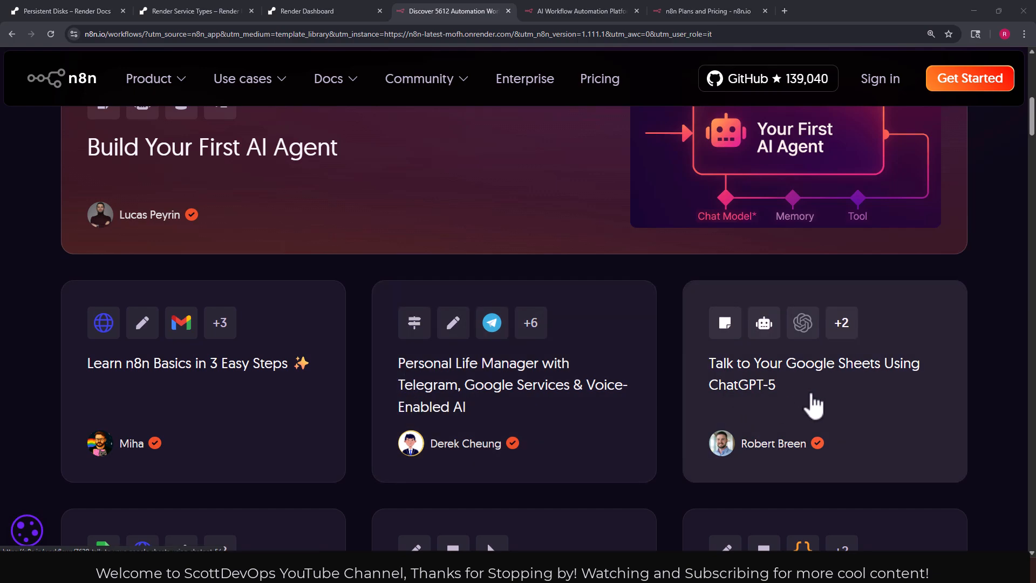
pyautogui.moveTo(797, 401)
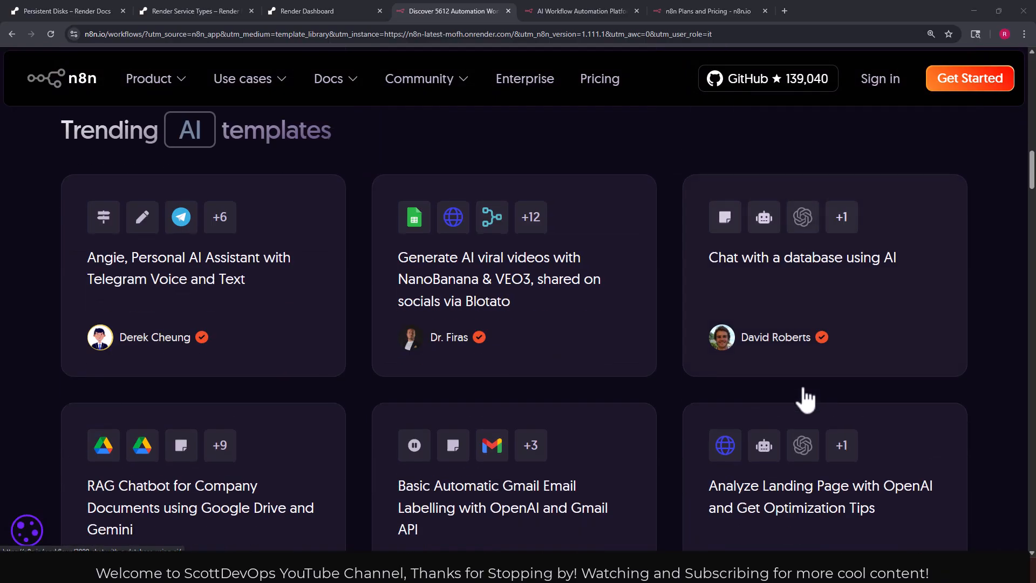
pyautogui.scroll(-3)
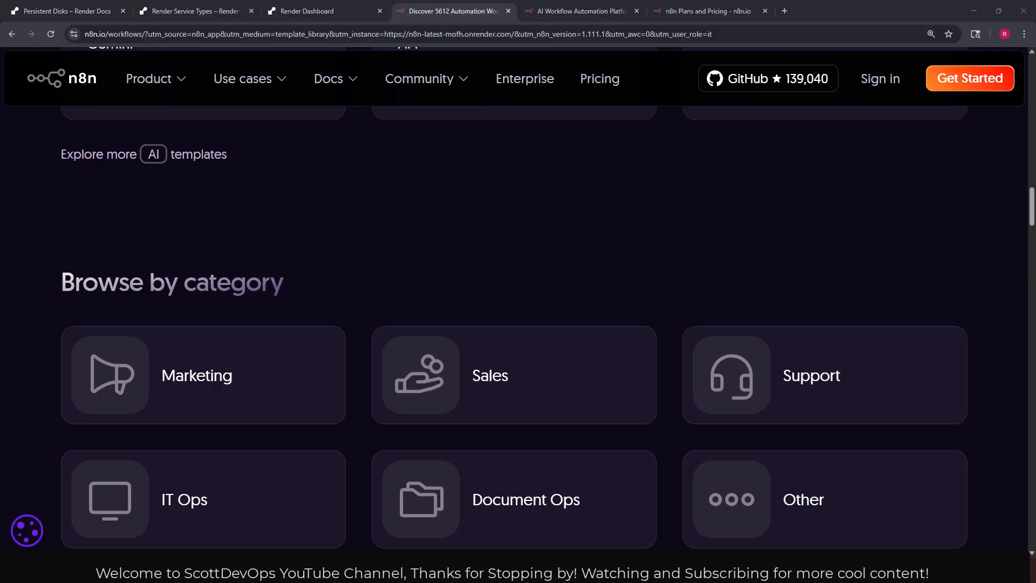
pyautogui.click(324, 11)
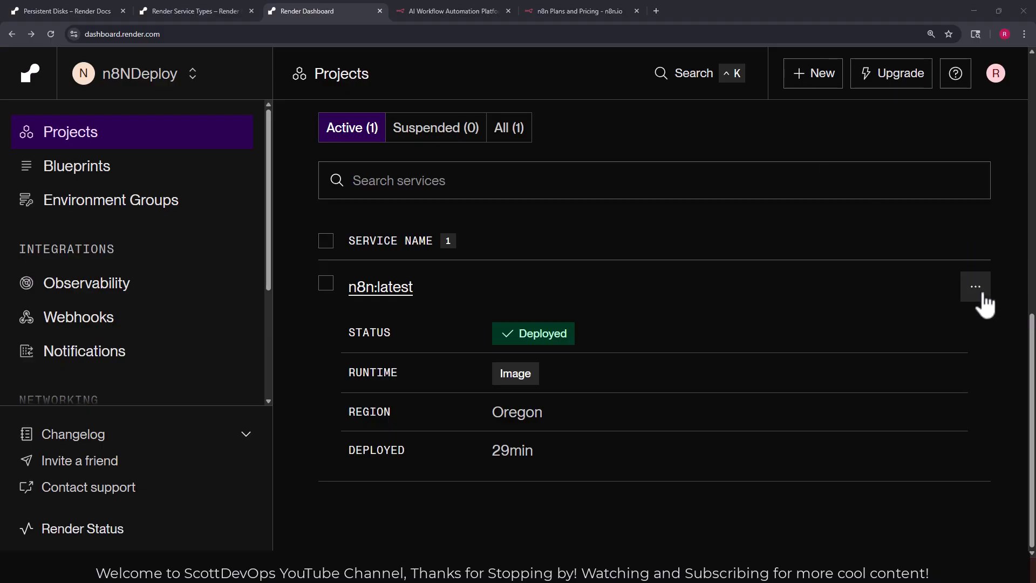
# Open the n8n:latest row's actions menu and return to the n8n Overview tab.
pyautogui.click(975, 287)
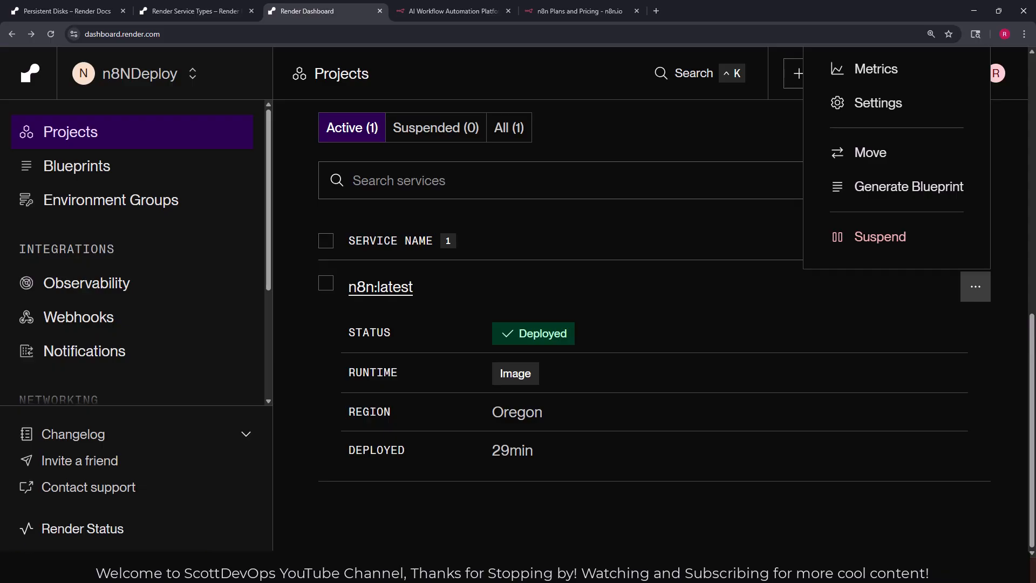
pyautogui.click(451, 11)
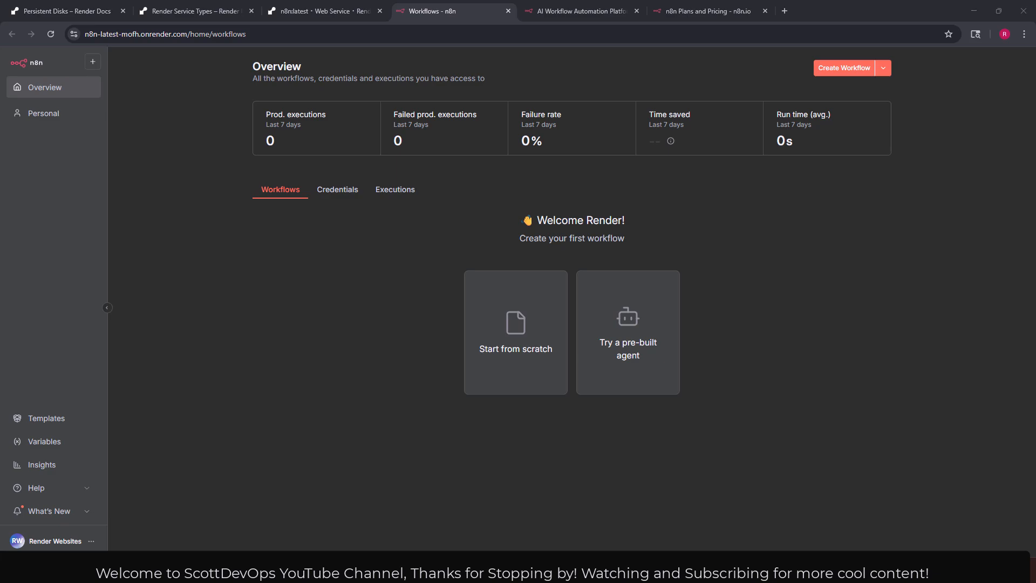
pyautogui.moveTo(739, 294)
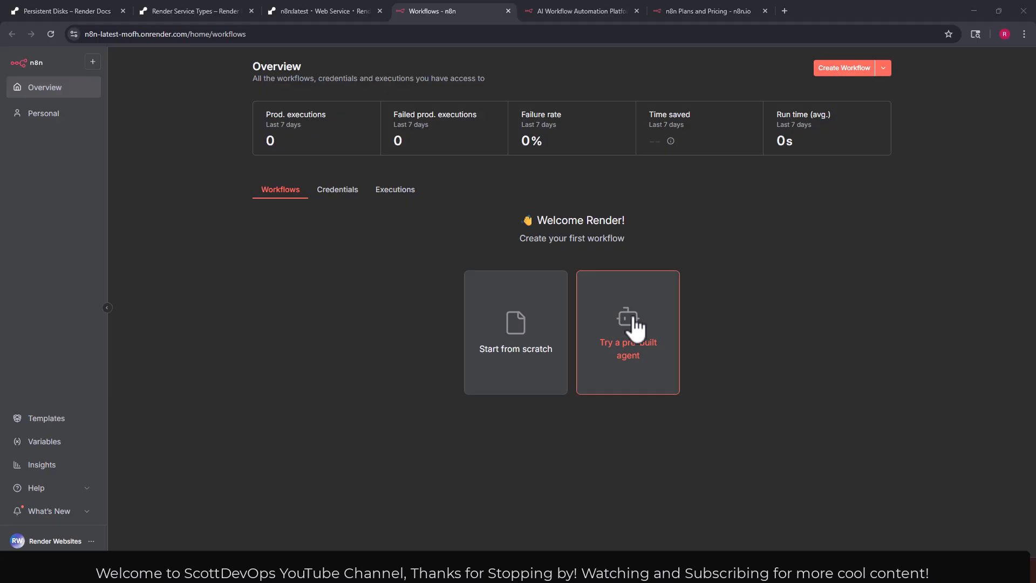
pyautogui.moveTo(813, 323)
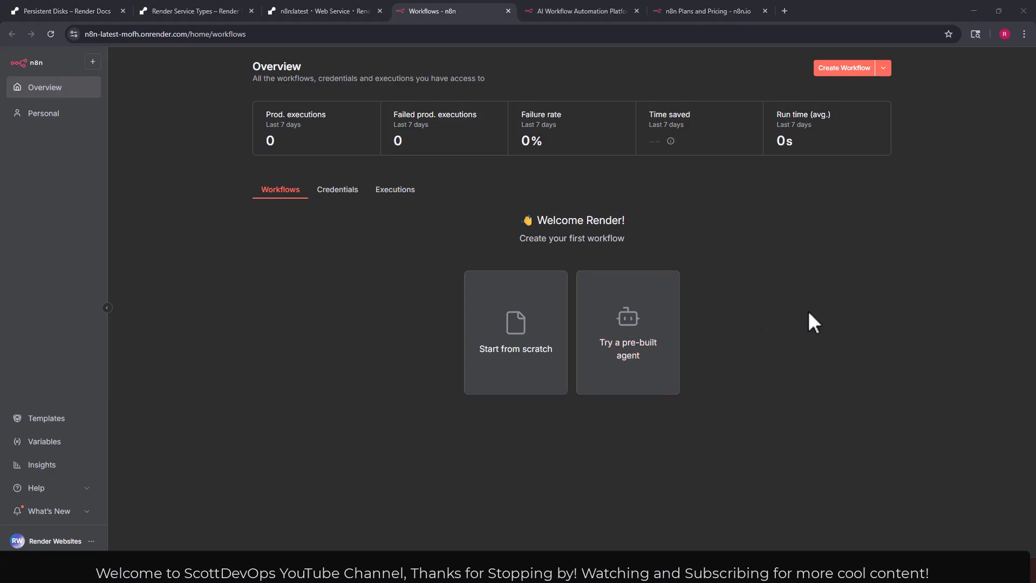
pyautogui.moveTo(887, 304)
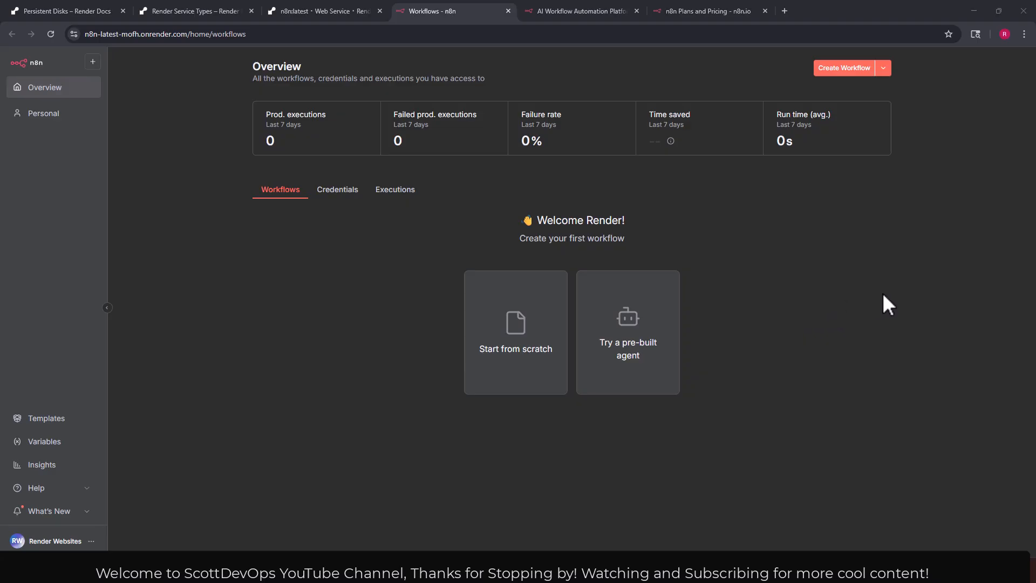